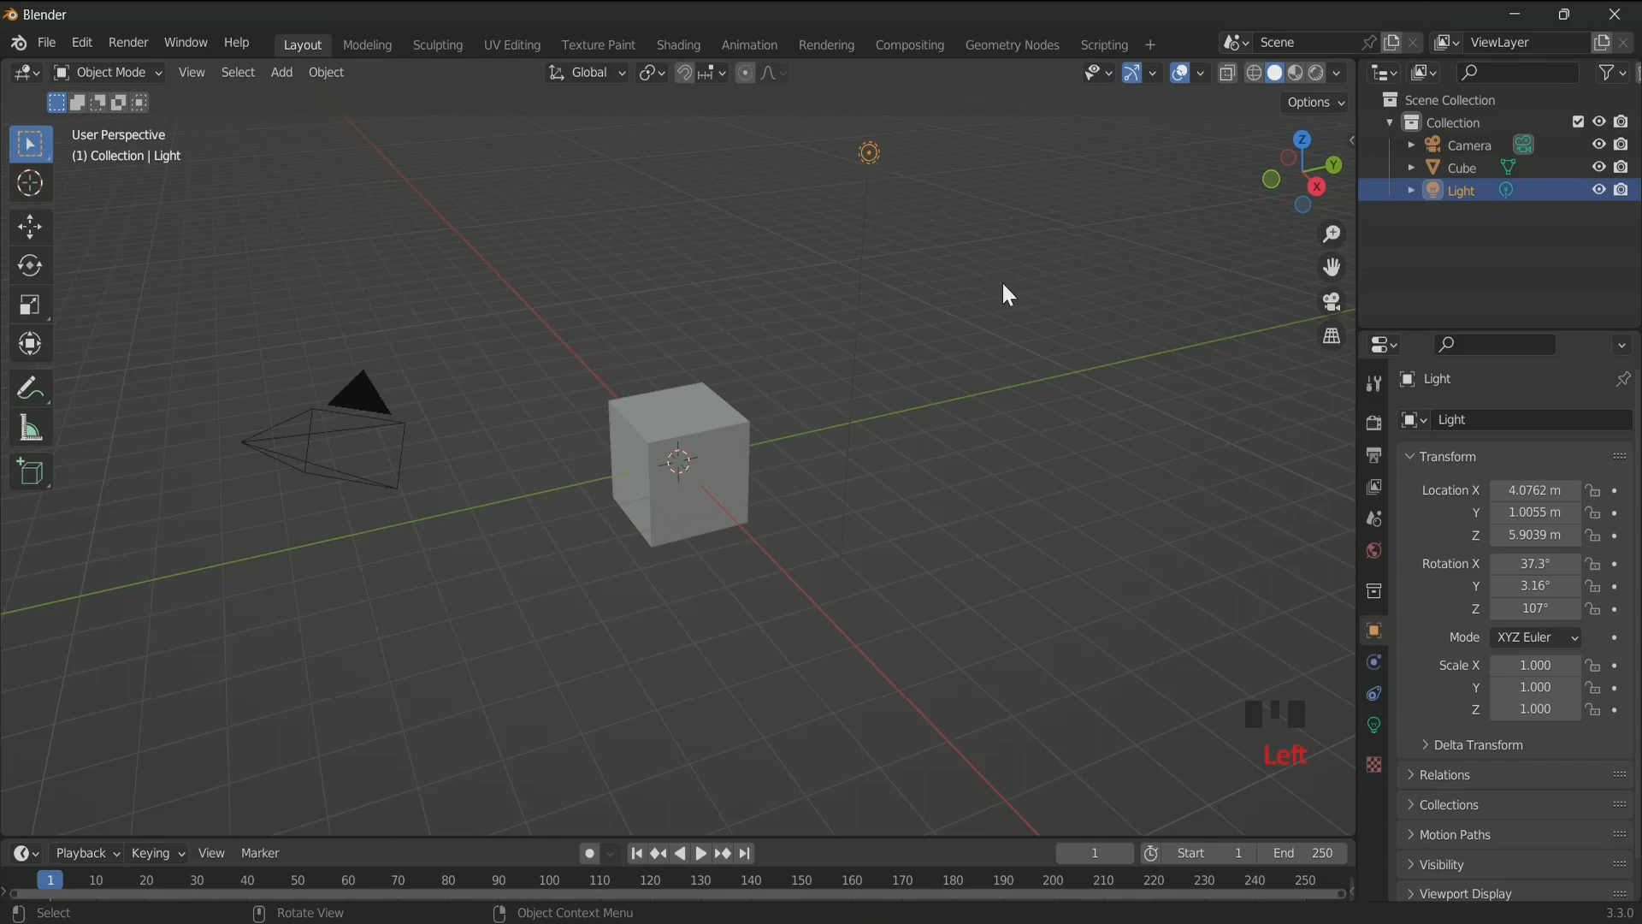
- Give the Cube a new Geometry Nodes tree and delete its Group Input node
click(1011, 44)
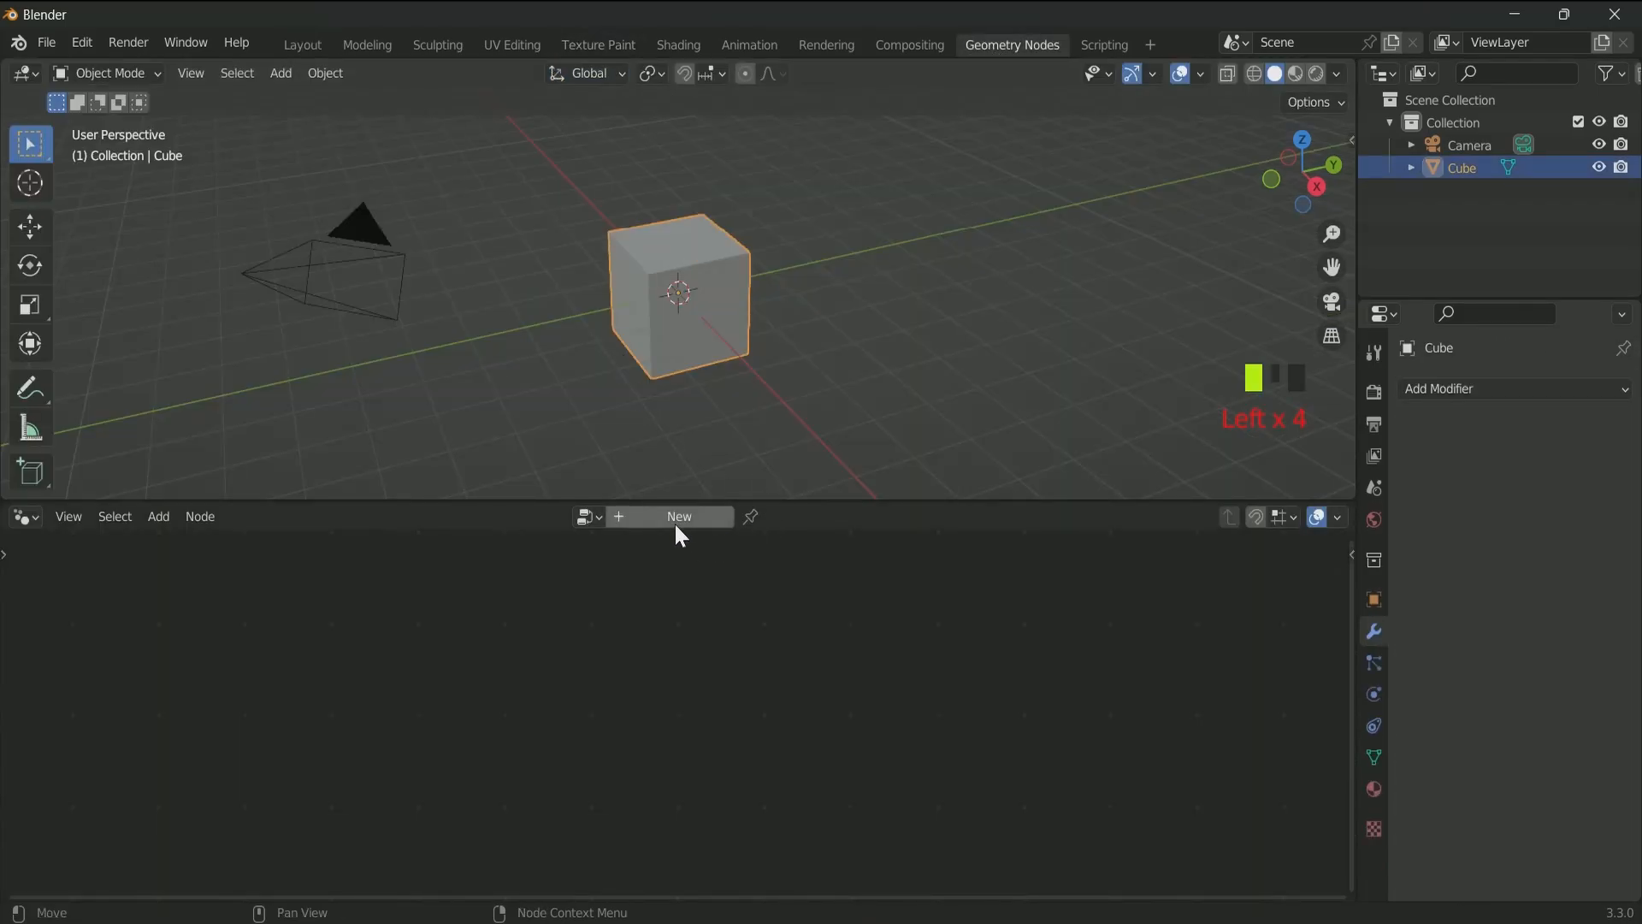
click(678, 515)
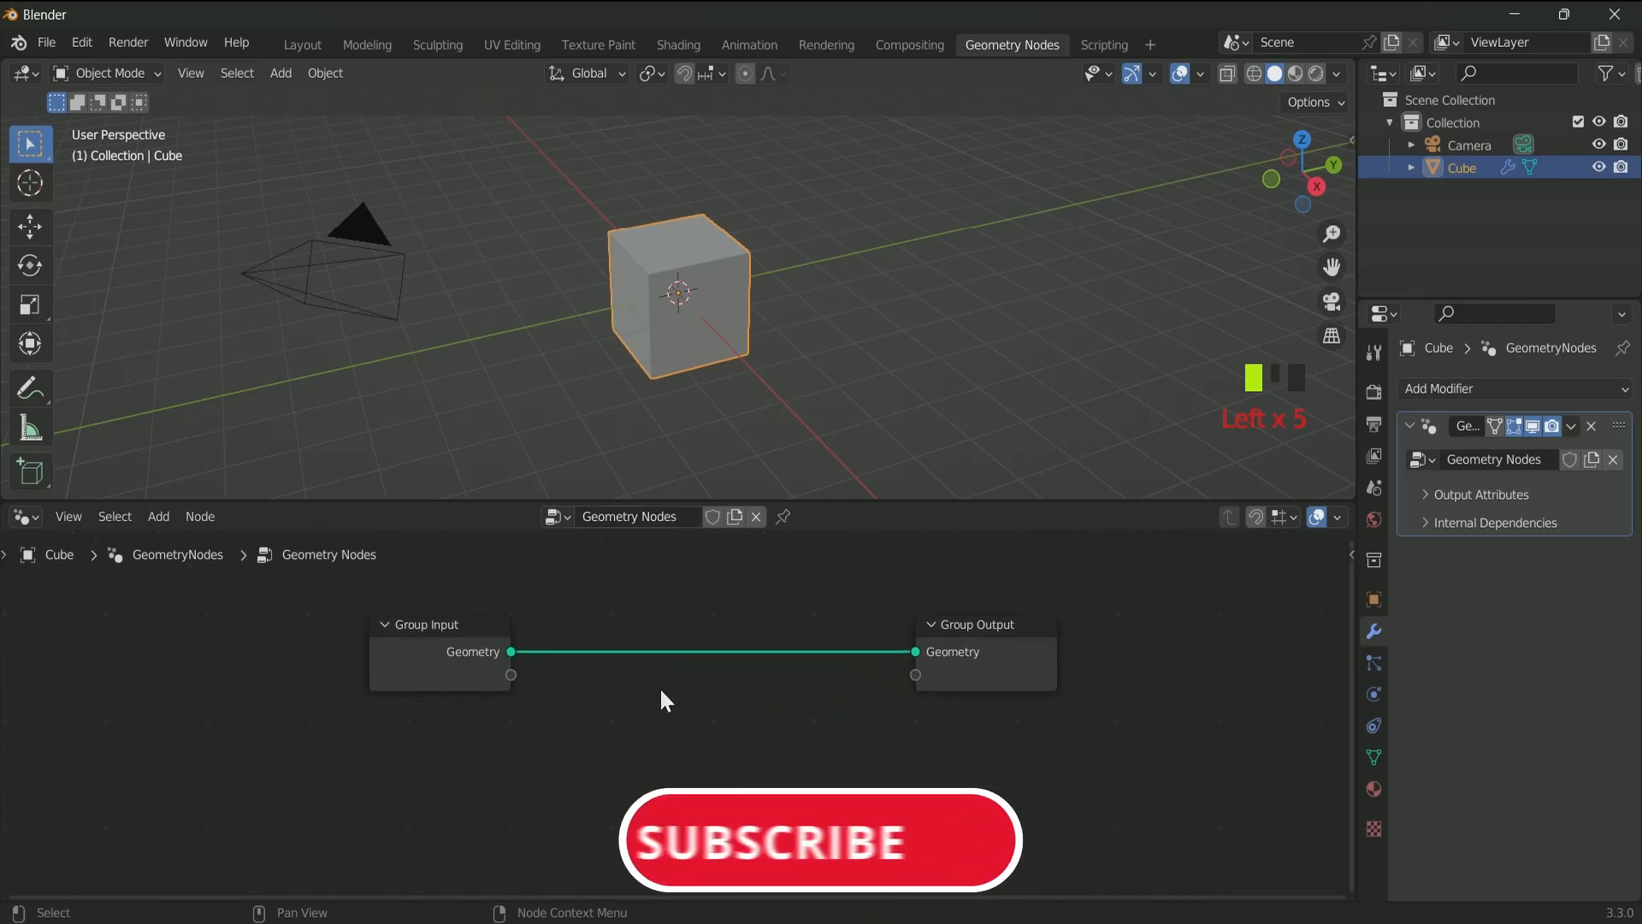
click(159, 515)
text(s)
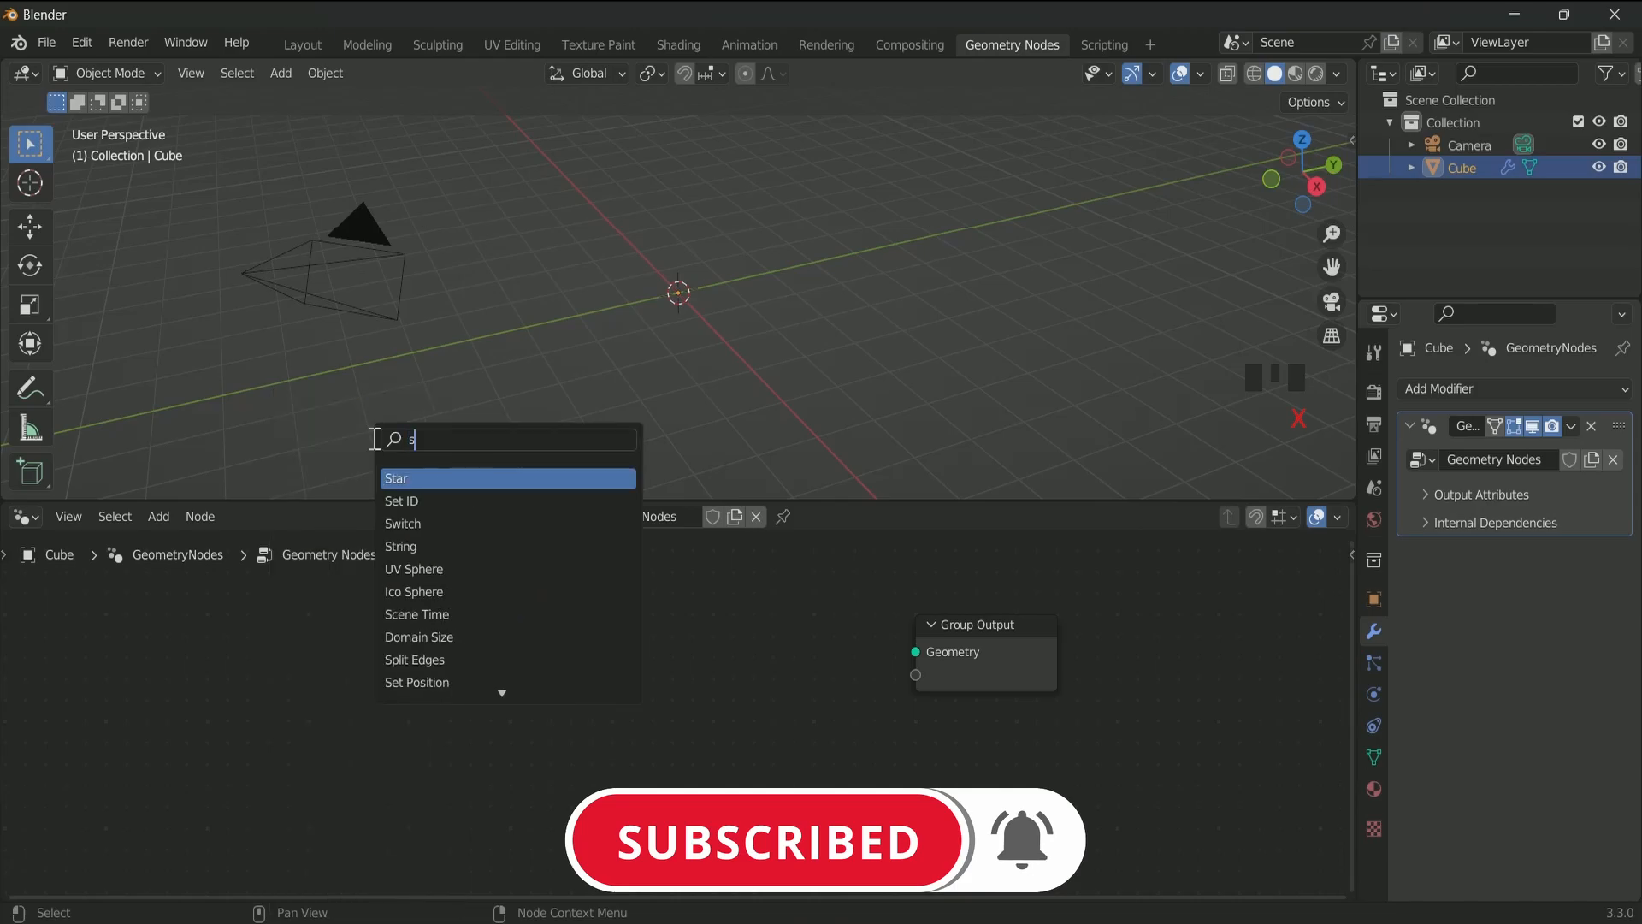
- Output a 5-subdivision Ico Sphere through a Set Shade Smooth node
click(414, 591)
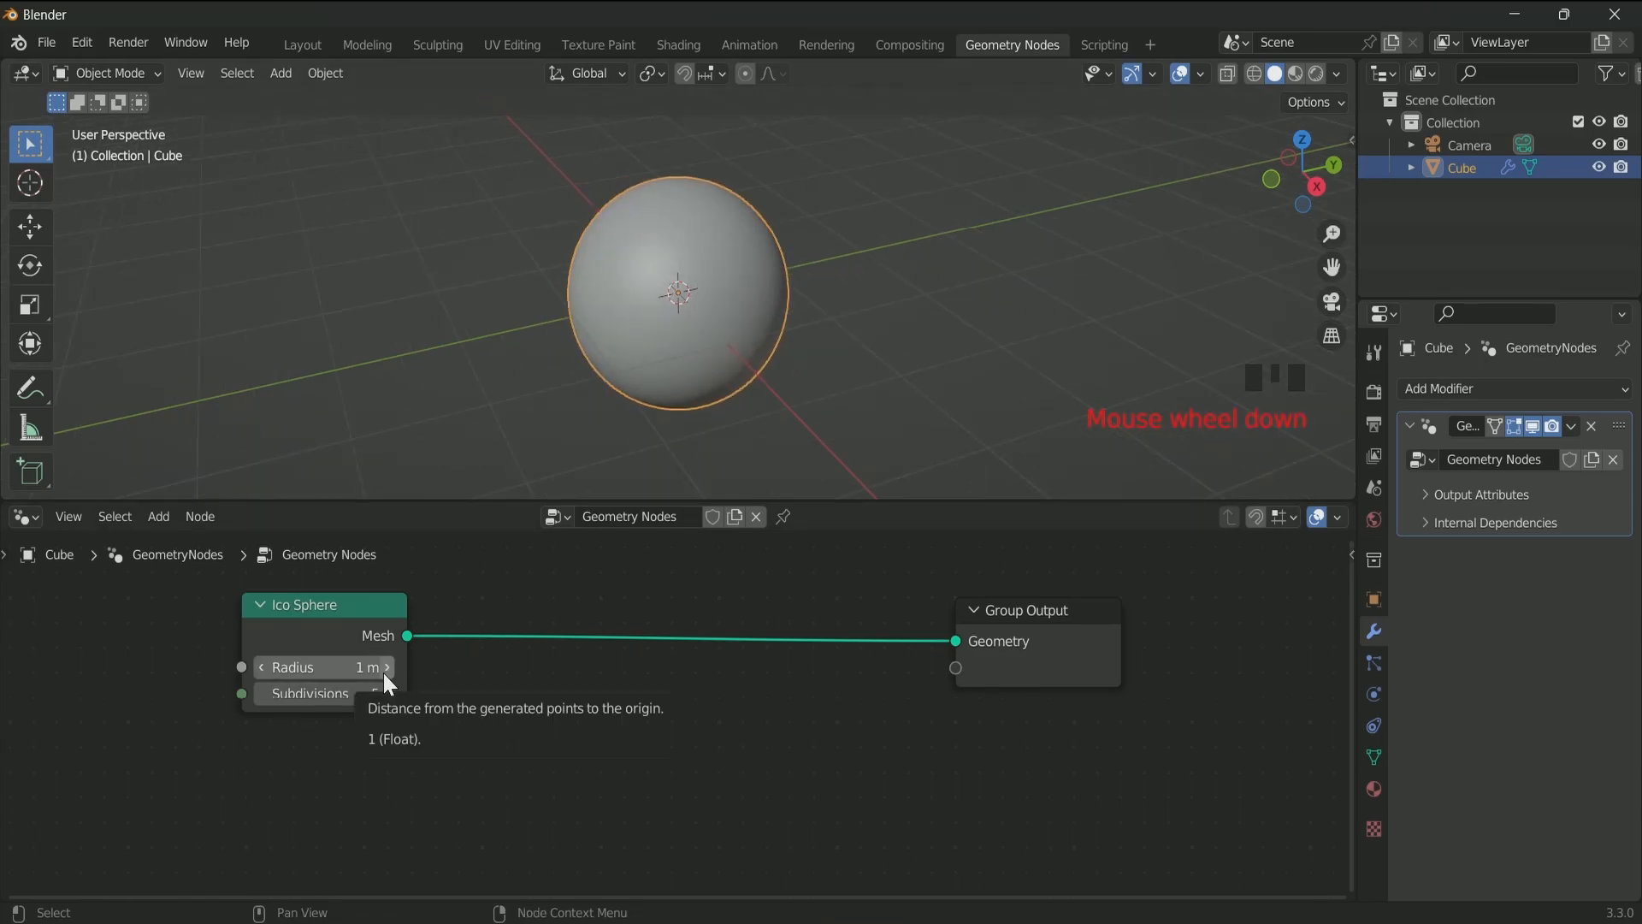
scroll(down, 3)
text(set)
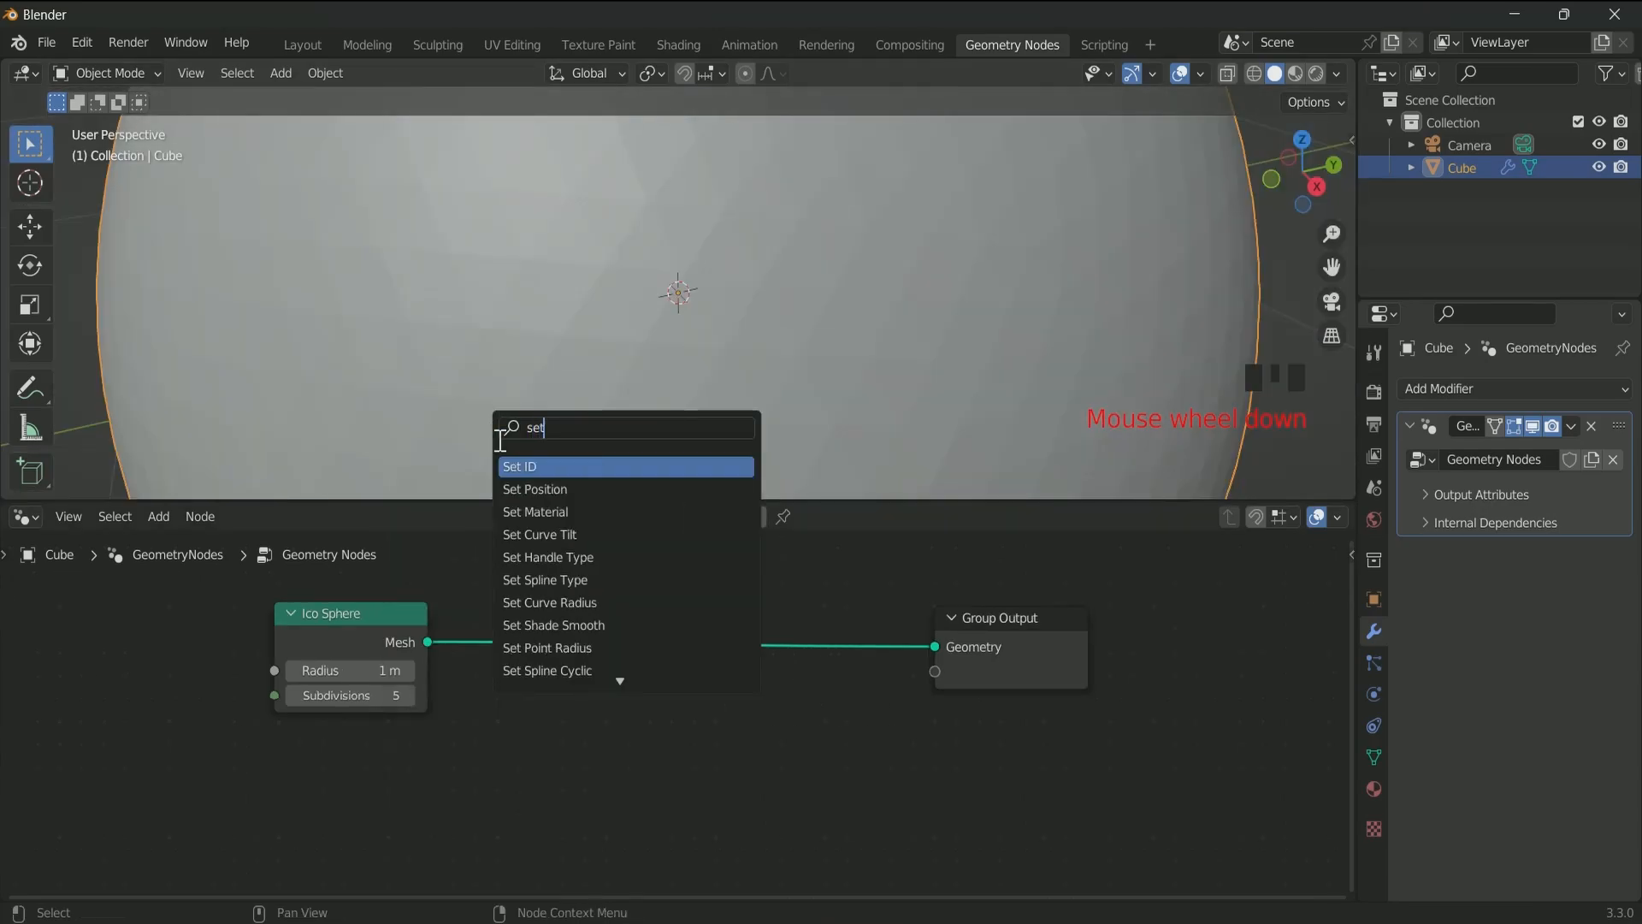
click(554, 624)
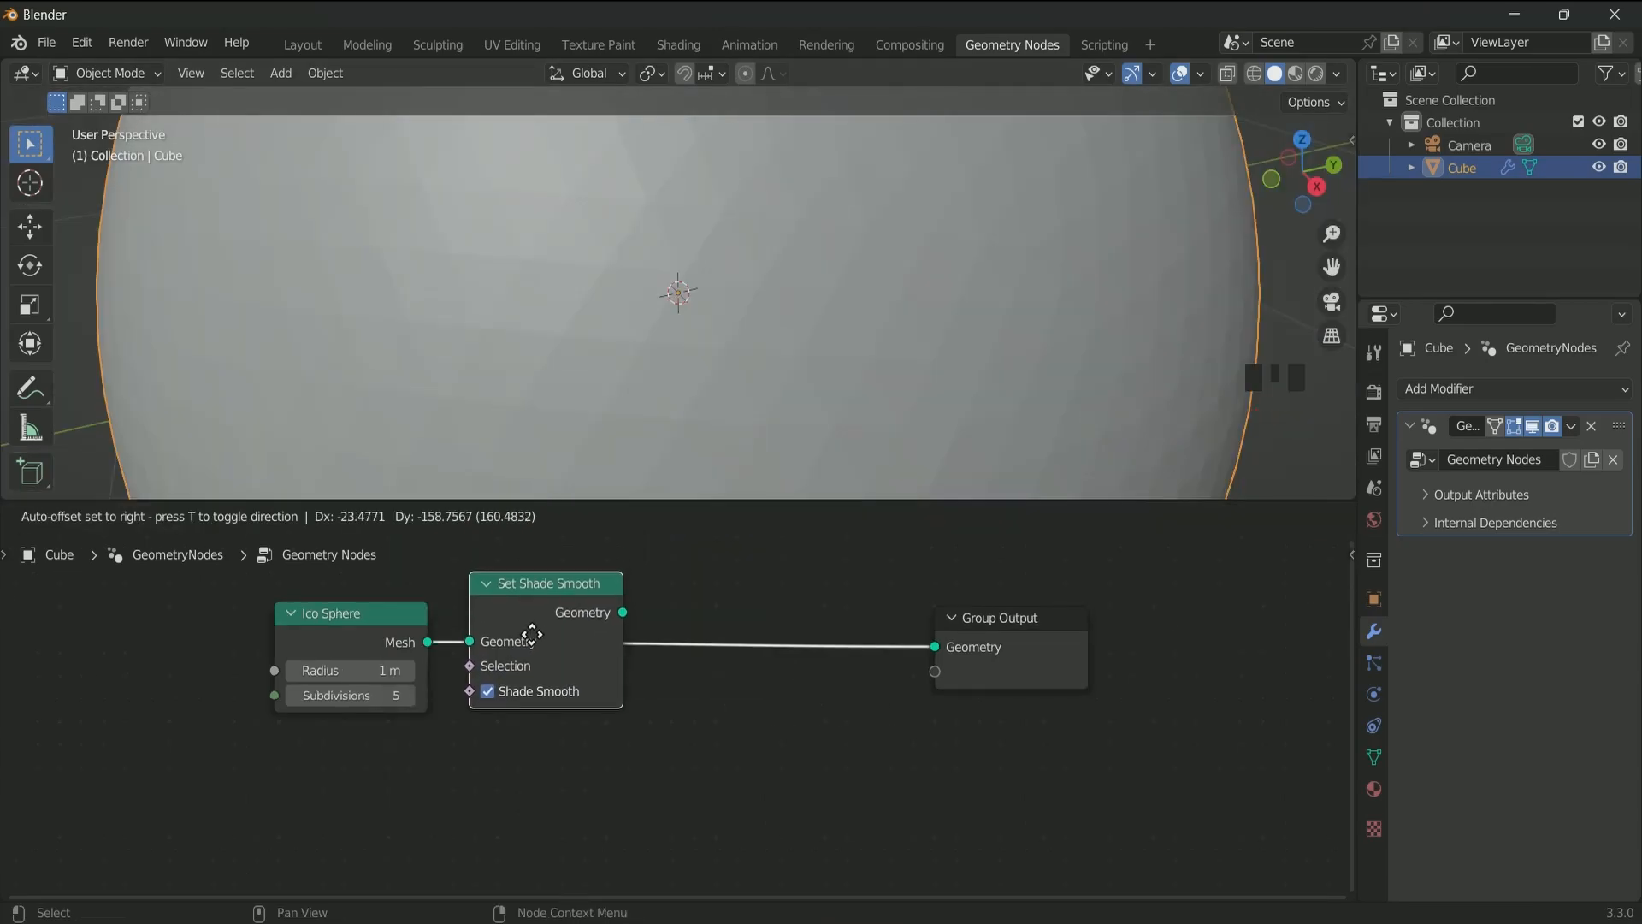
scroll(up, 3)
text(jo)
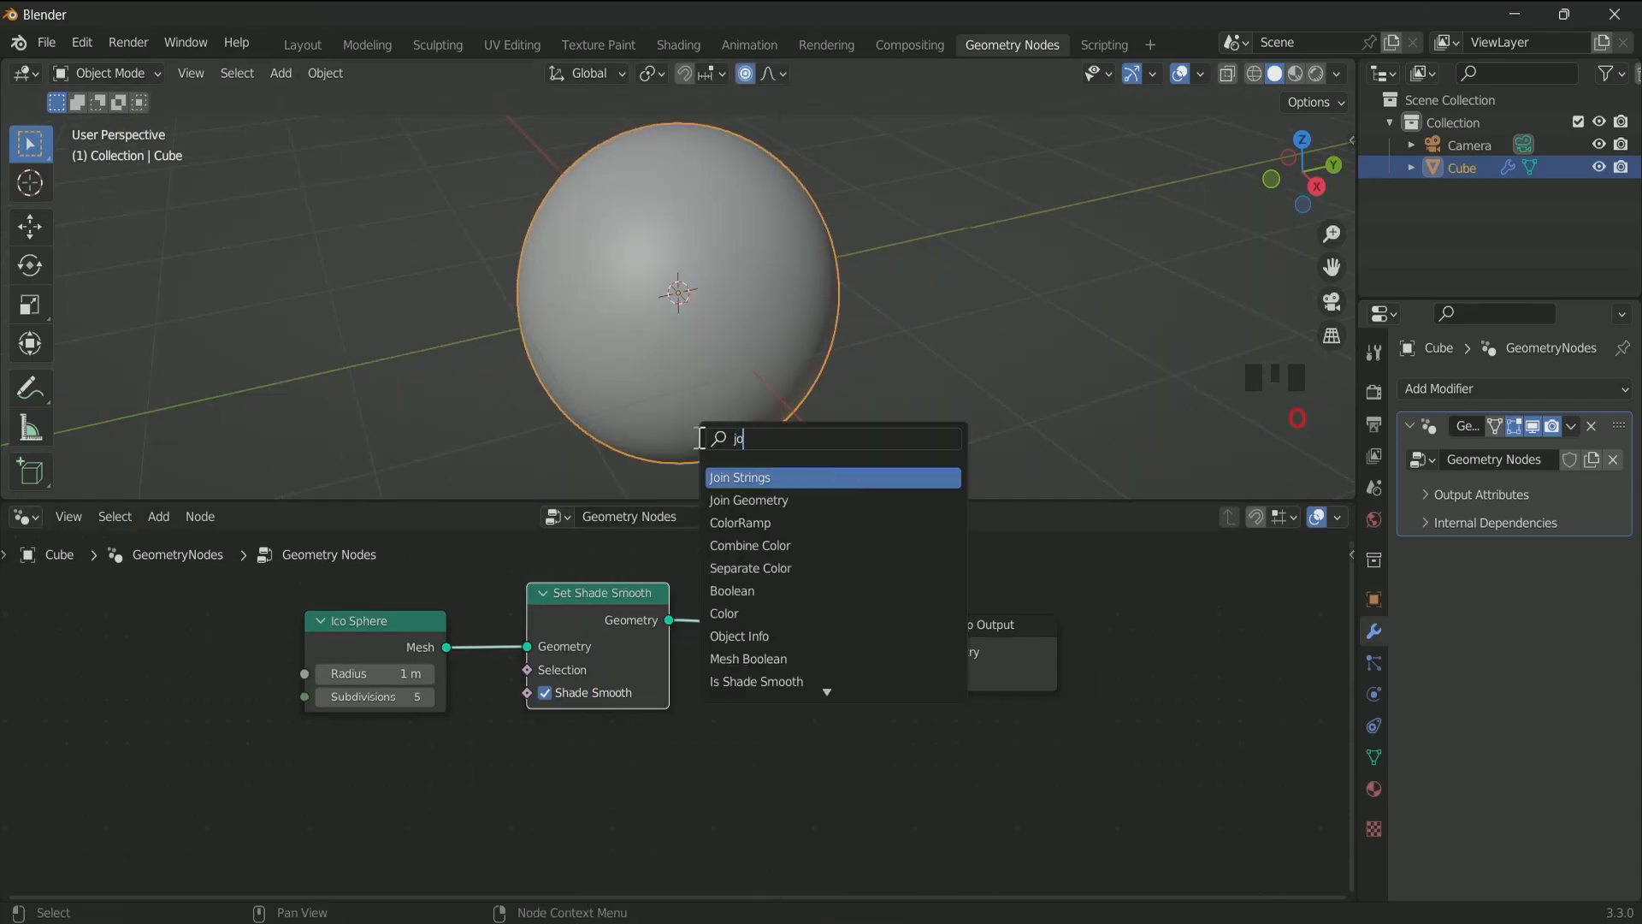
- Join a 1.2 m Curve Circle, swept by Curve to Mesh with a 0.15 m Quadrilateral profile
click(748, 499)
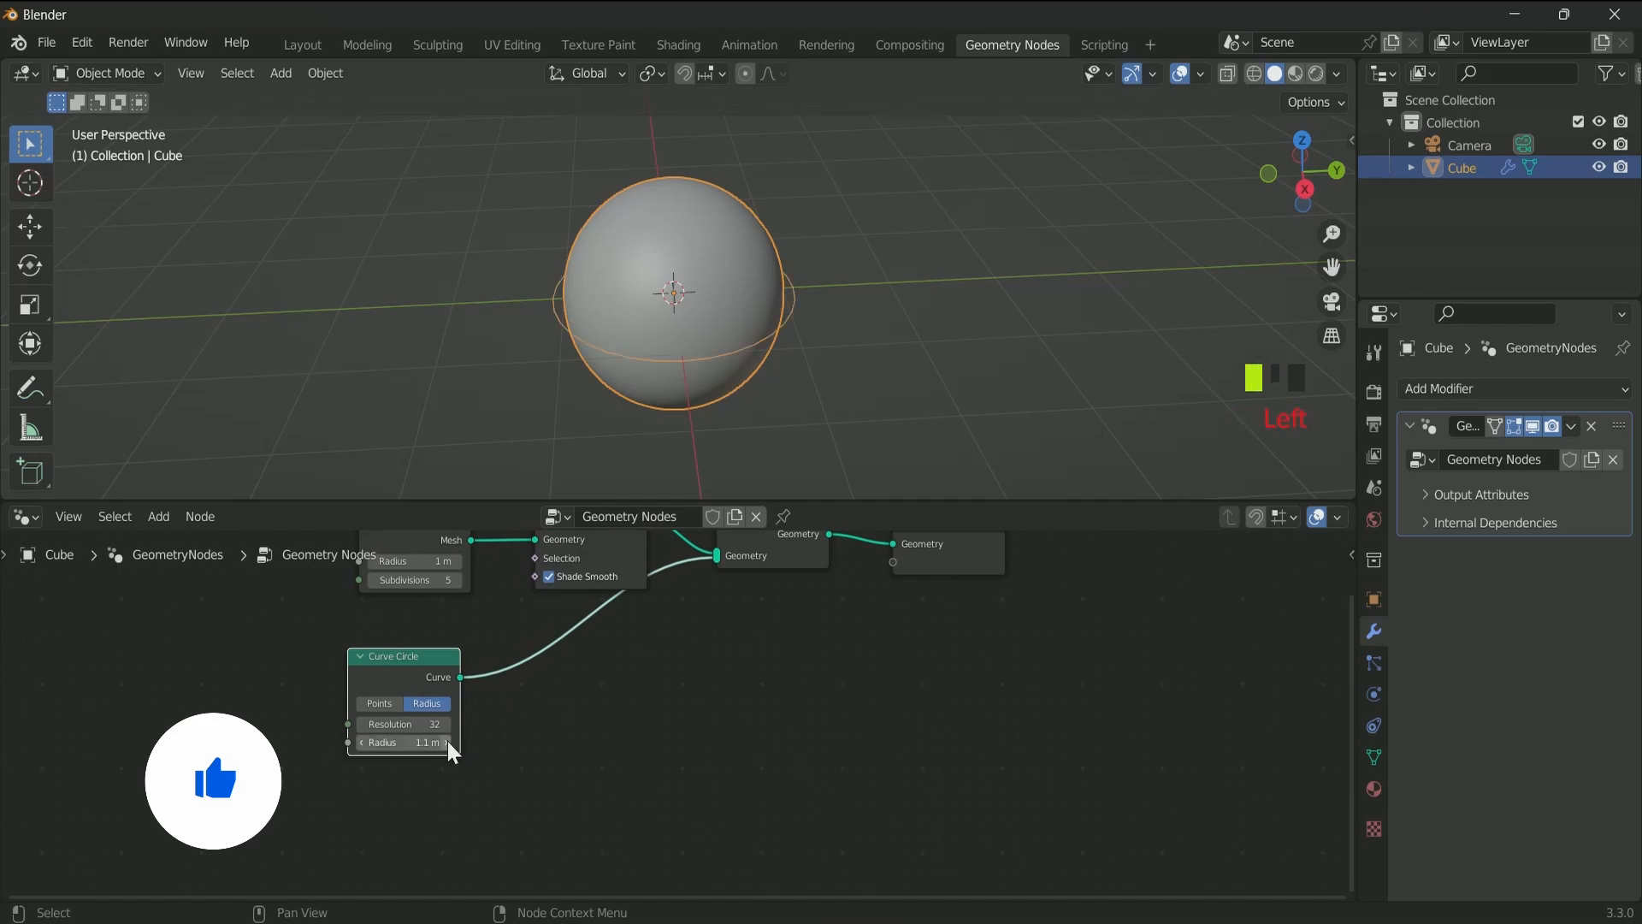
scroll(up, 3)
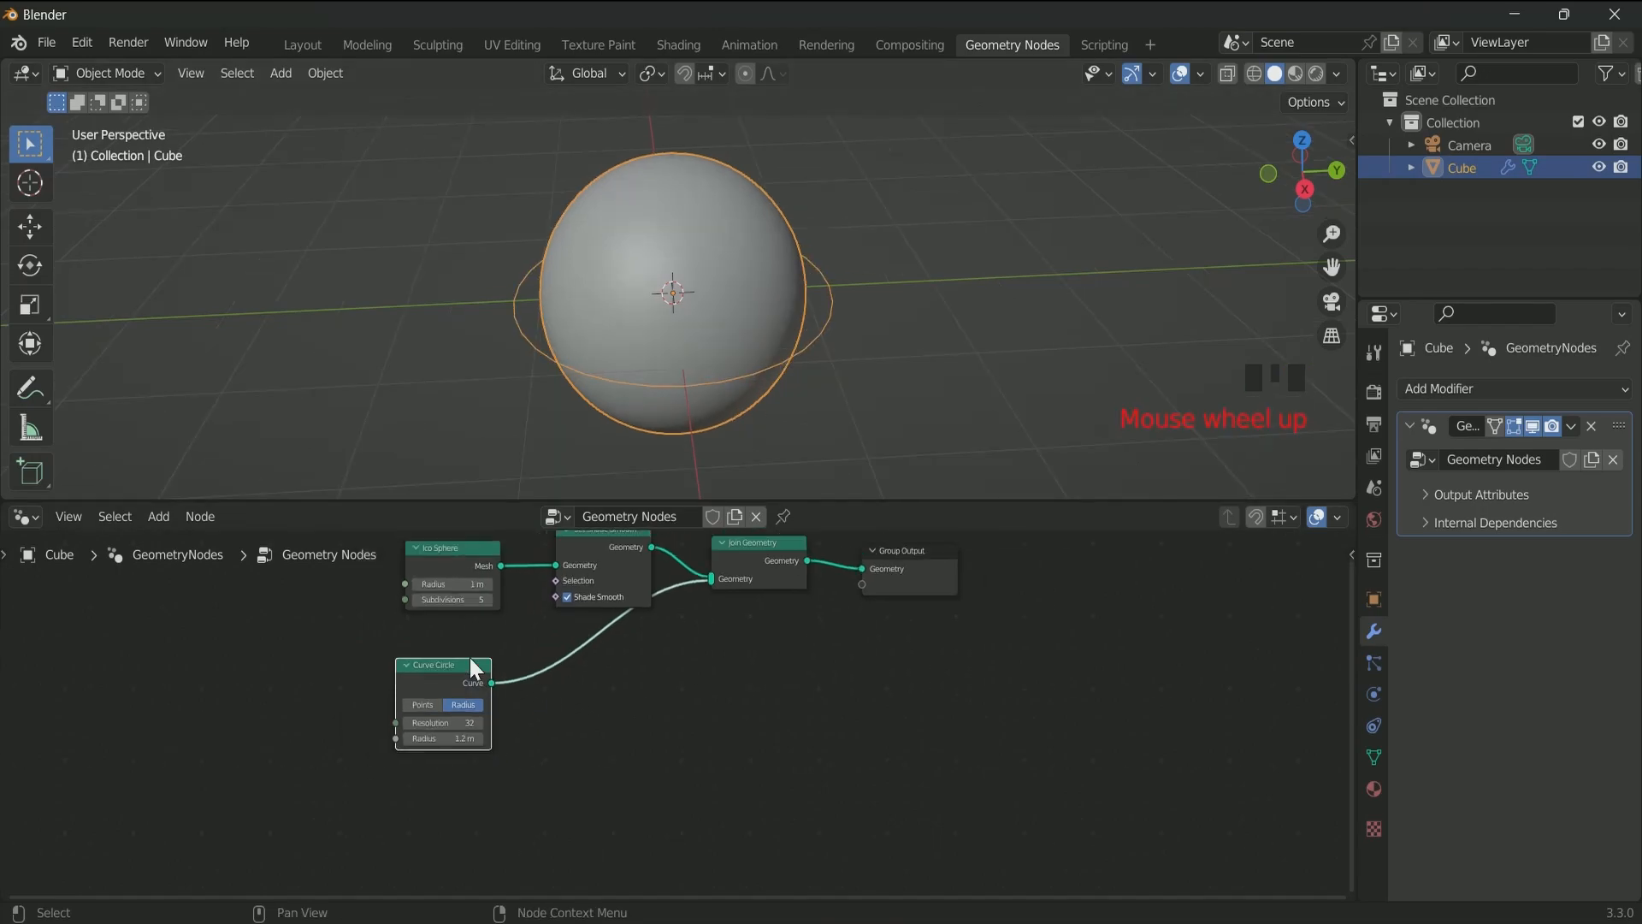
drag(439, 665, 469, 710)
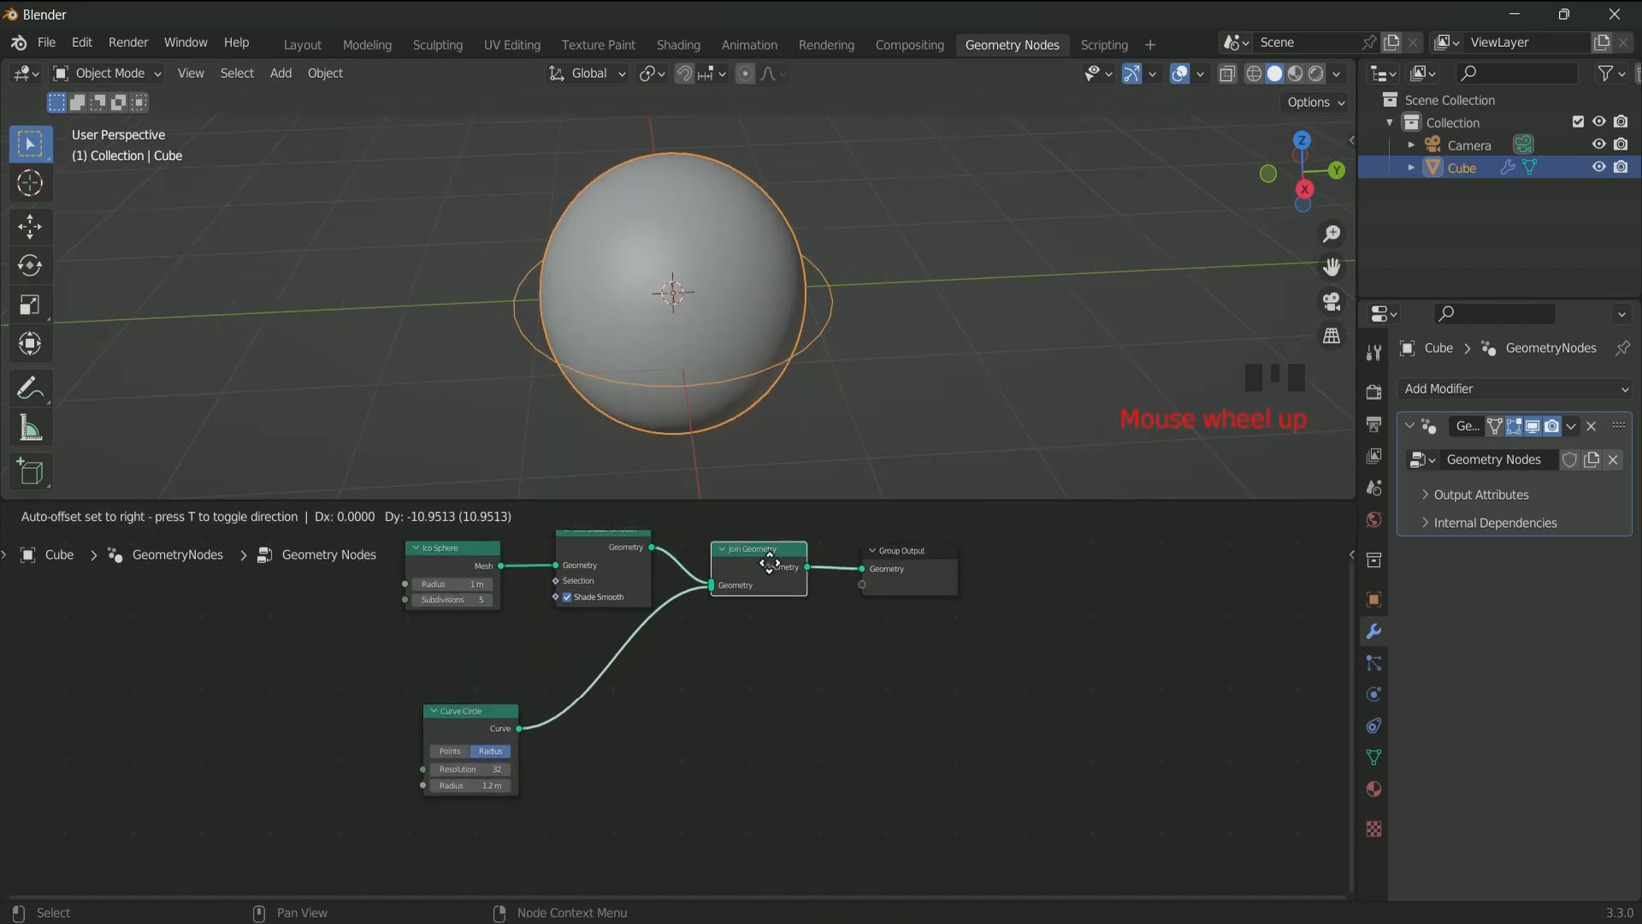
text(cur)
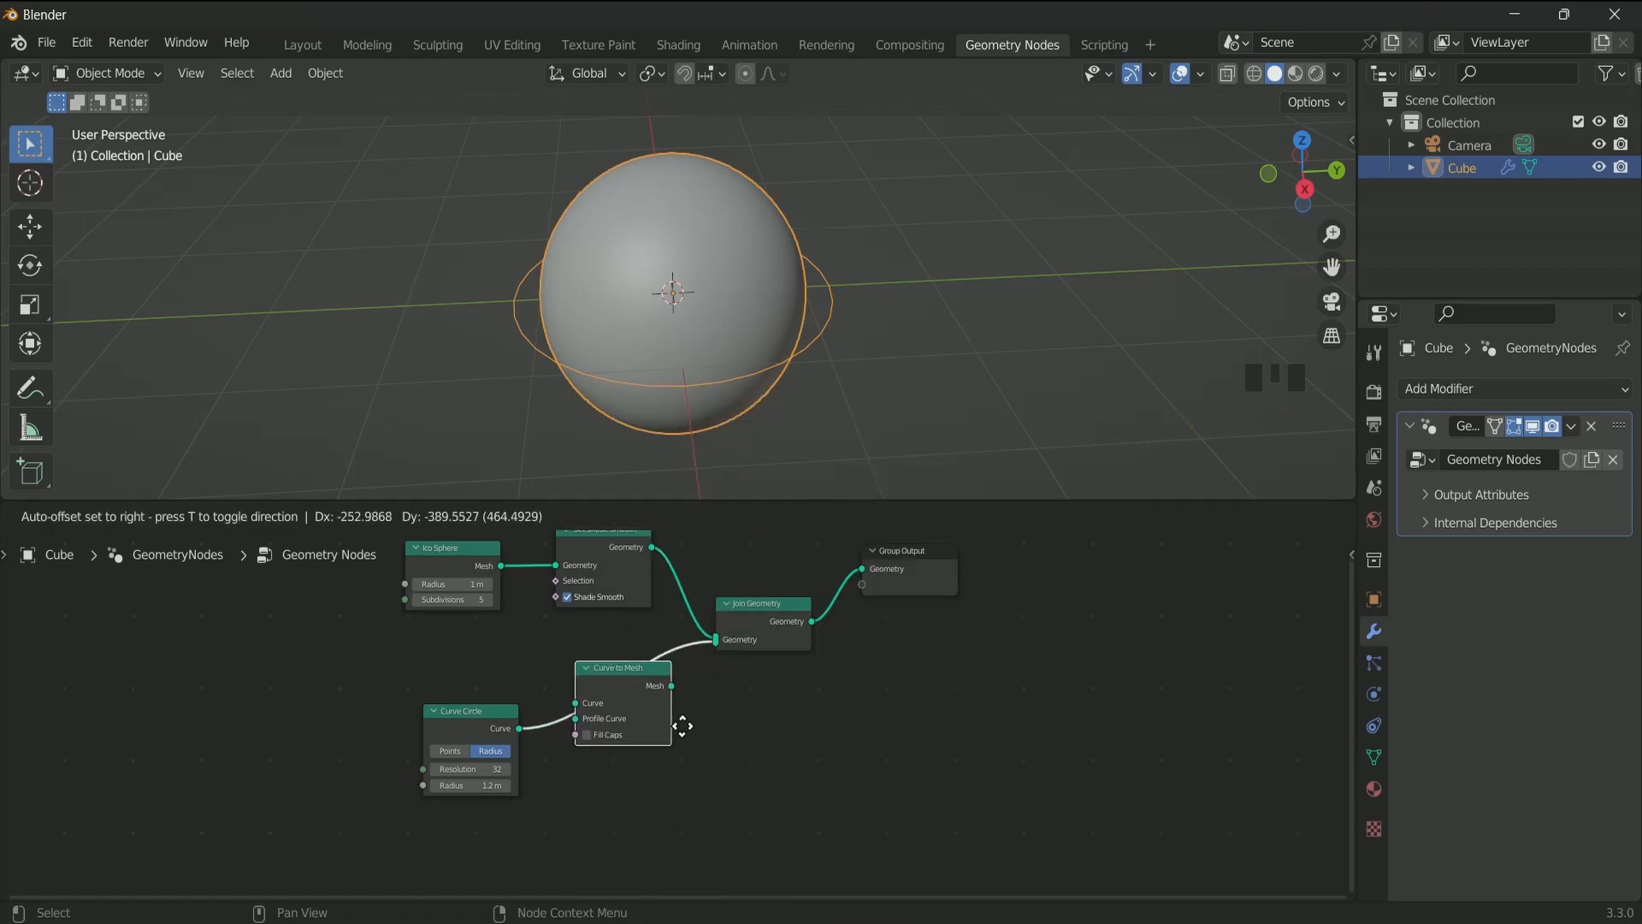
click(157, 515)
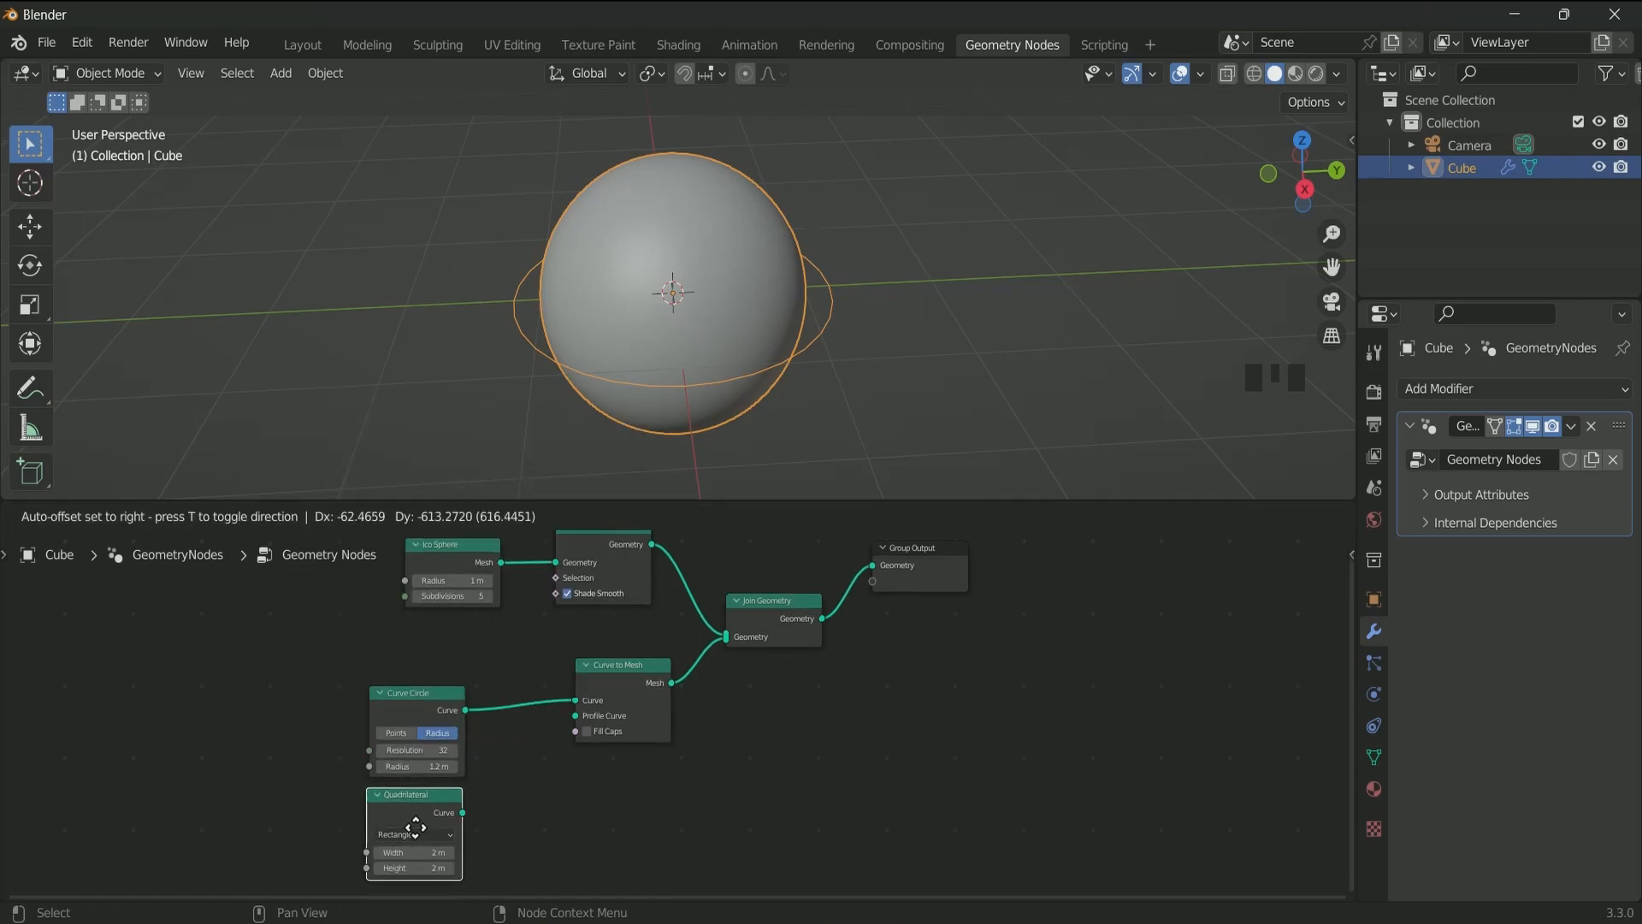
scroll(down, 3)
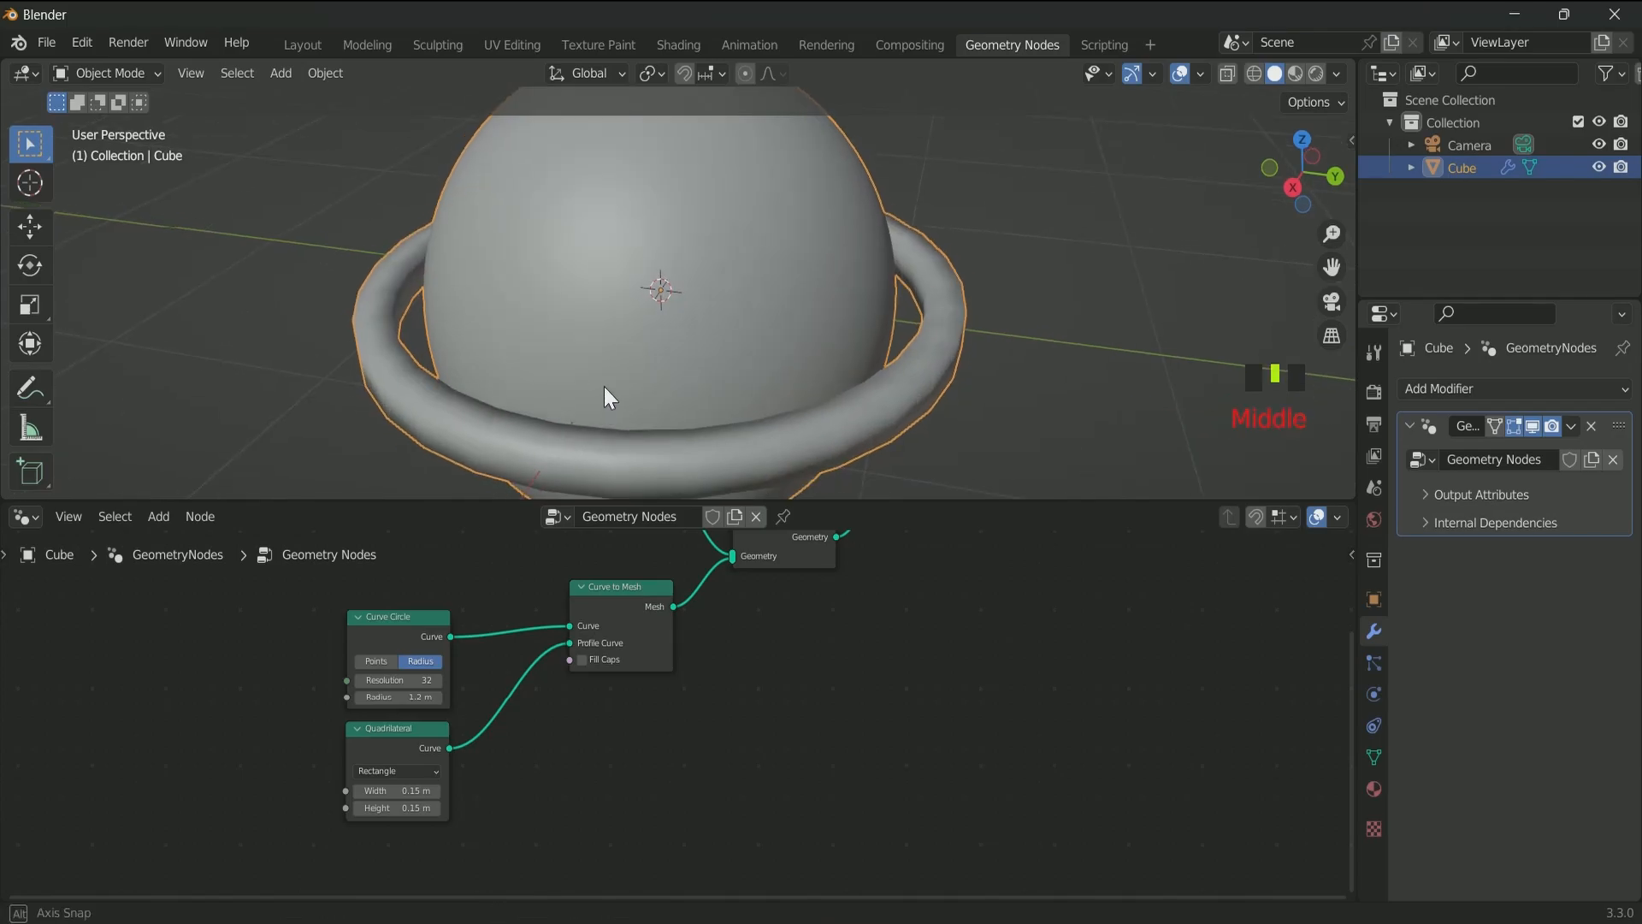
- Fillet the profile with Poly mode, count 20, radius 0.07 m; circle resolution 64
drag(611, 396, 382, 346)
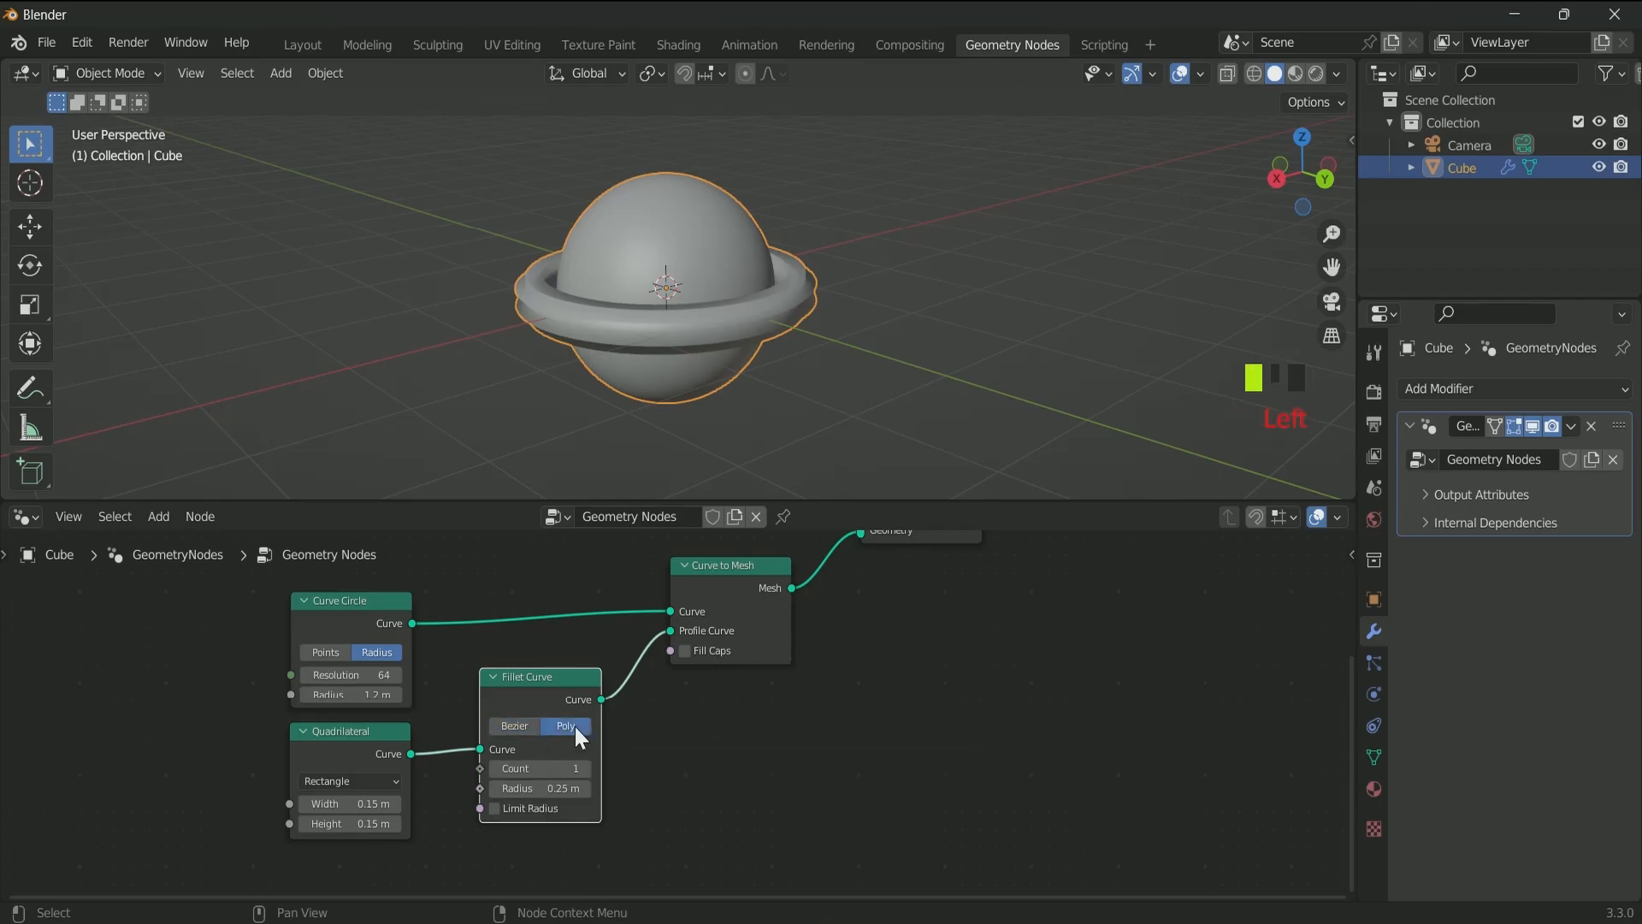
click(583, 768)
text(20)
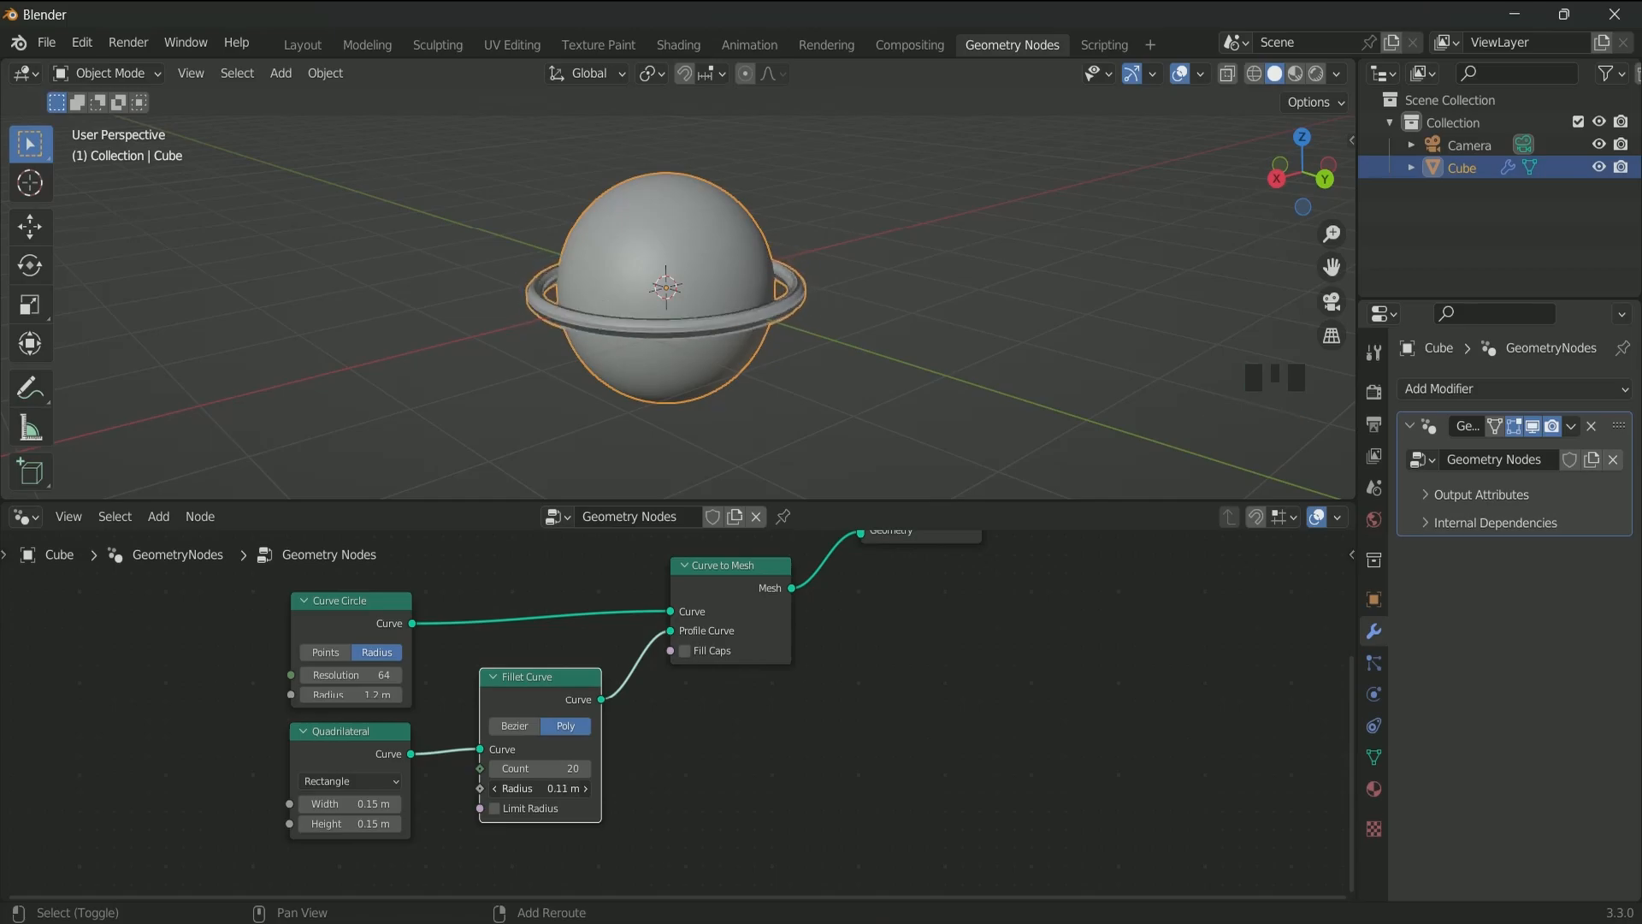
click(540, 788)
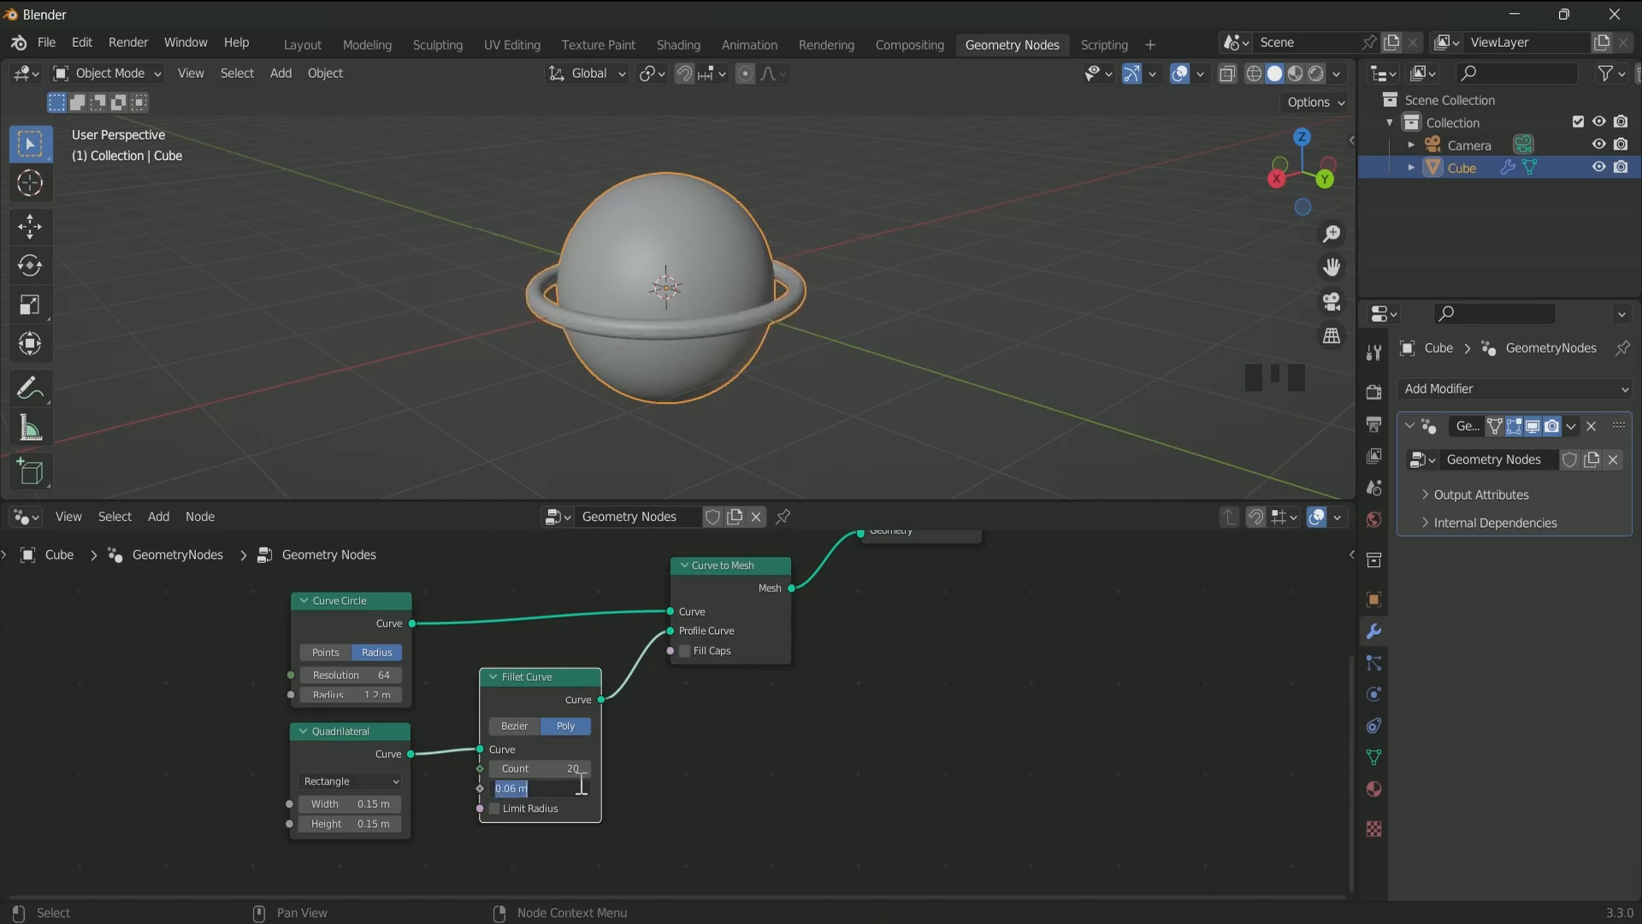
scroll(down, 3)
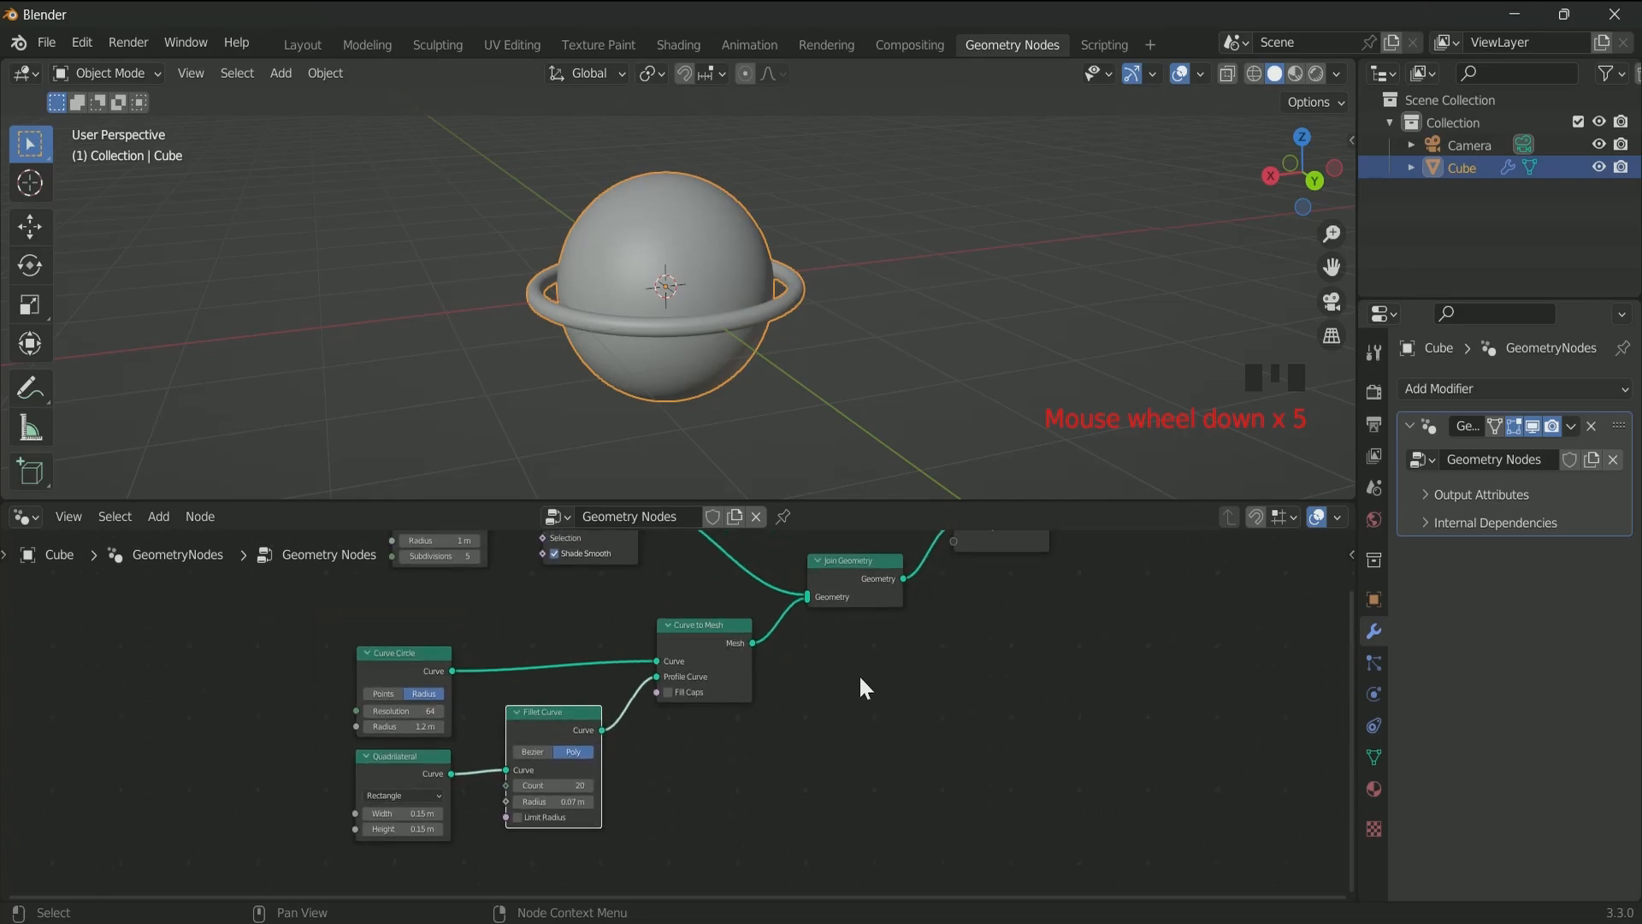
- Add Set Material nodes assigning material Sphere to the planet and new material Ring
scroll(down, 3)
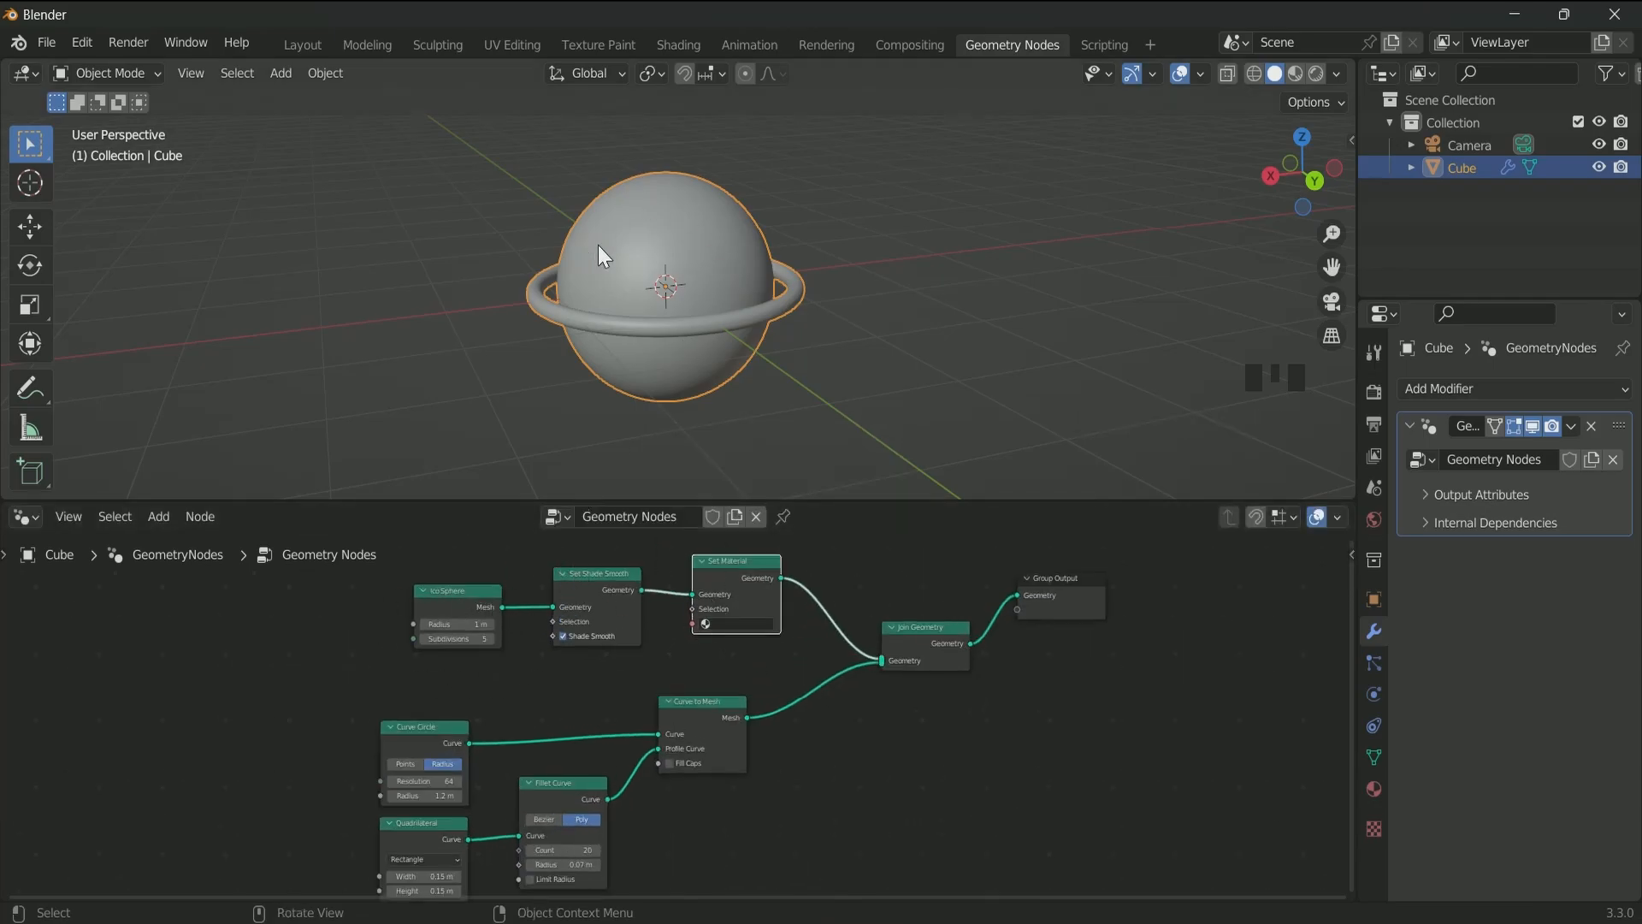
key(shift+d)
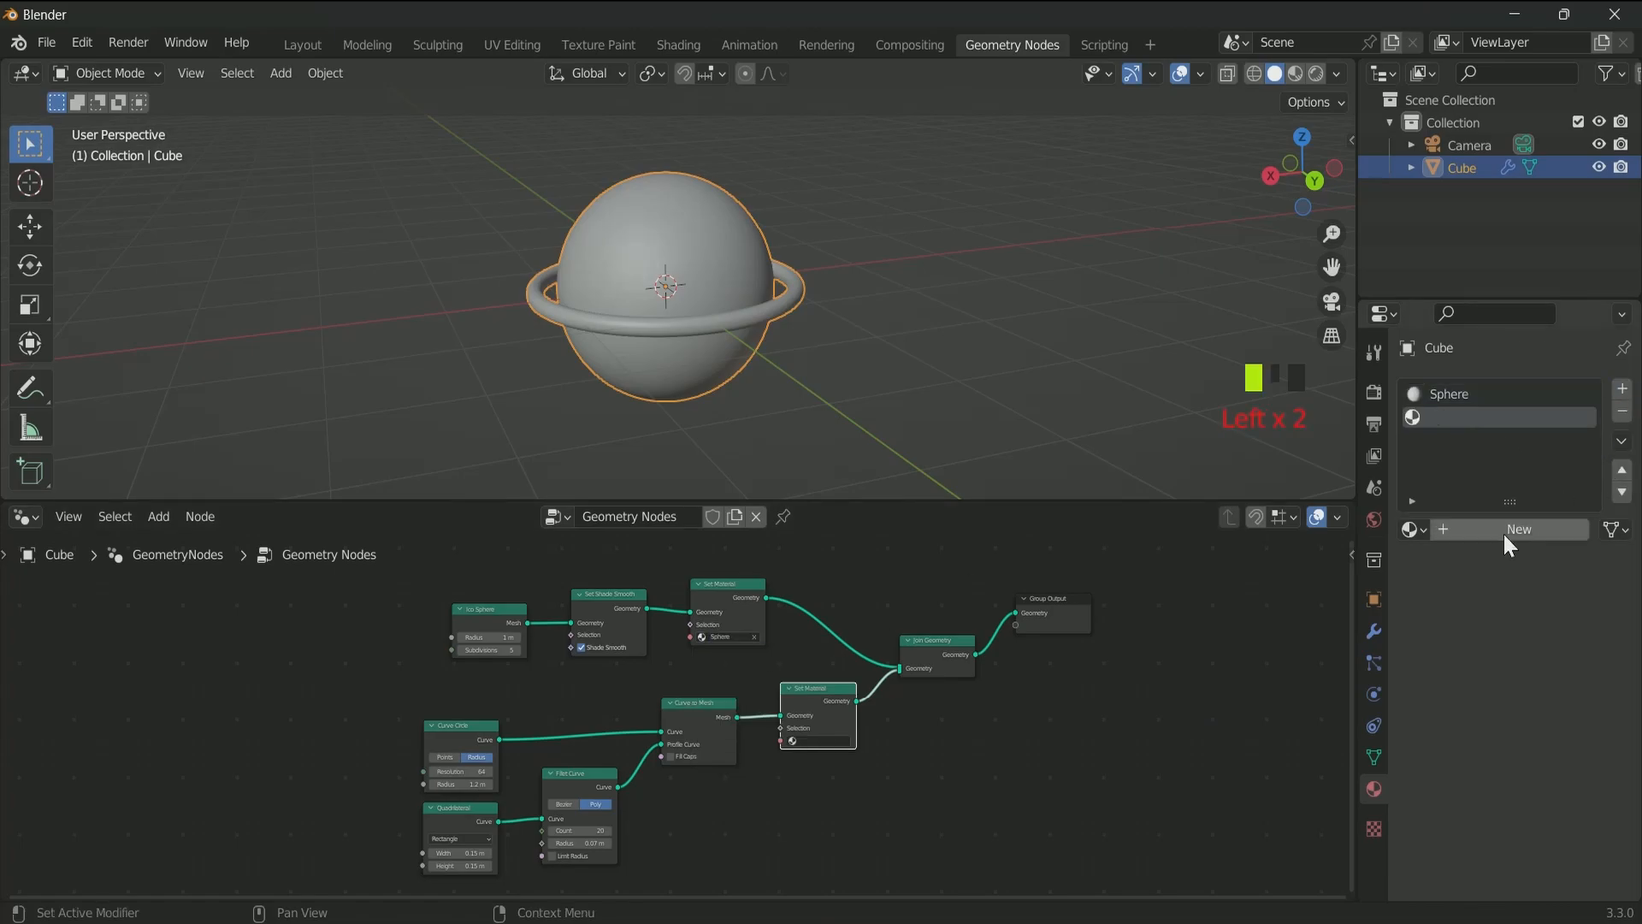
text(Rin)
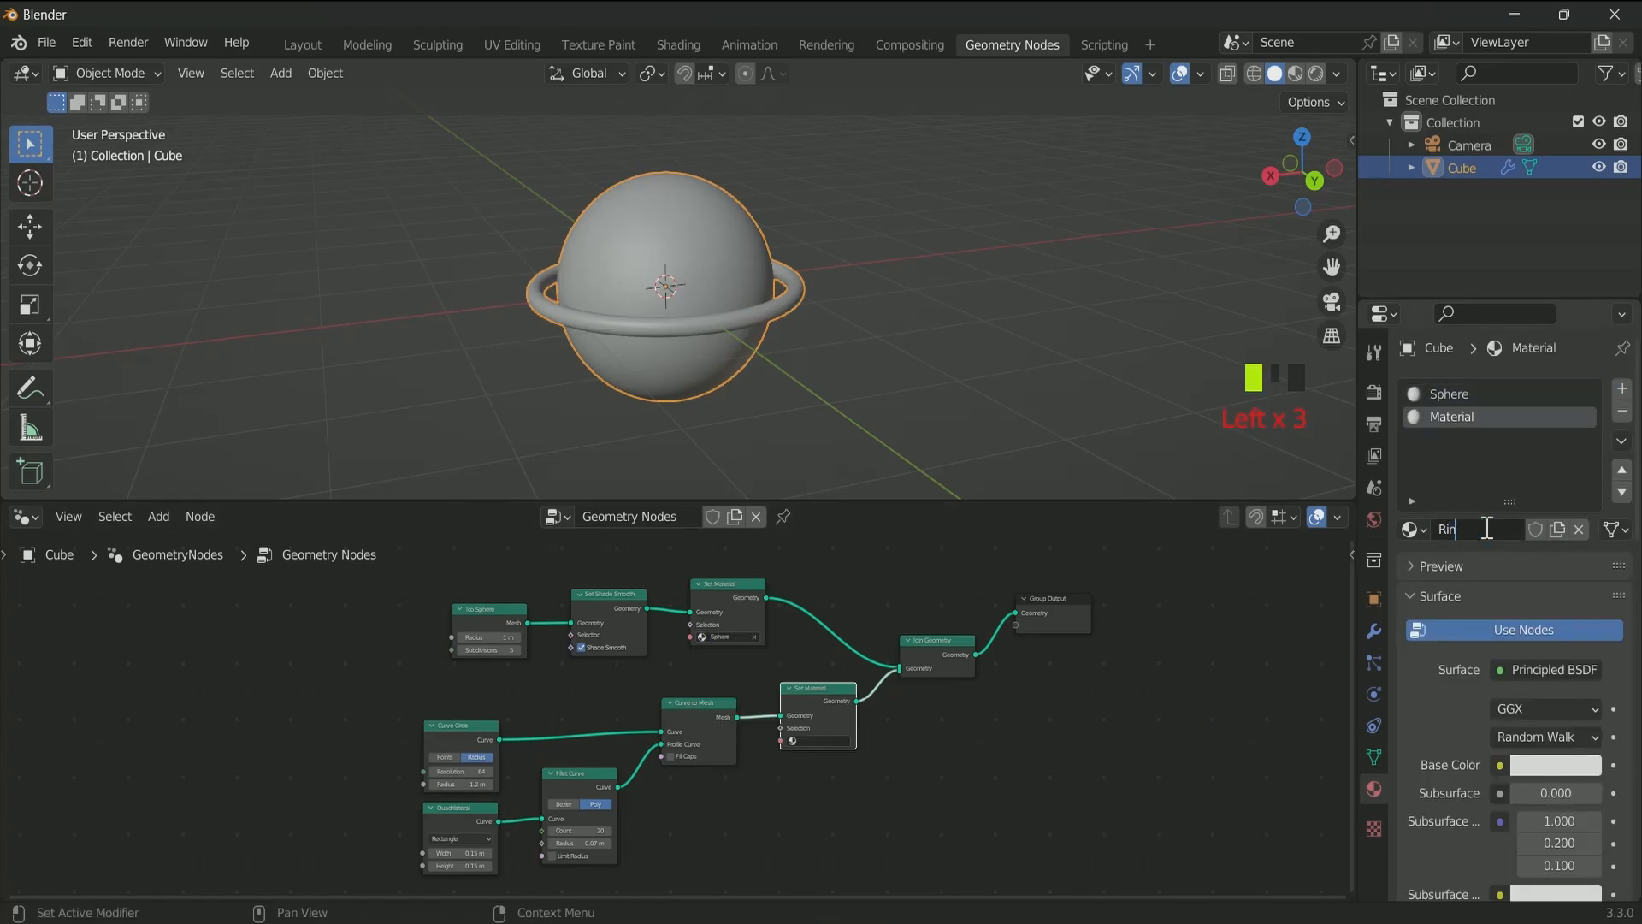
text(Ring)
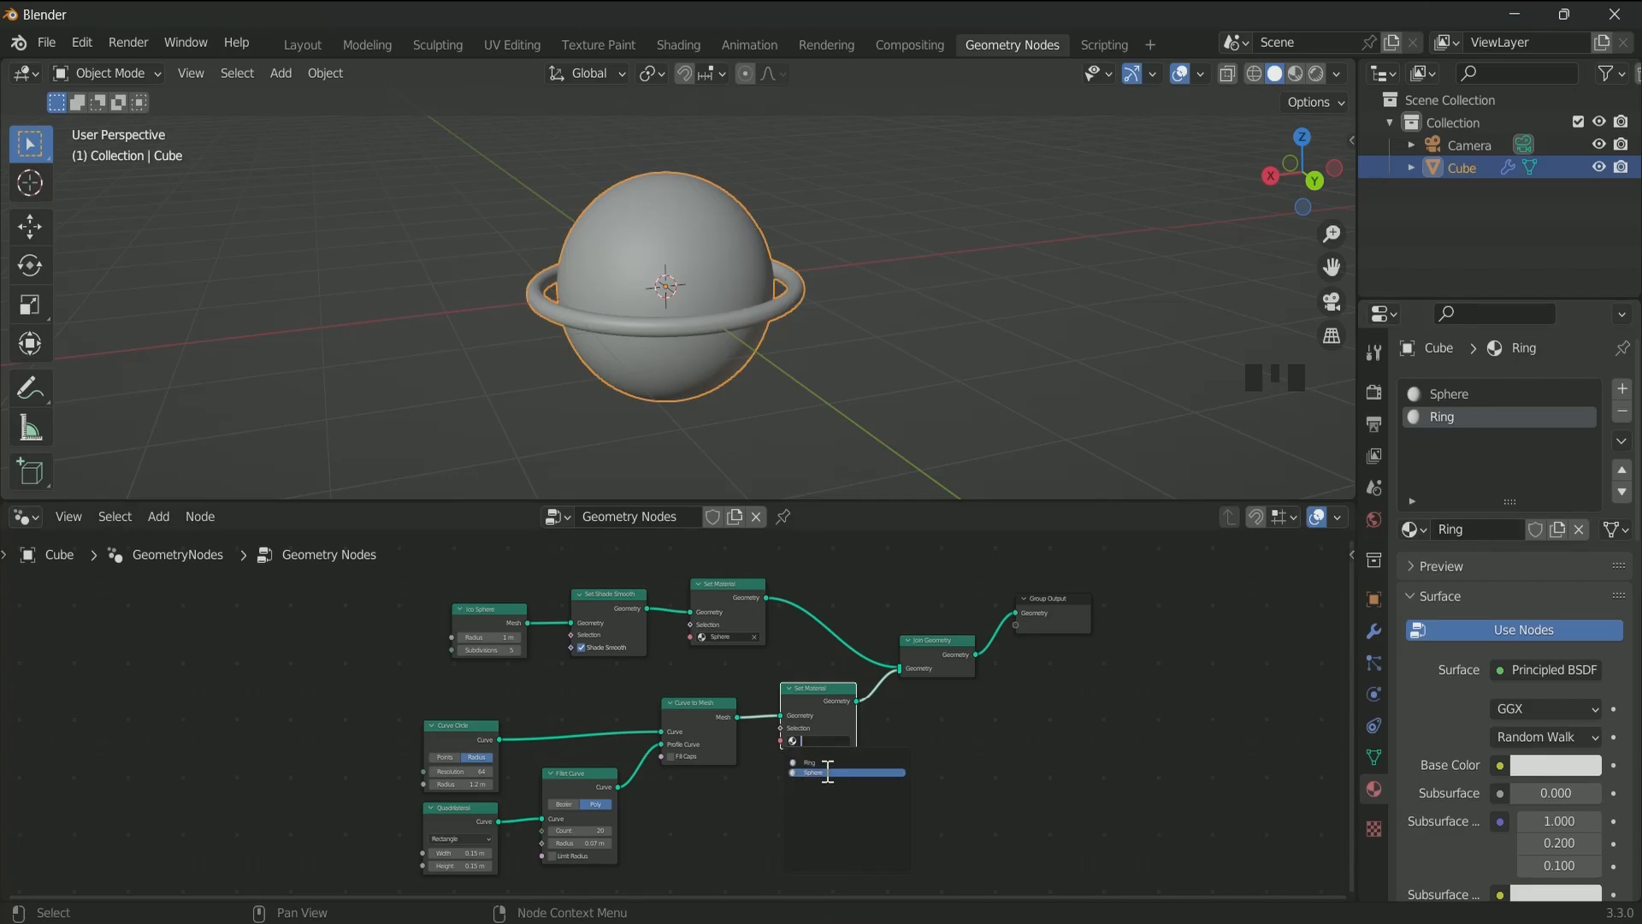
click(845, 771)
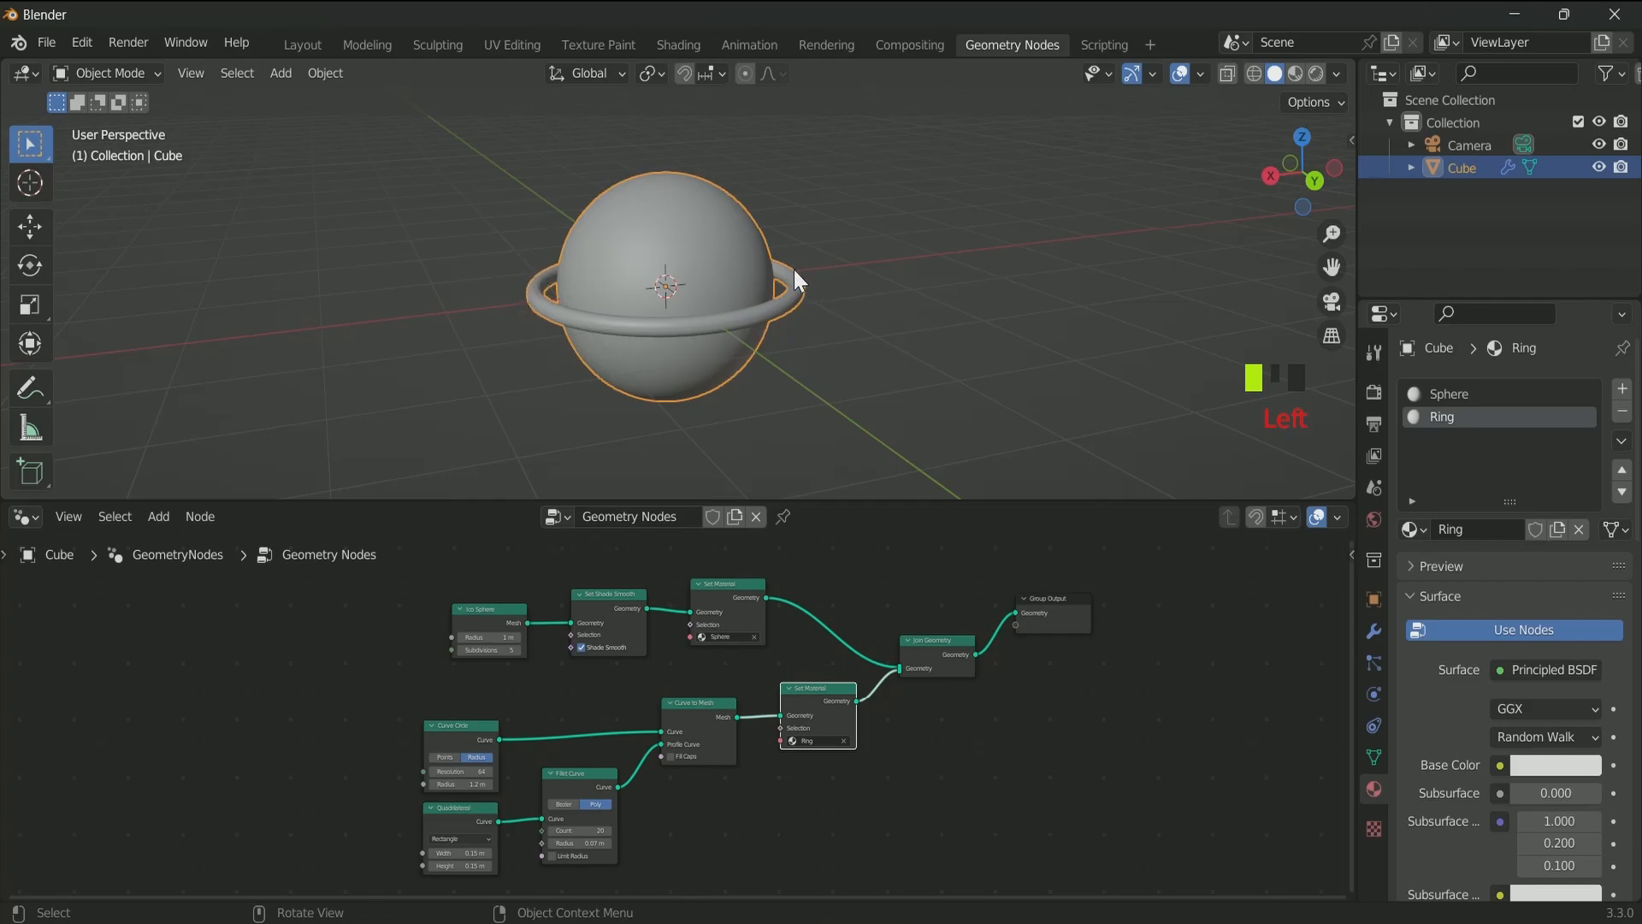
- Insert a Transform node in the ring branch with rotation reset to zero
text(tr)
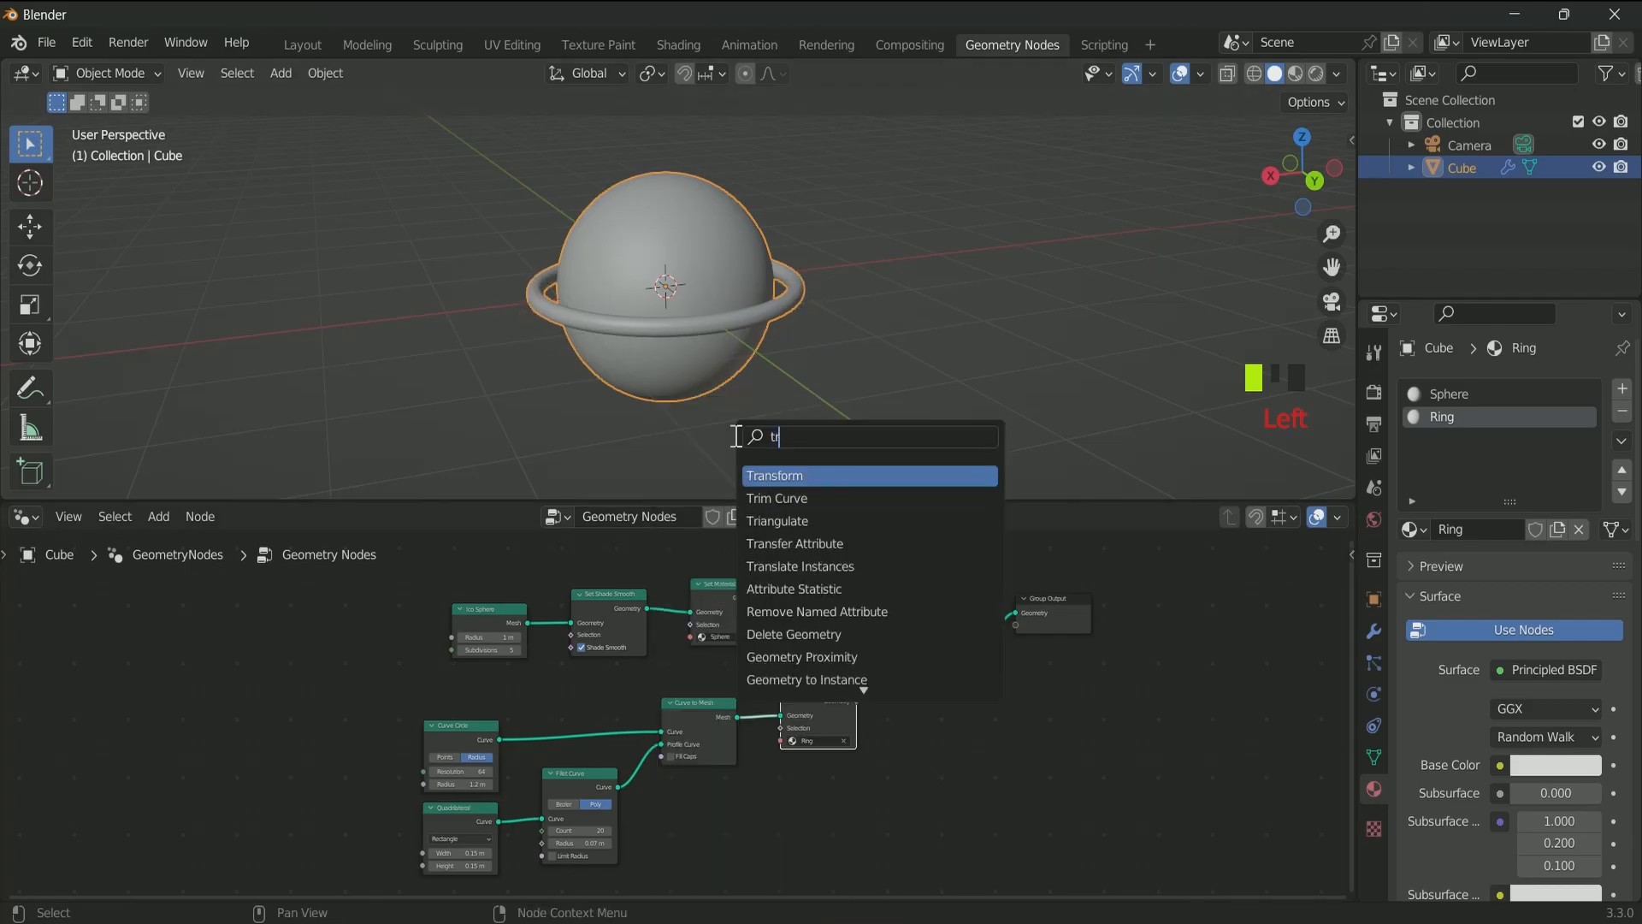
click(774, 475)
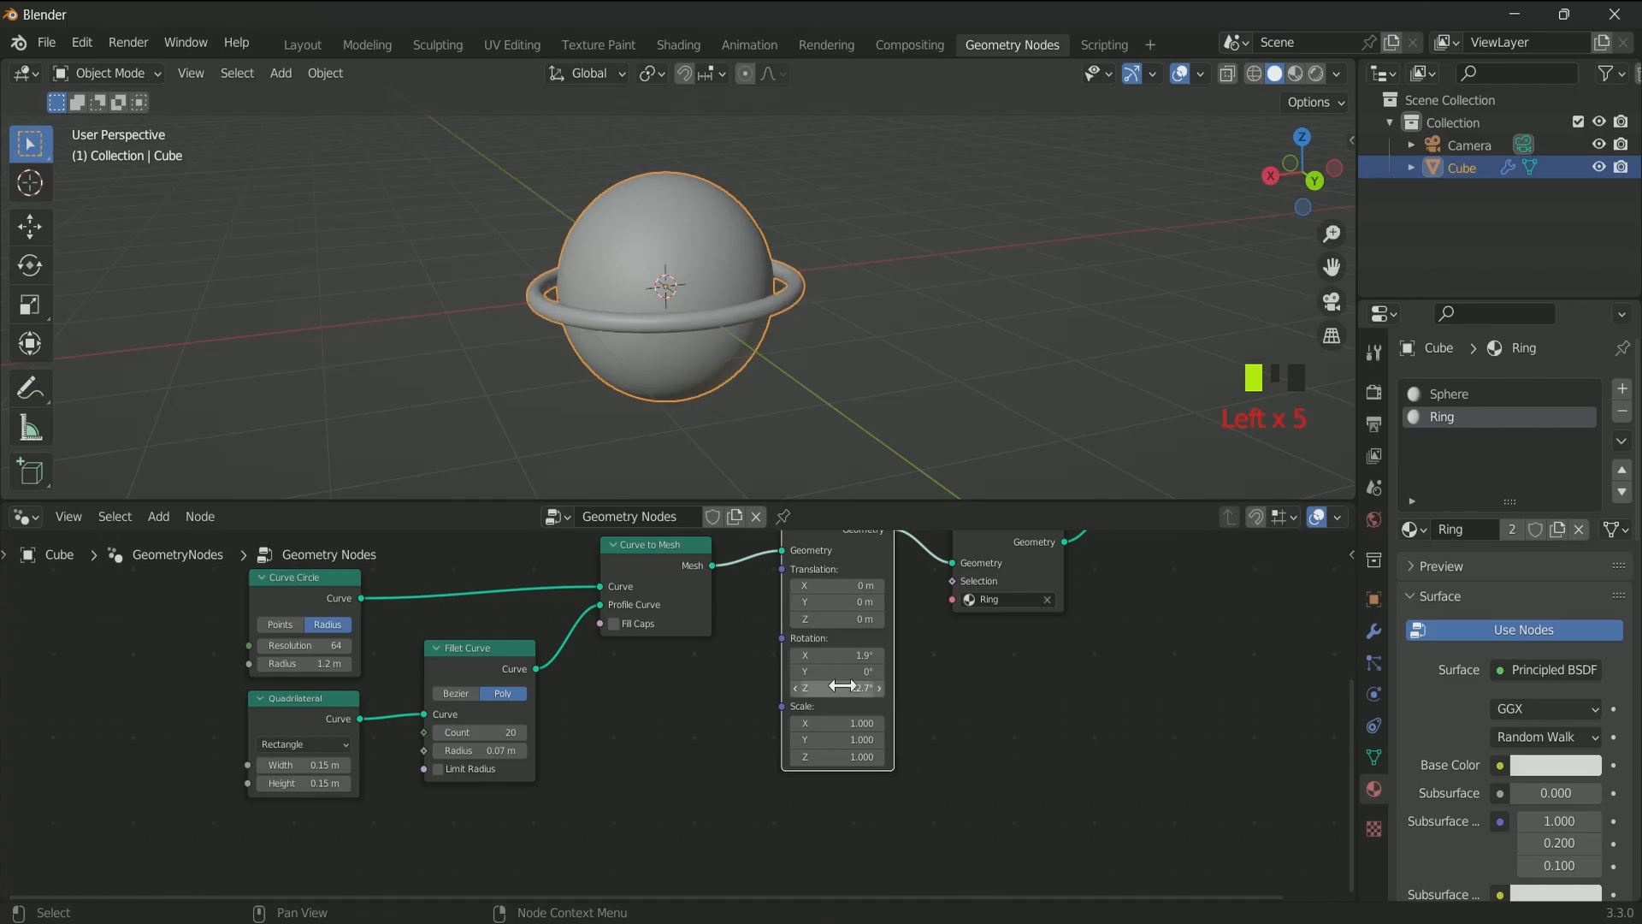
key(ctrl+z)
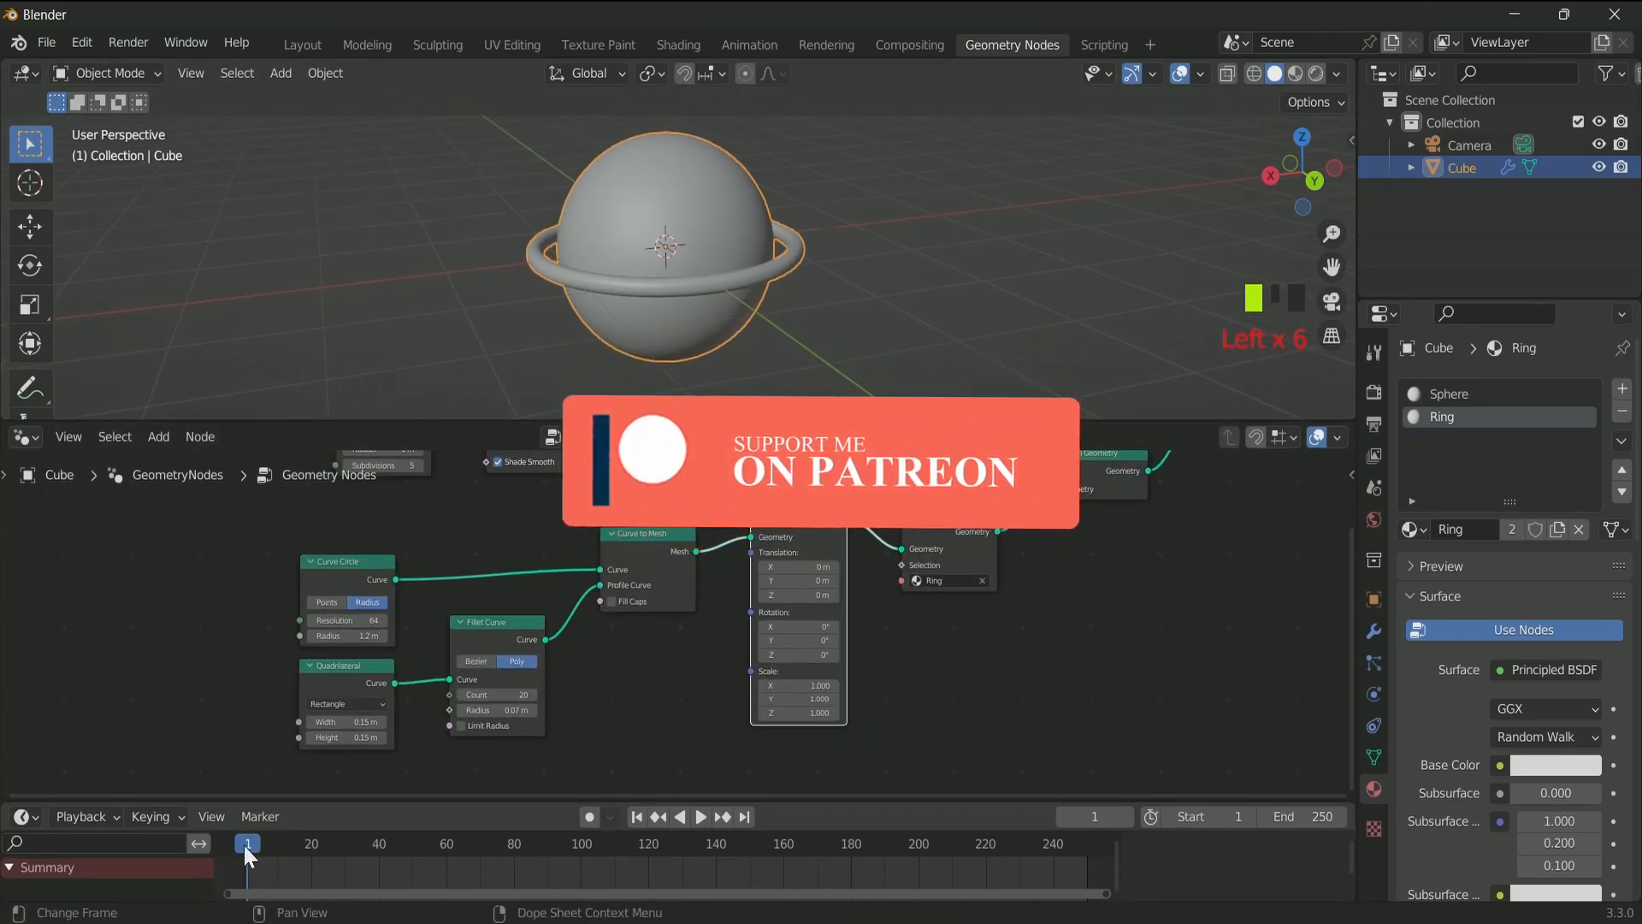
- Keyframe ring rotation 0° at frame 1 and 180° on X, Y, Z at frame 250, then play
click(247, 843)
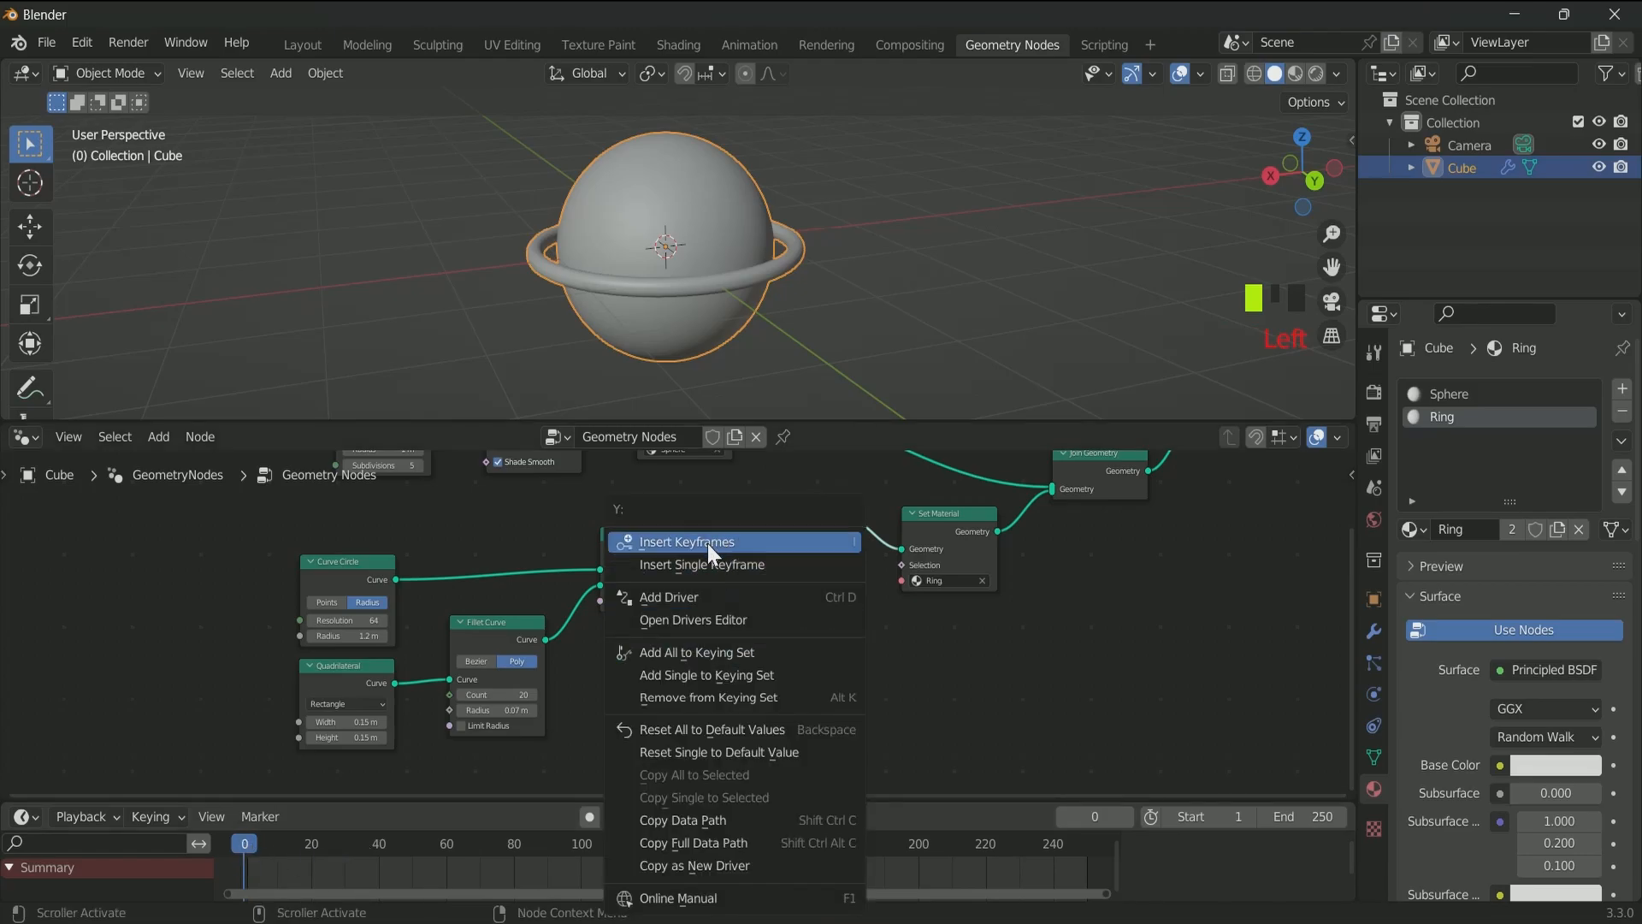
click(686, 542)
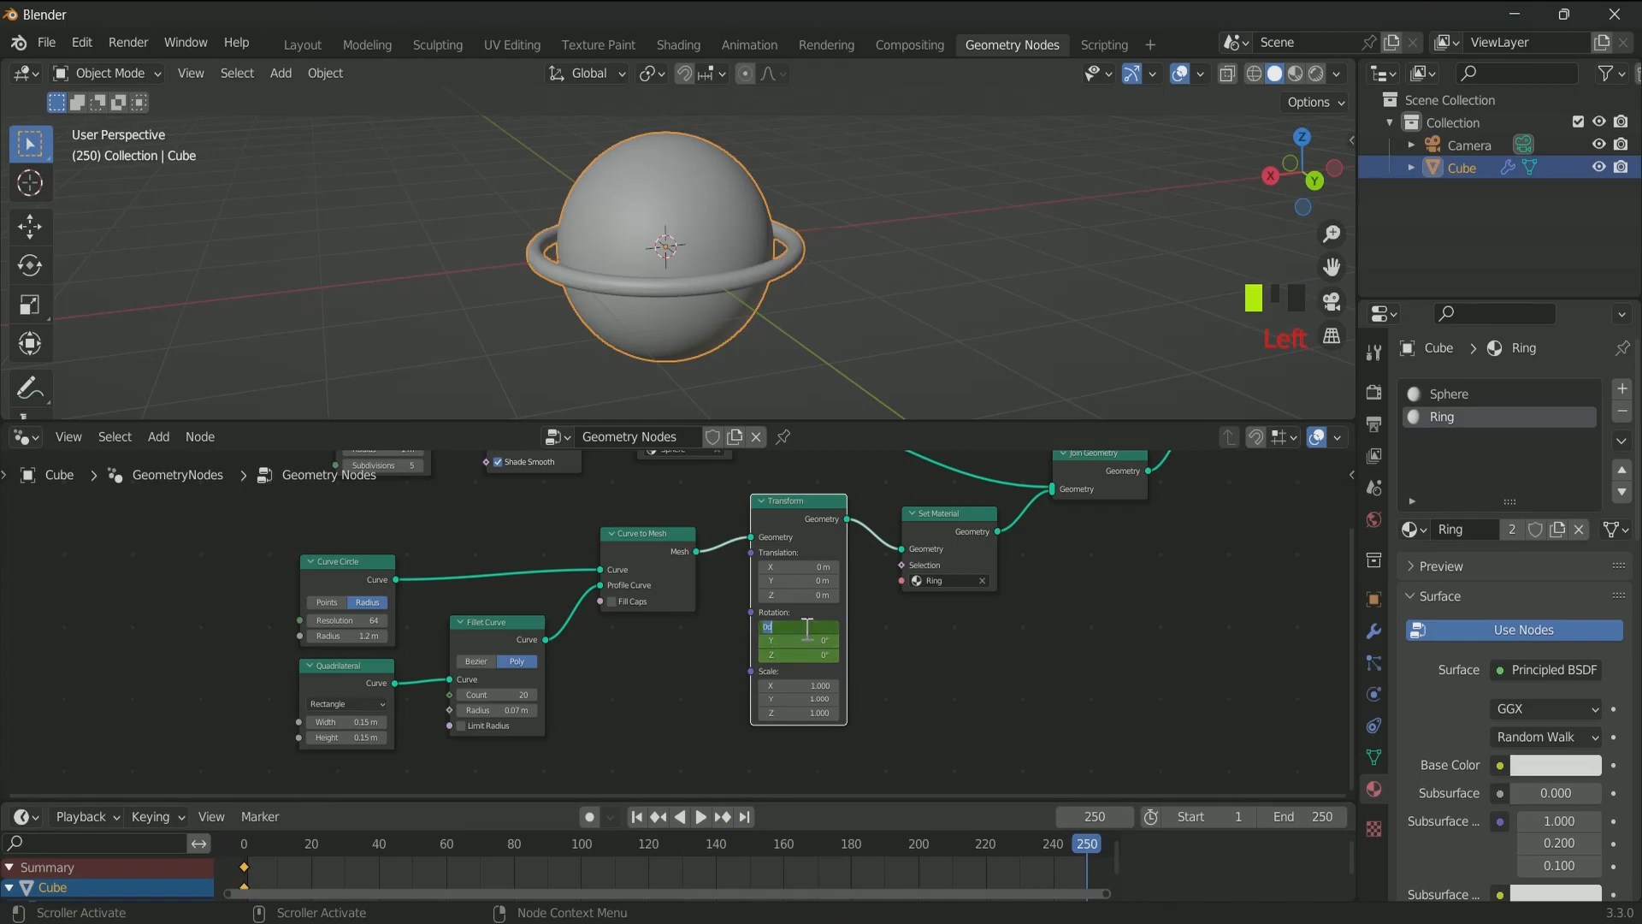
text(180)
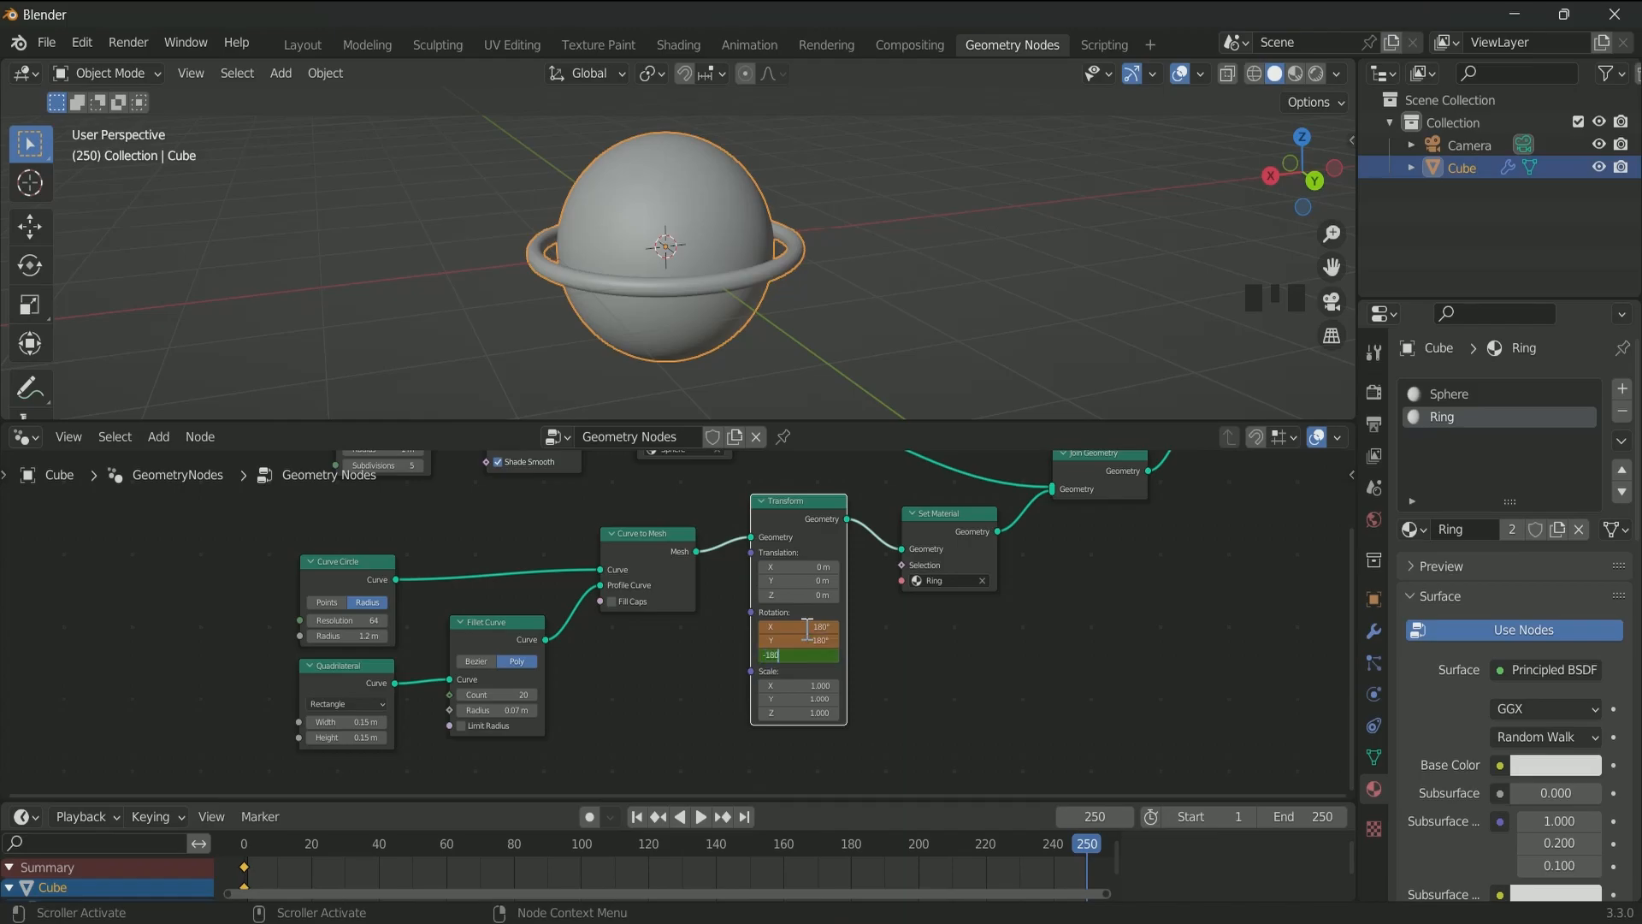
right_click(796, 638)
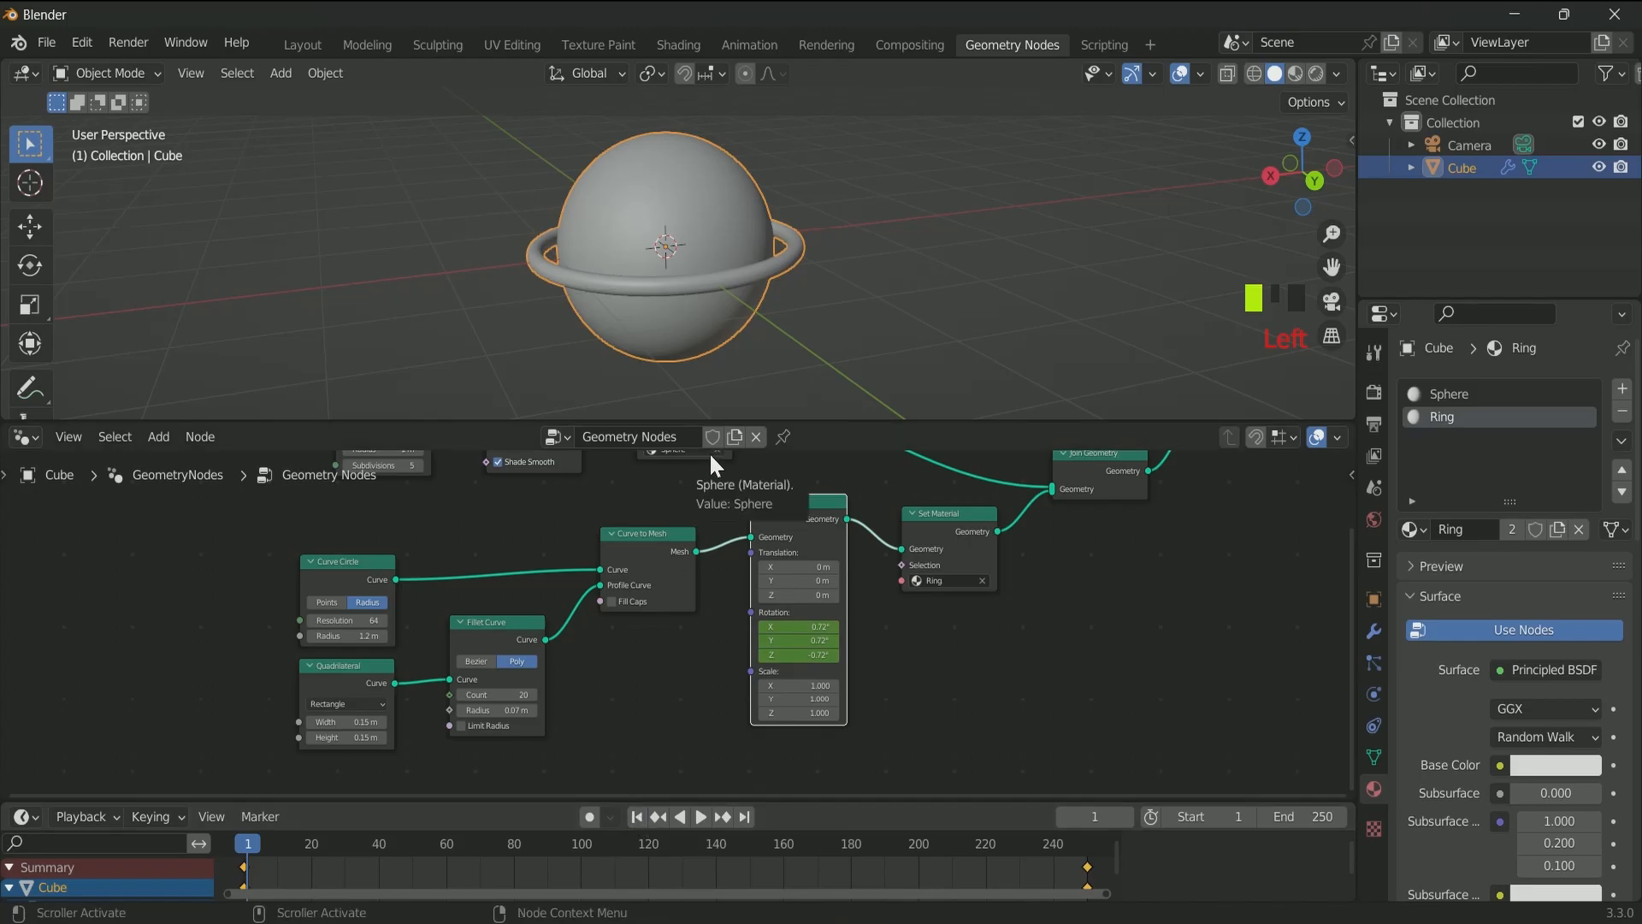
key(space)
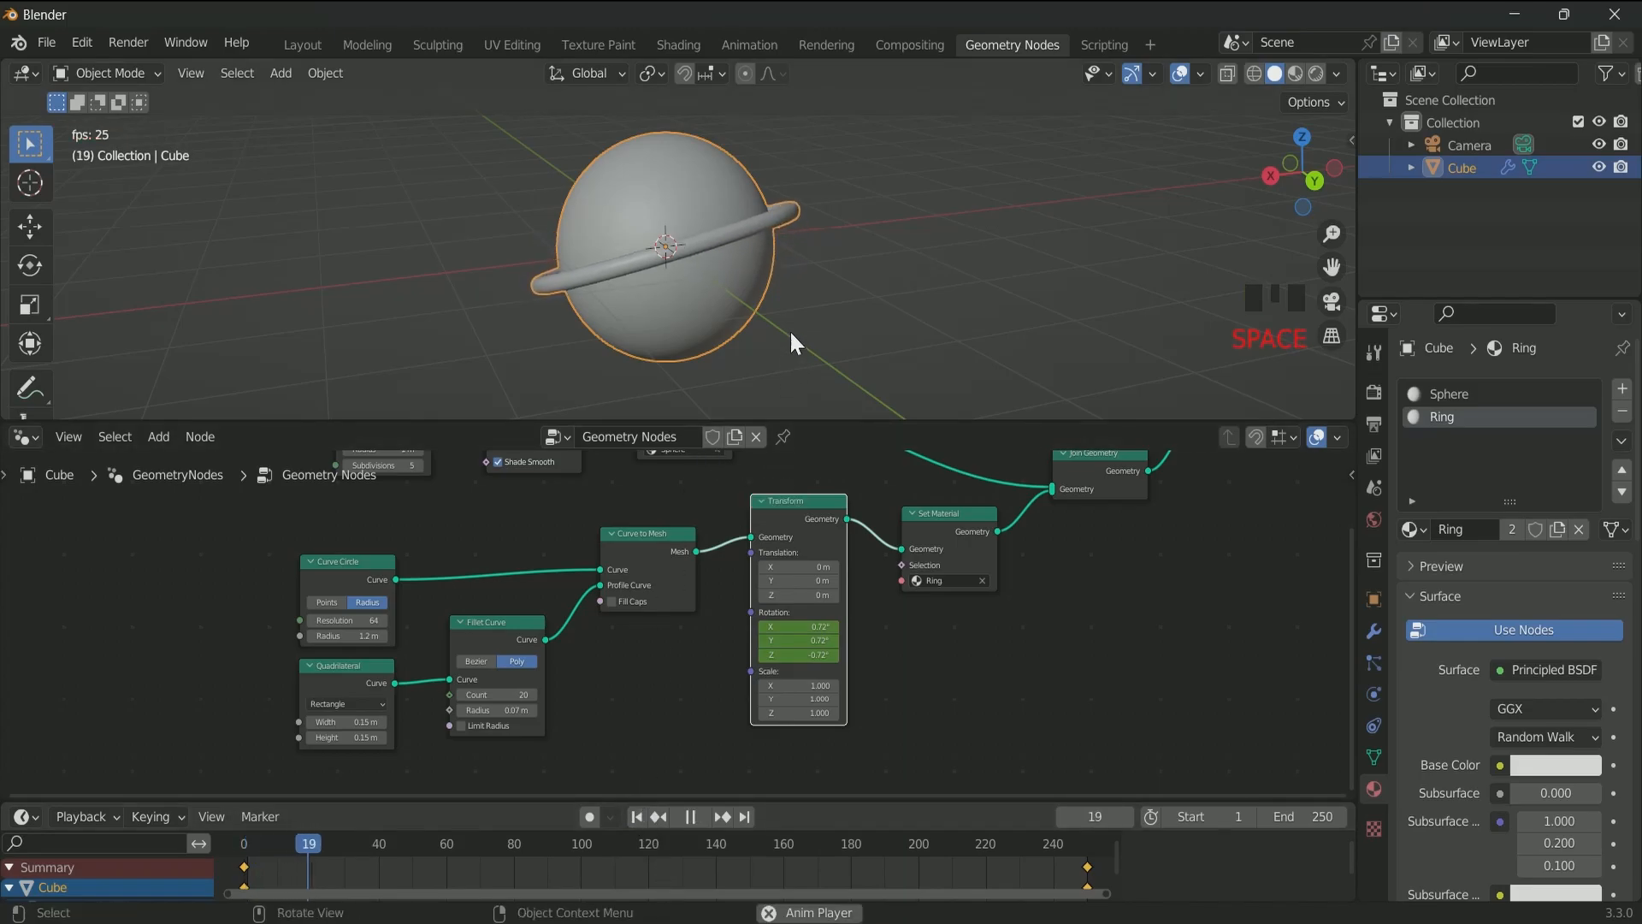
scroll(down, 3)
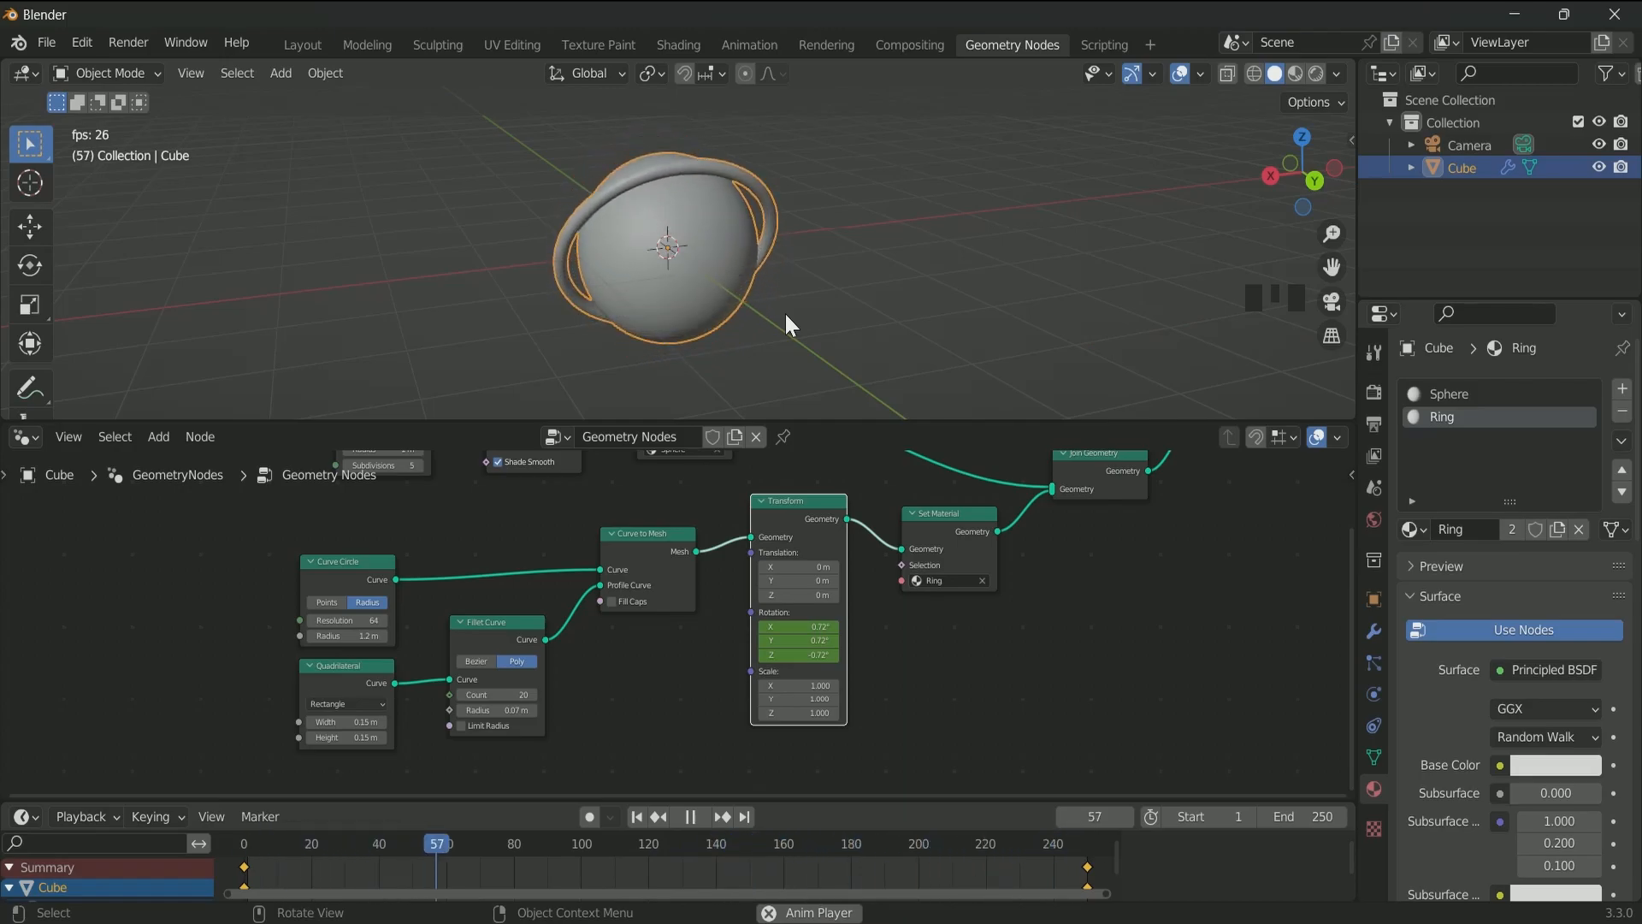
- Duplicate the Transform node into Join Geometry with Y rotation about 40°
key(space)
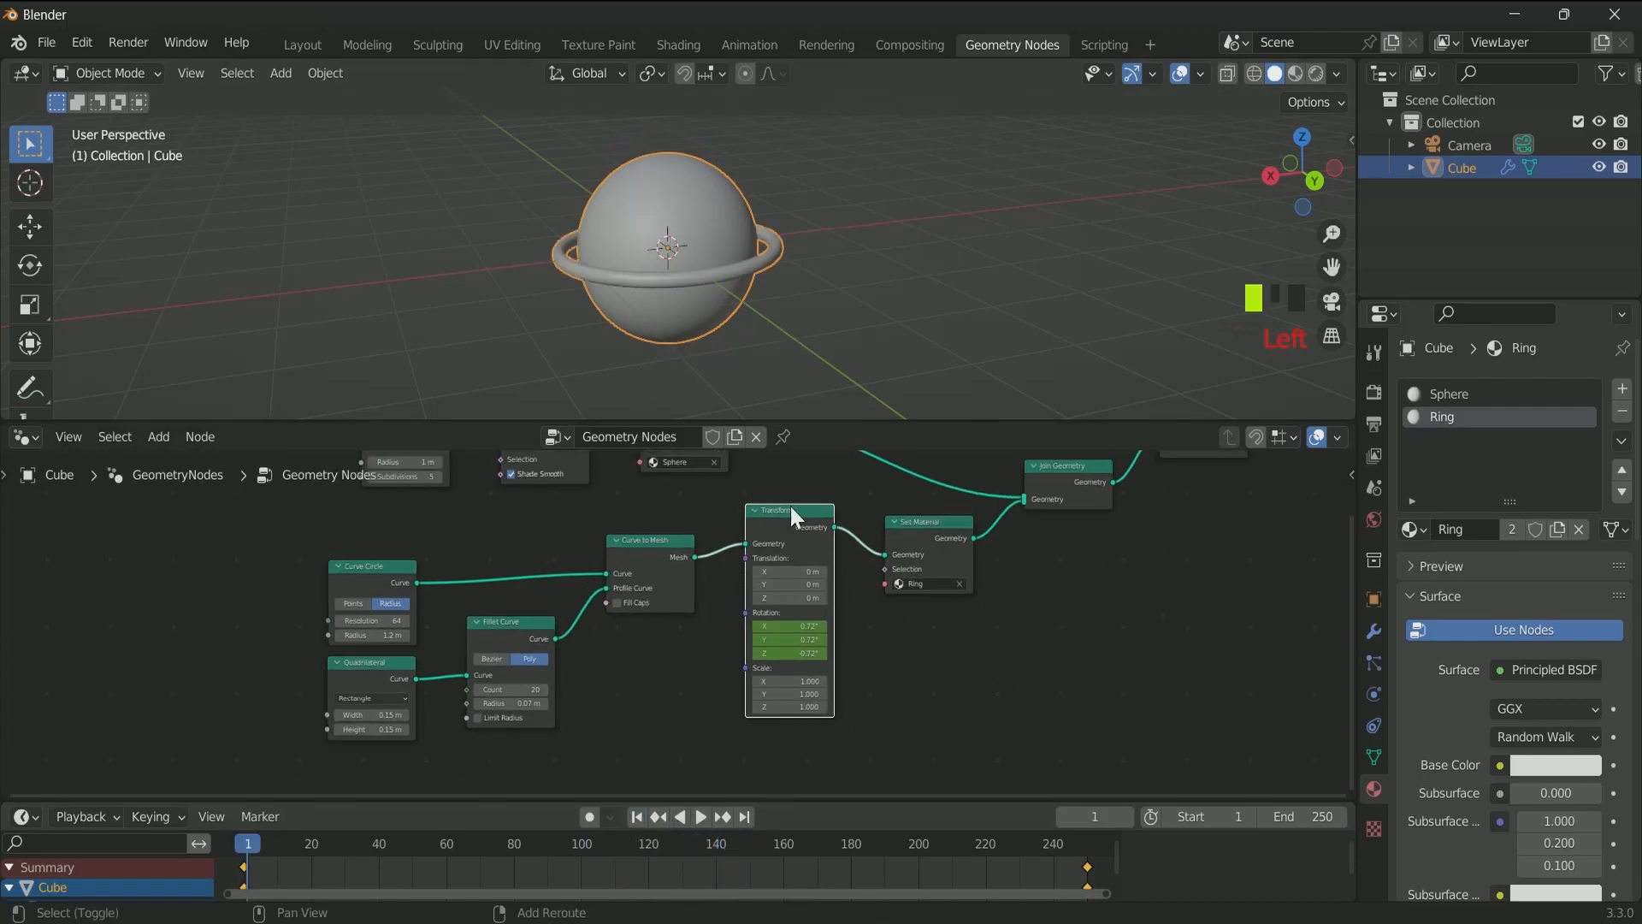
key(shift+d)
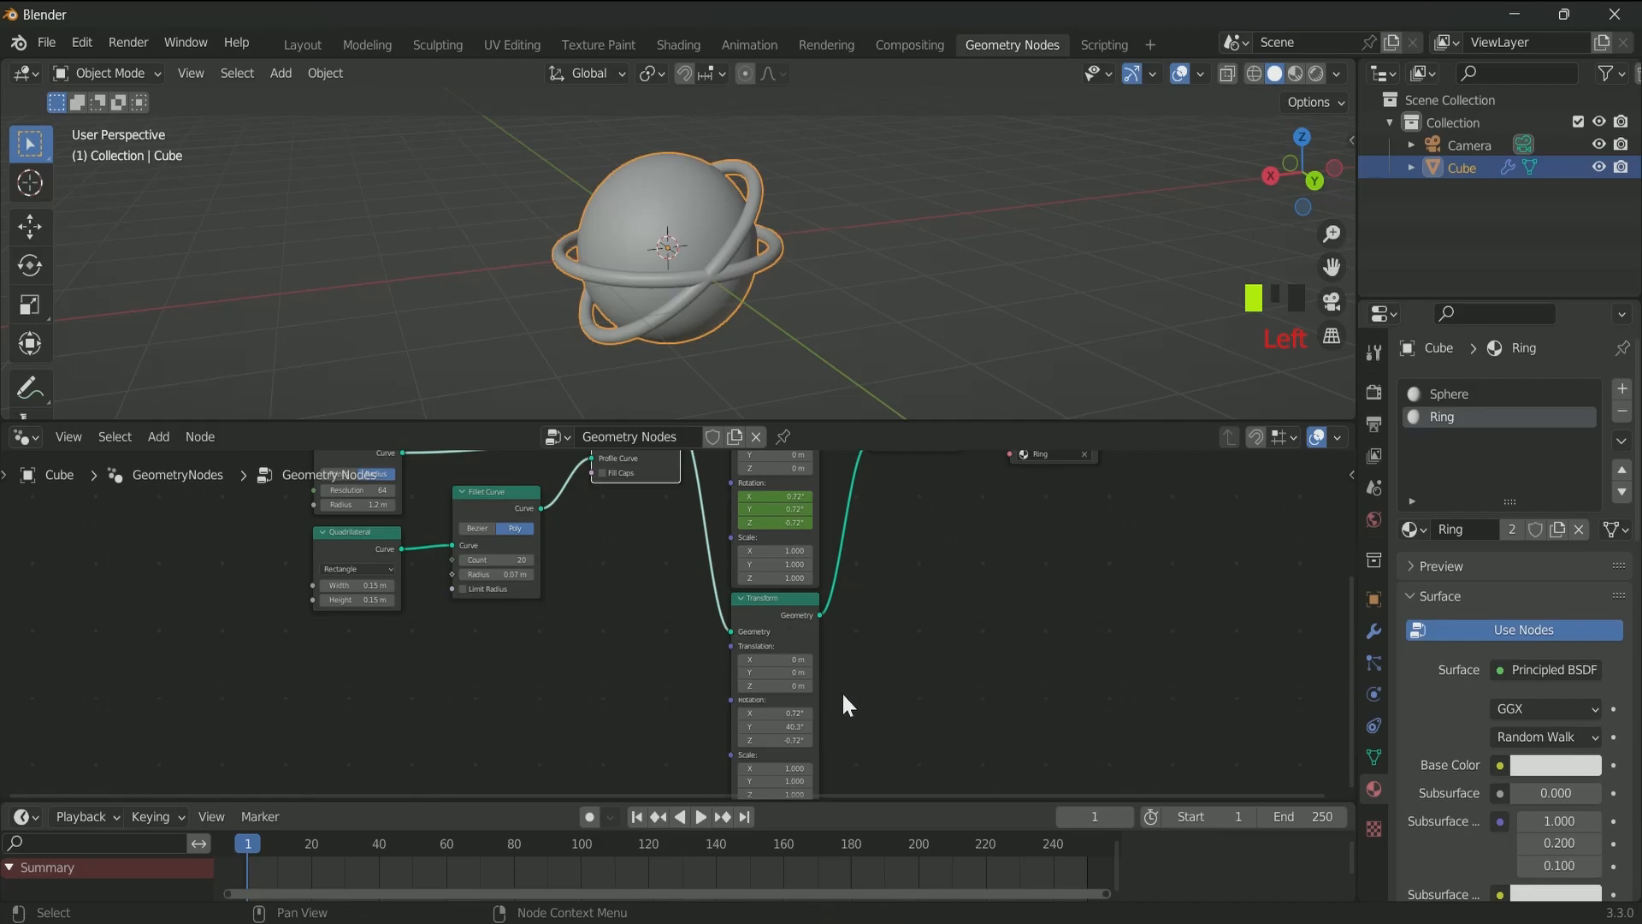
- Keyframe the second ring's rotation -180/180/180 at frame 250 and play both rings
key(backspace)
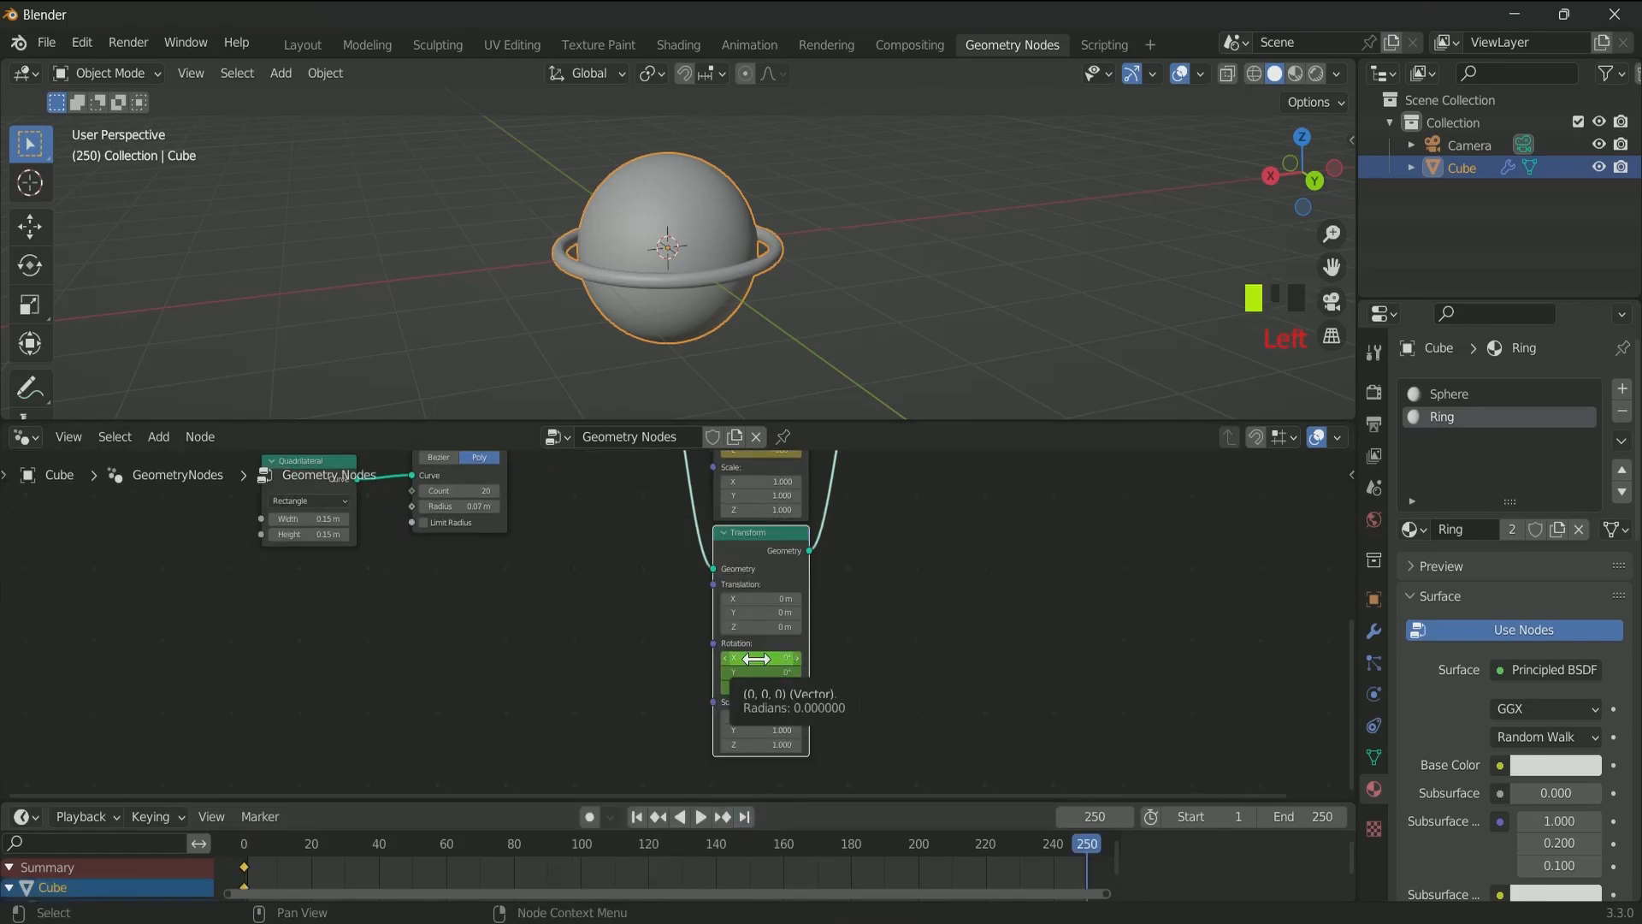
text(-180)
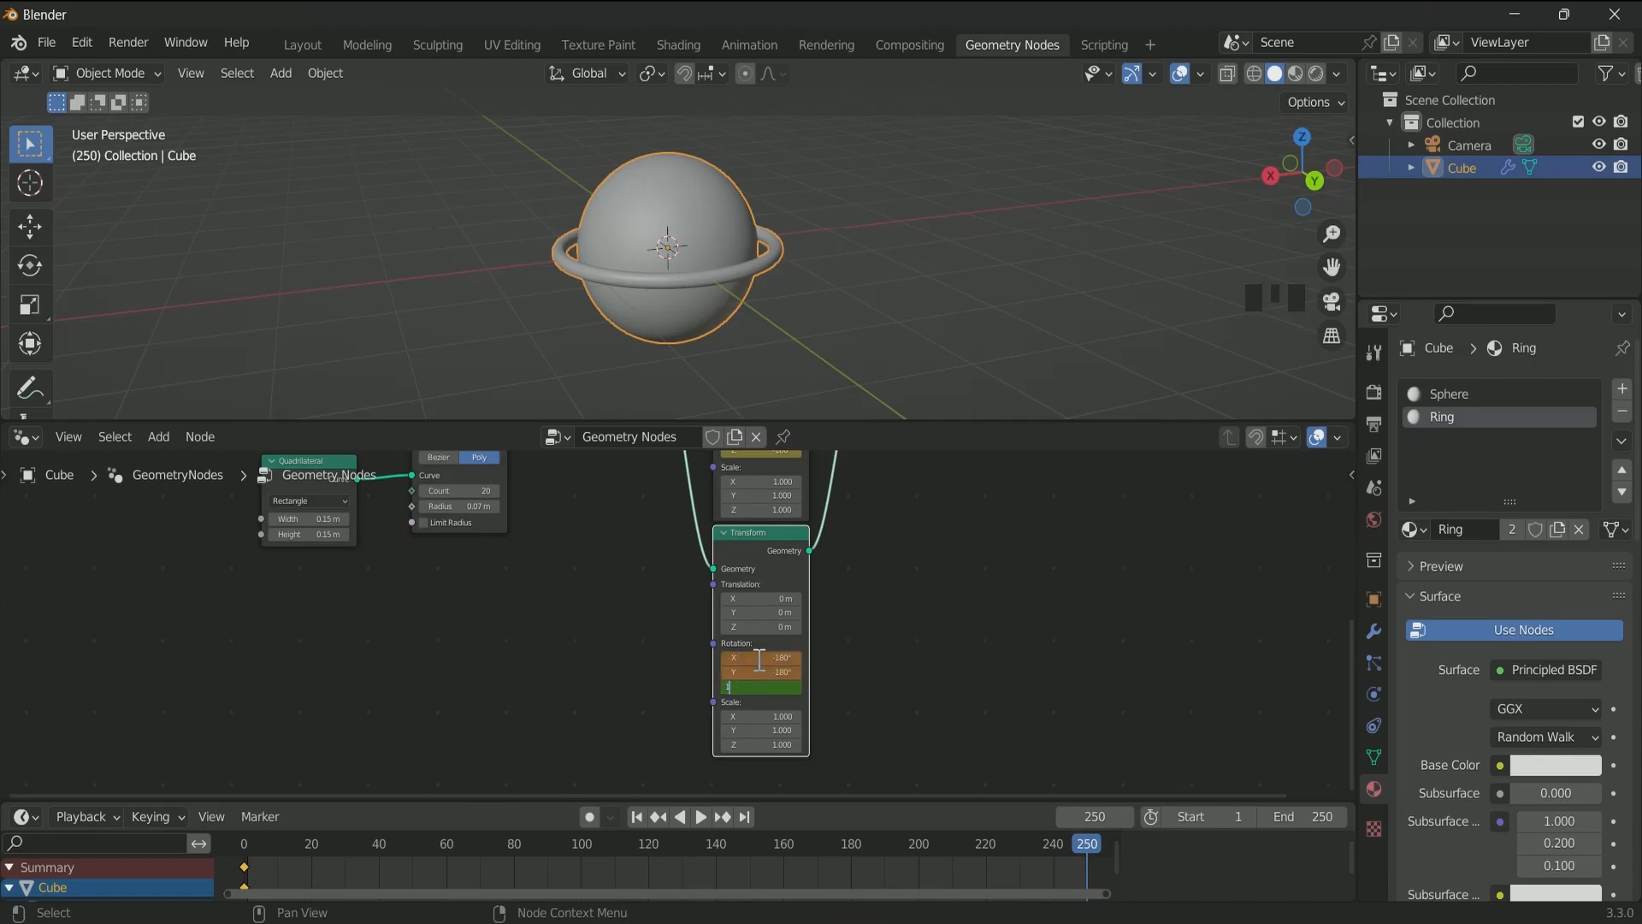
right_click(760, 658)
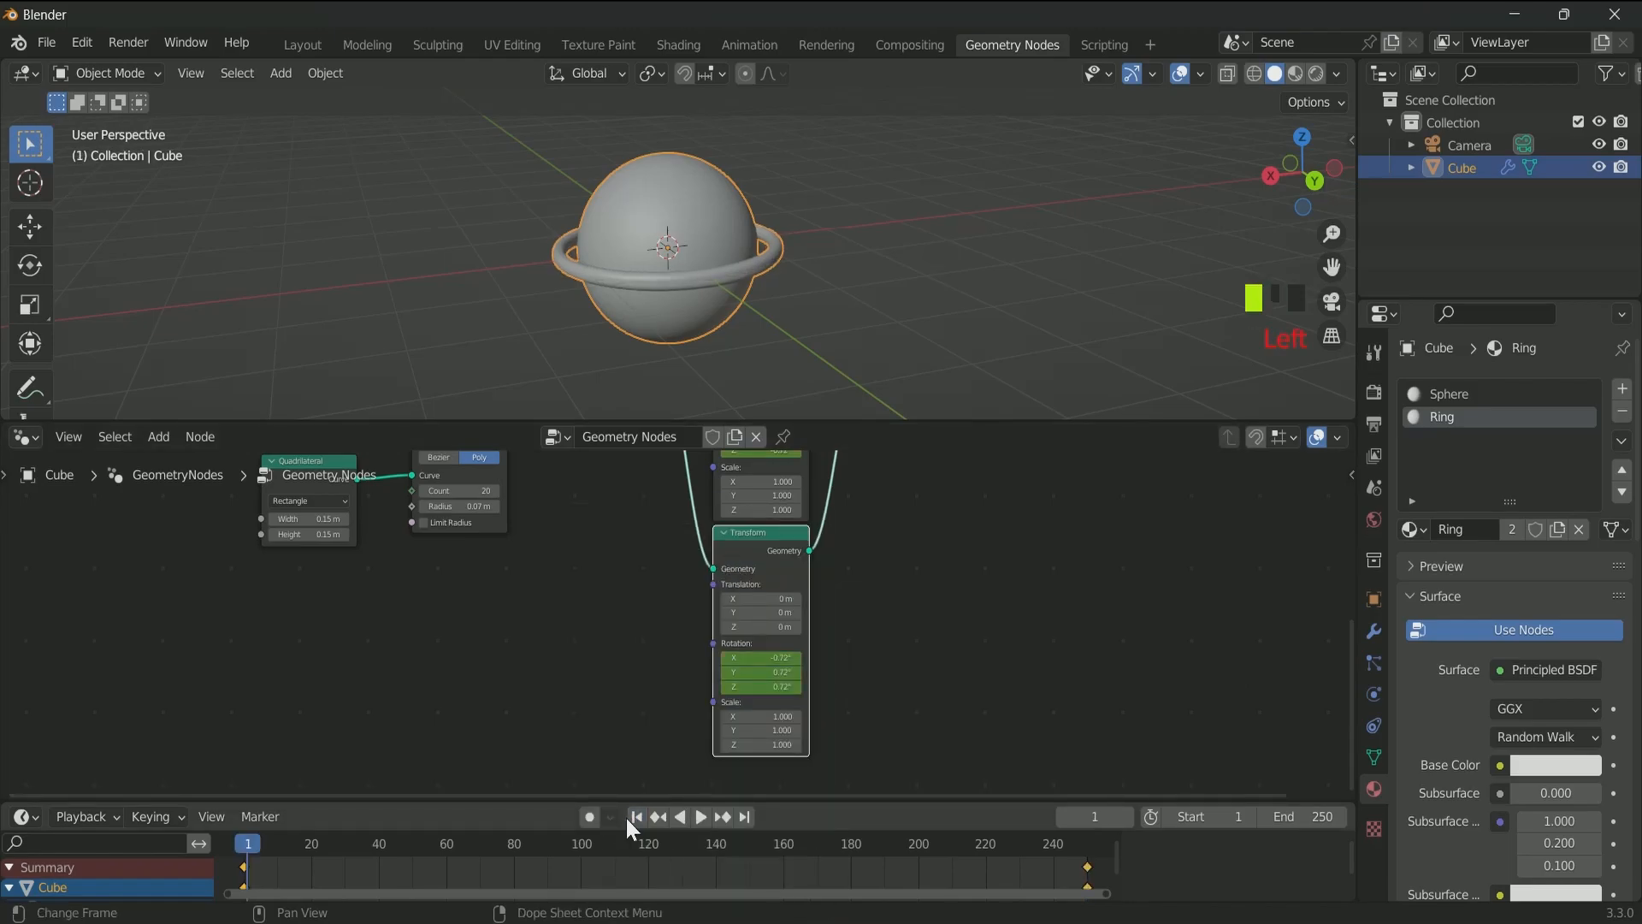
mouse_move(626, 826)
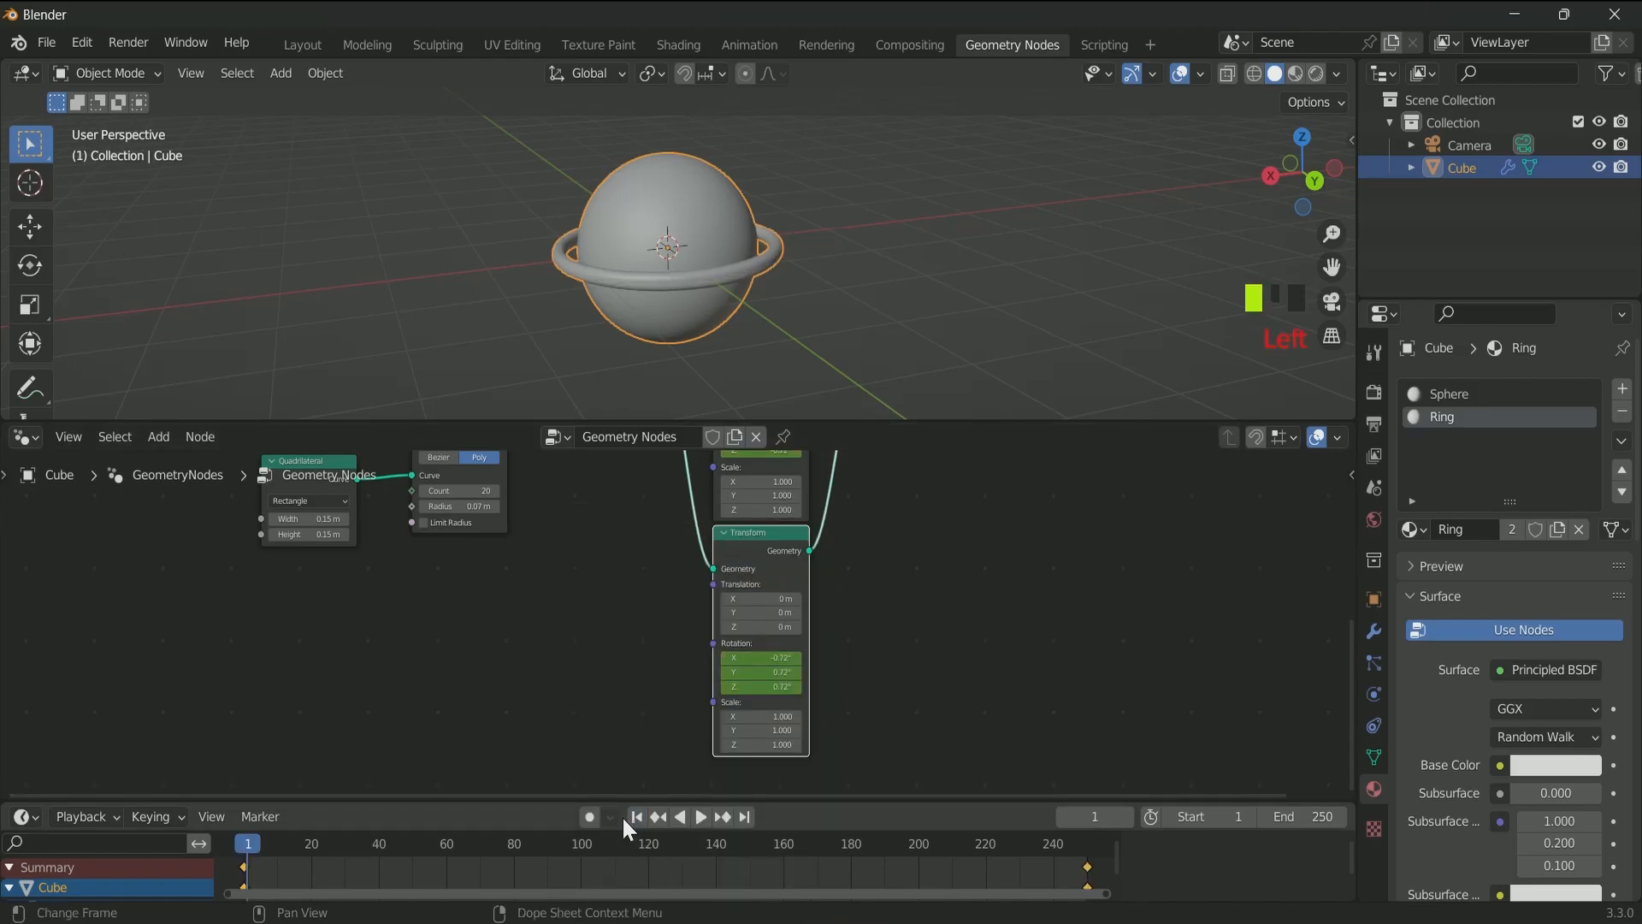
key(space)
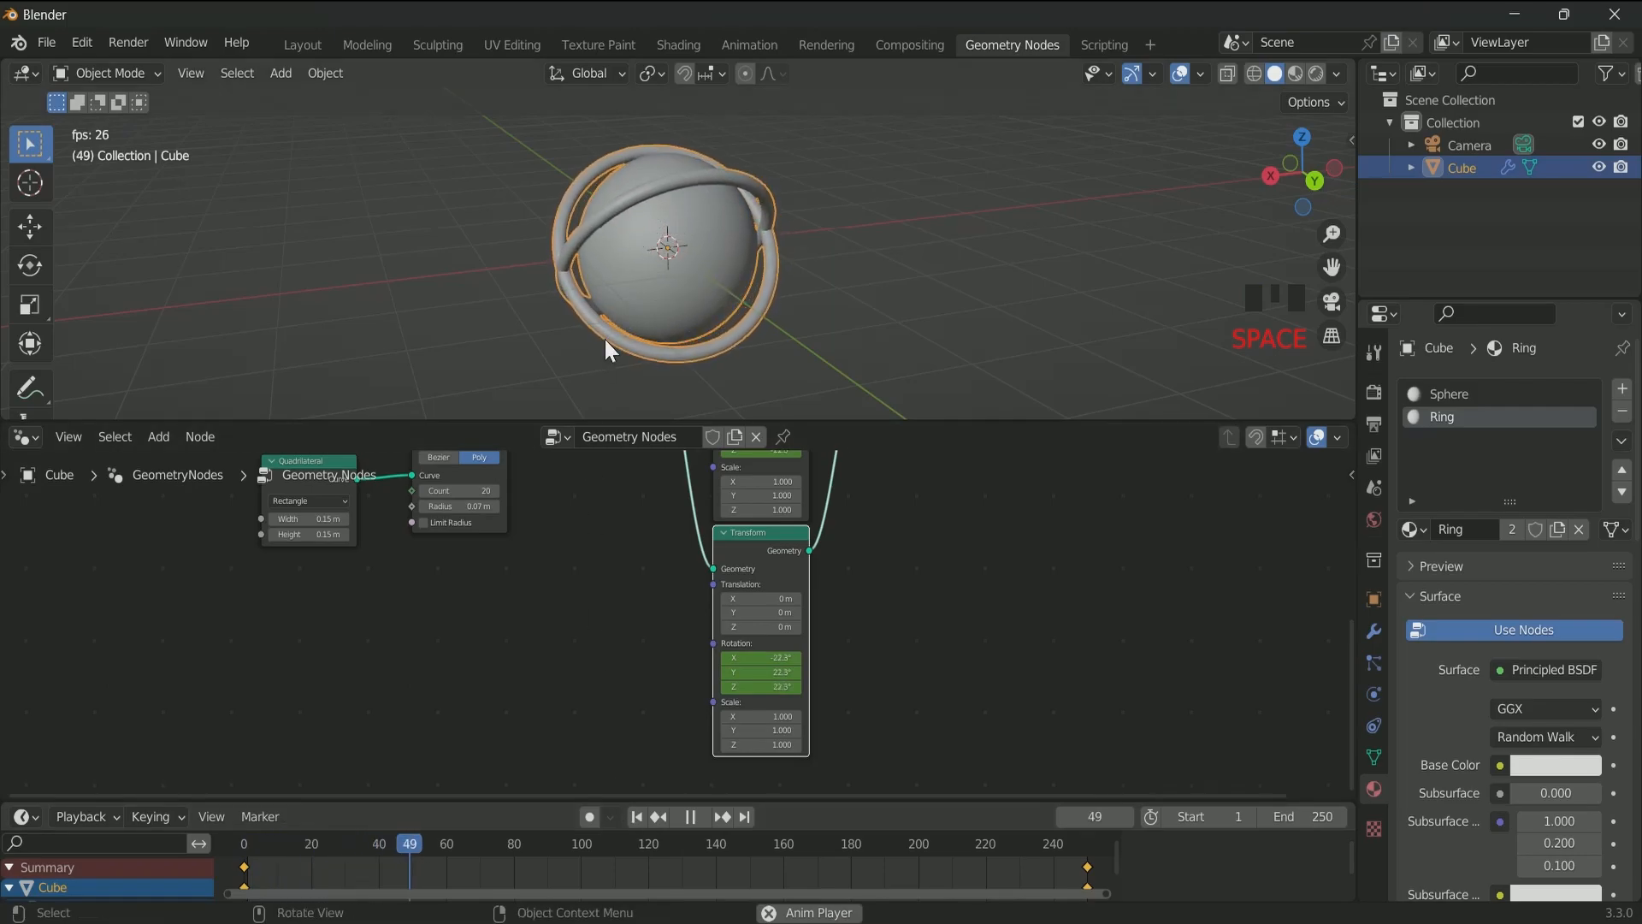
- Replay the rotating rings and switch to the Shading workspace
scroll(up, 3)
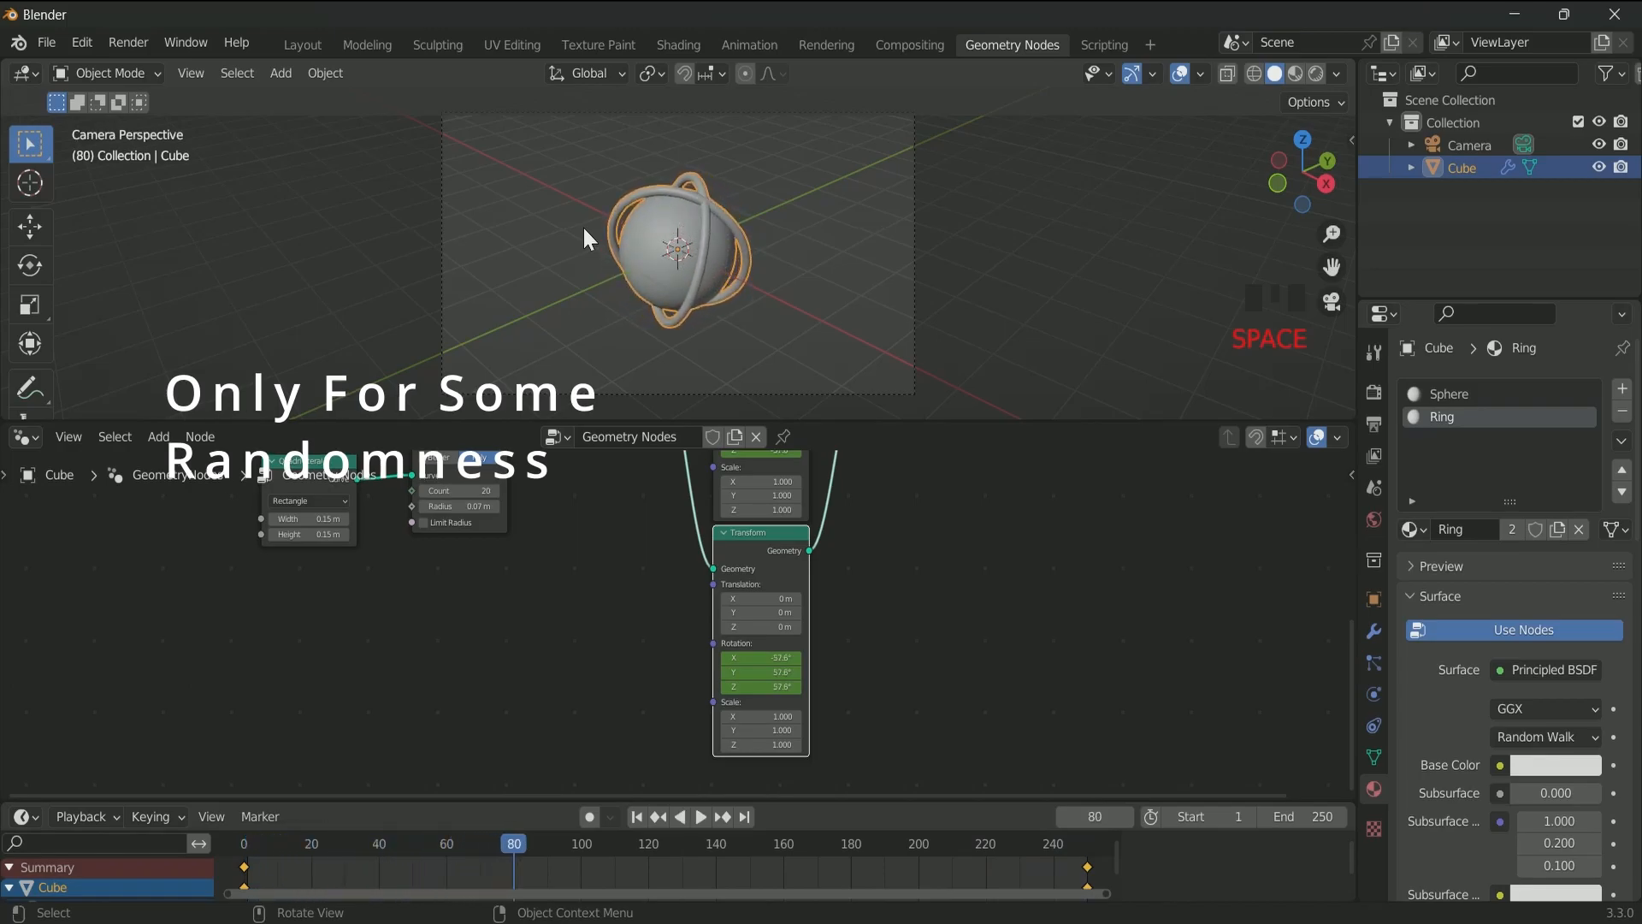
scroll(up, 3)
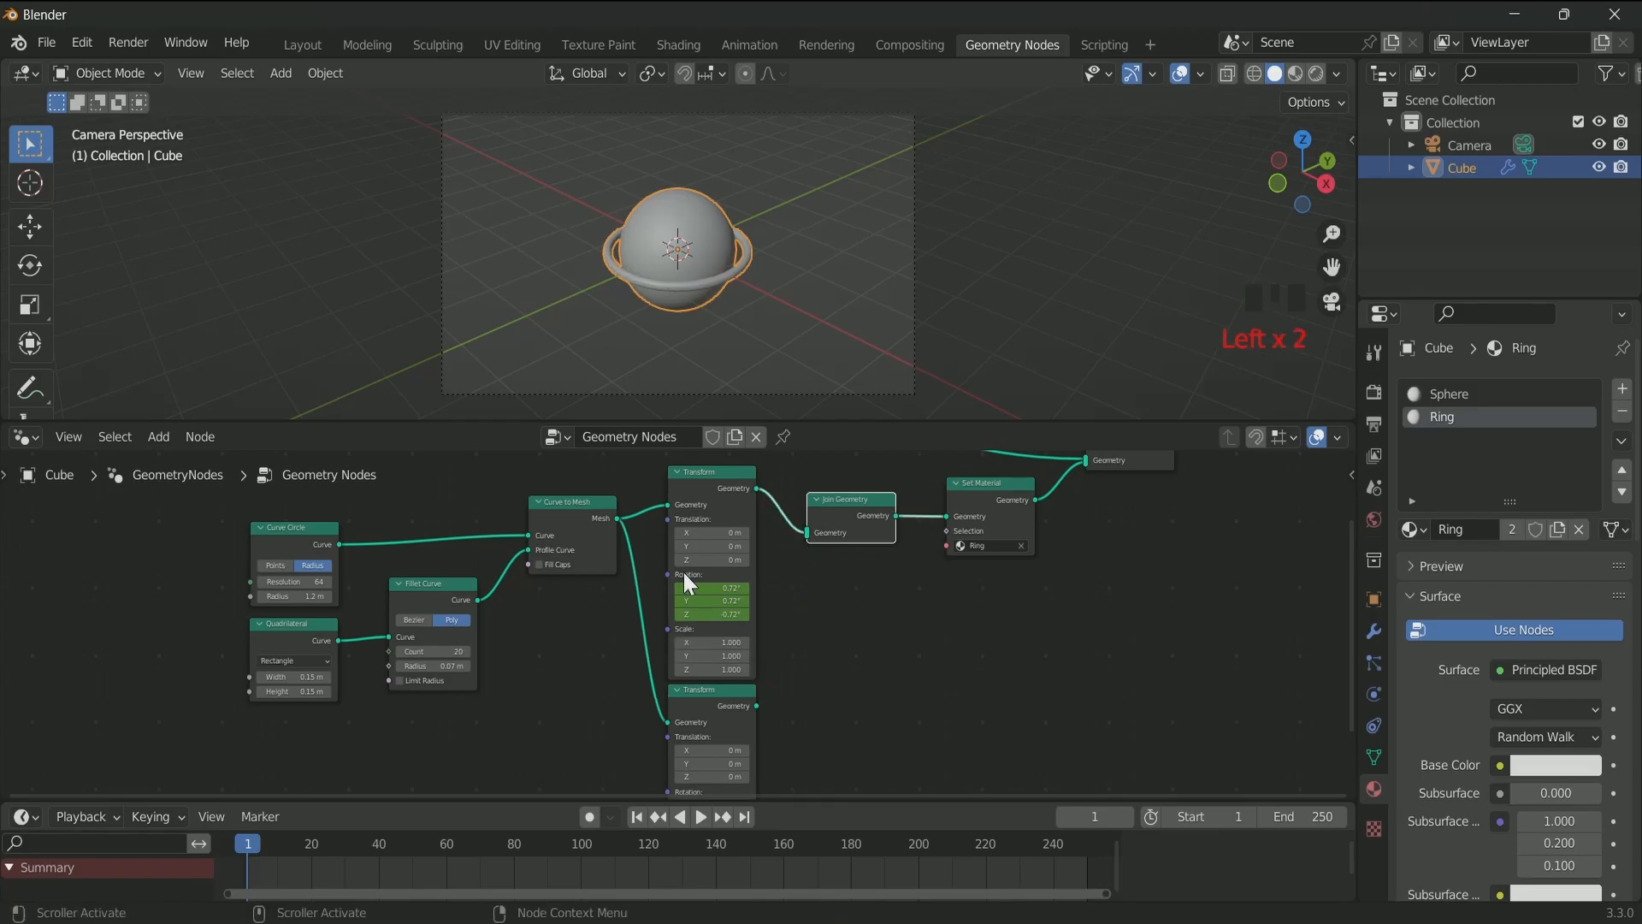
key(space)
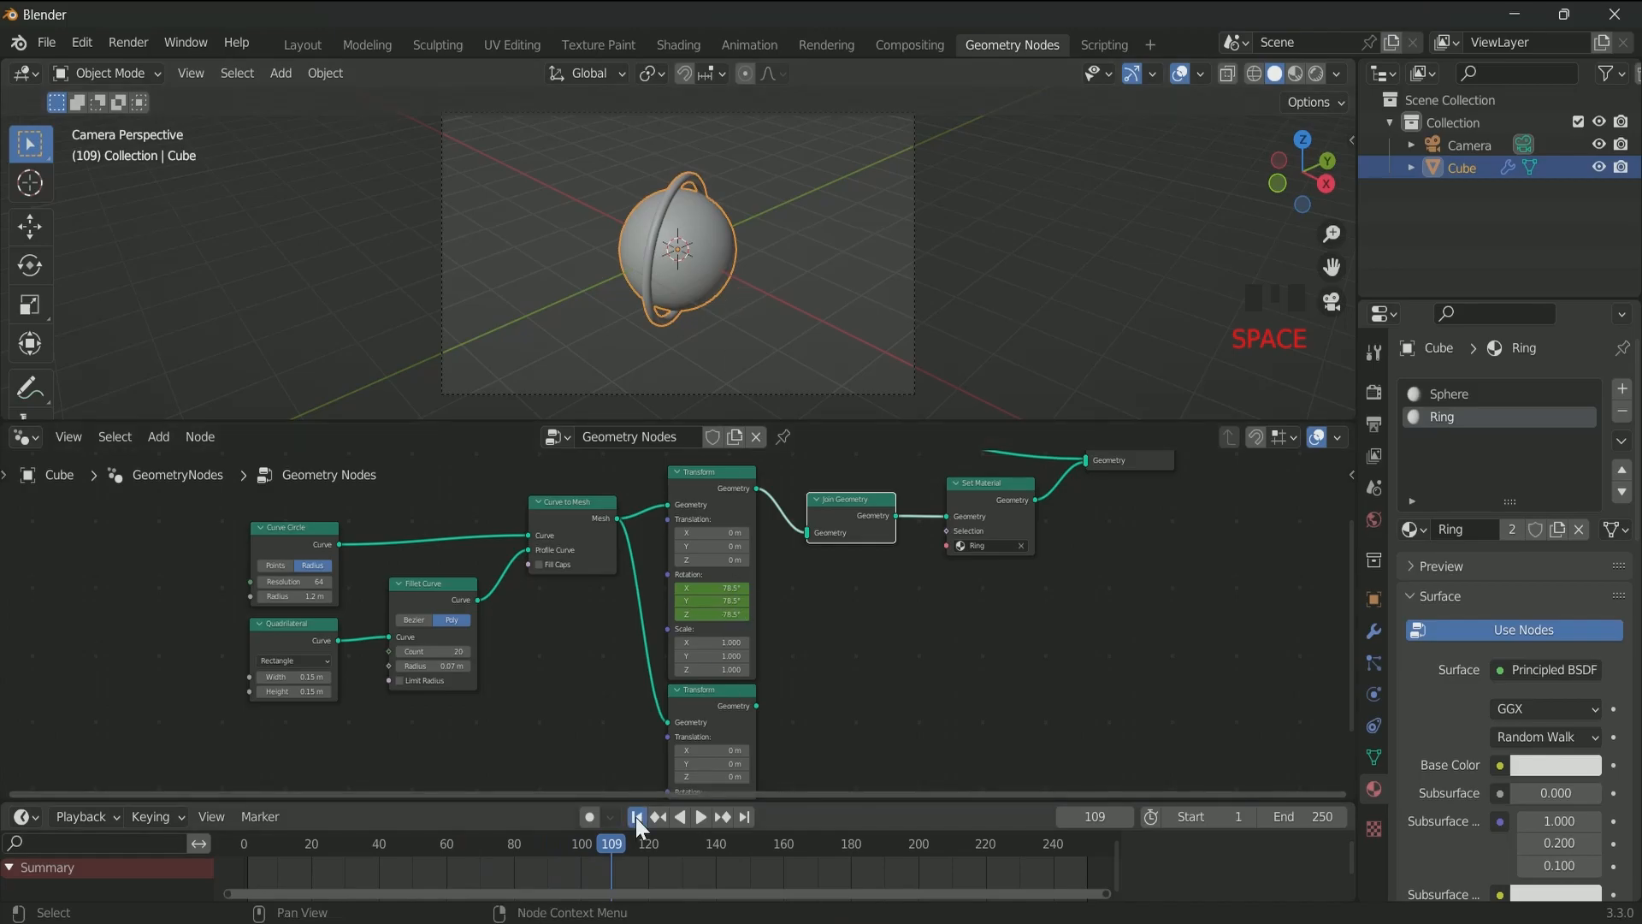
click(677, 43)
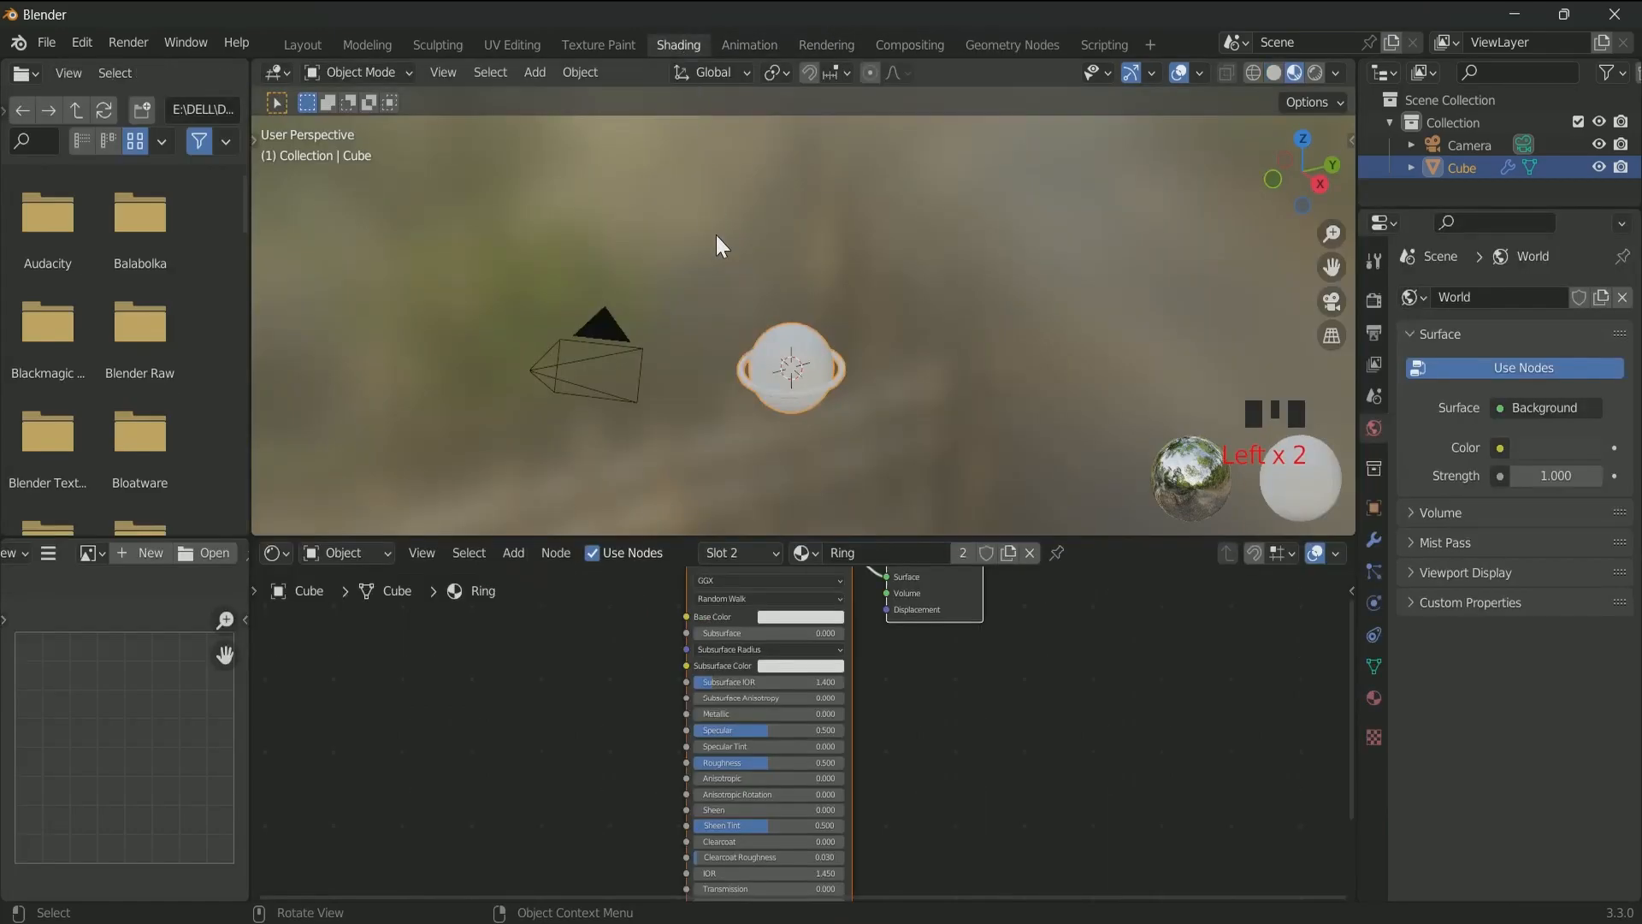
- Select material Slot 2 (Ring) and set the World background colour to black
scroll(up, 3)
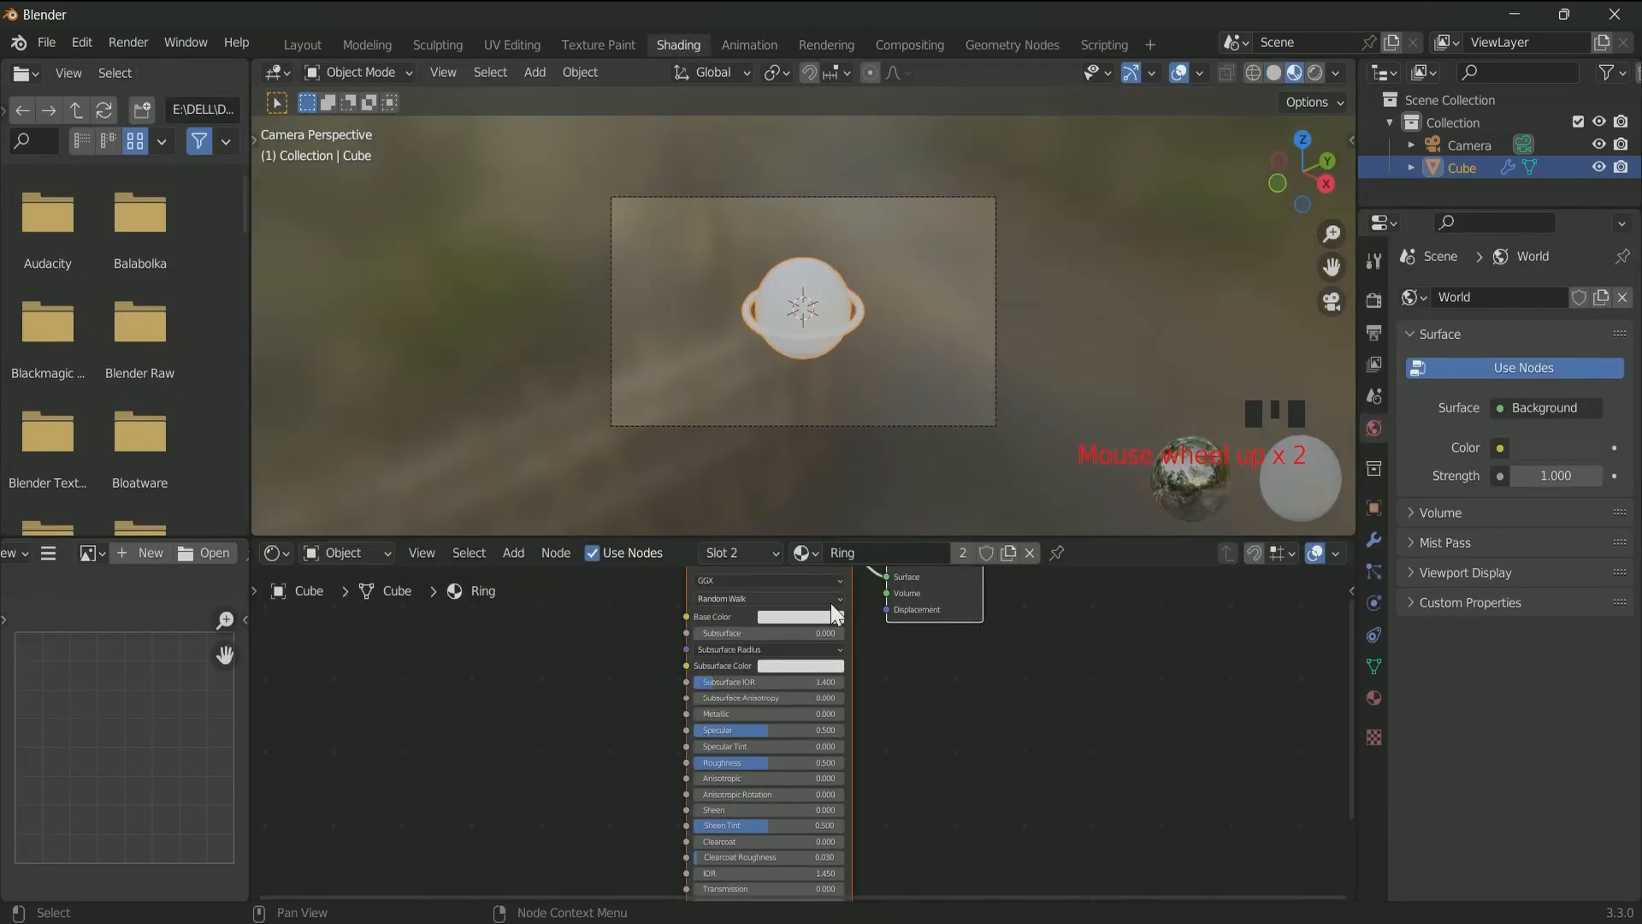
click(802, 551)
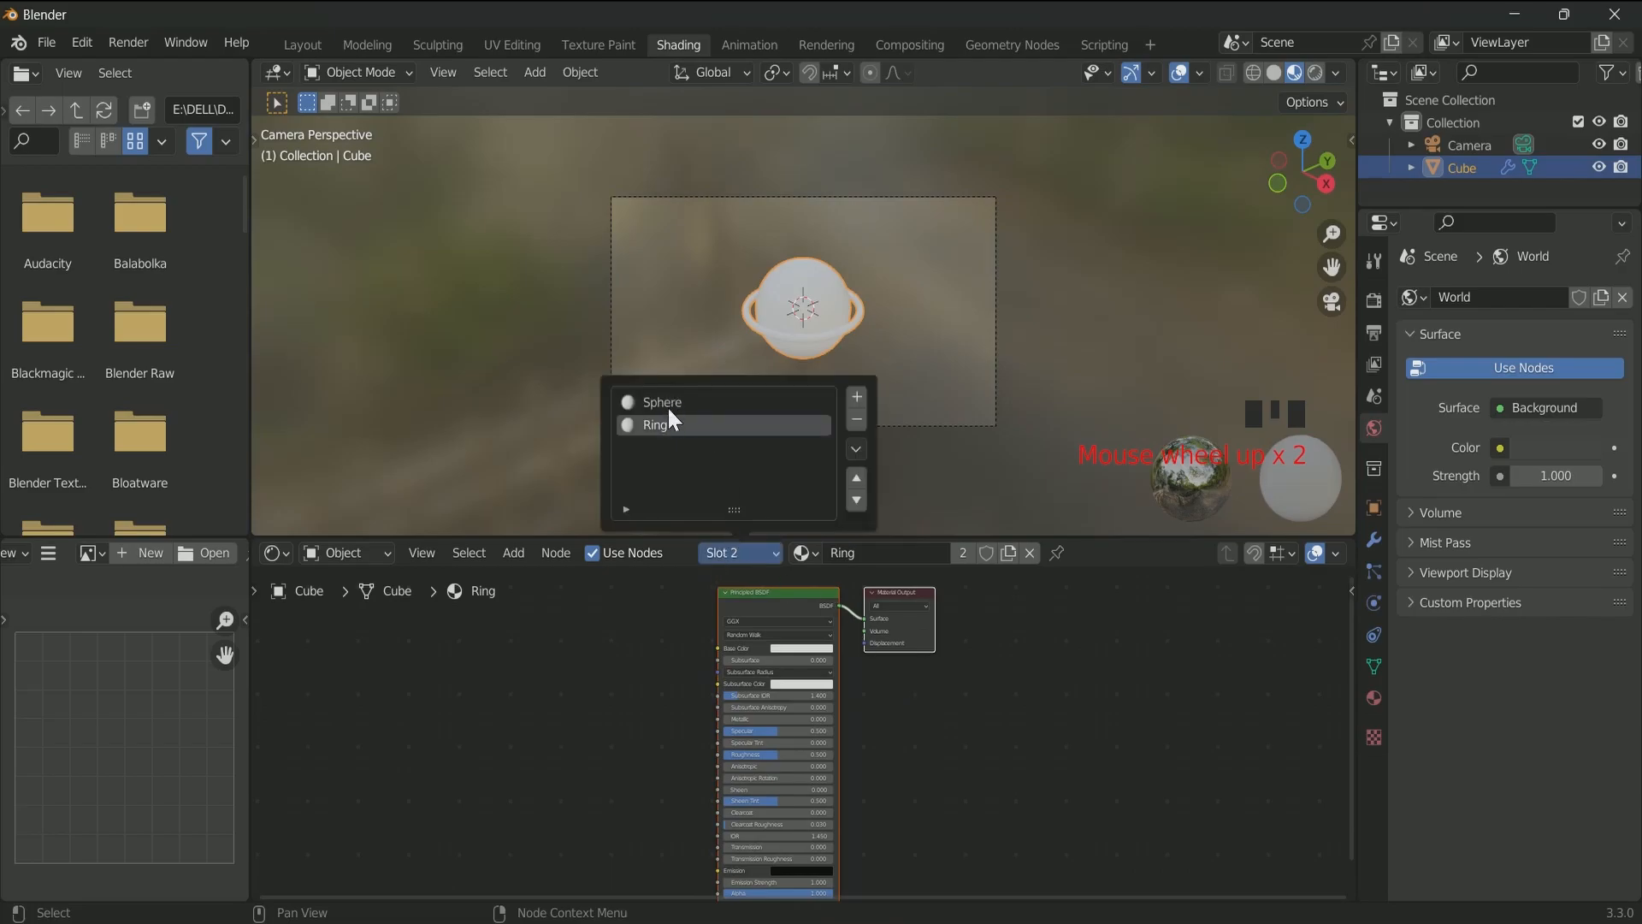
click(661, 403)
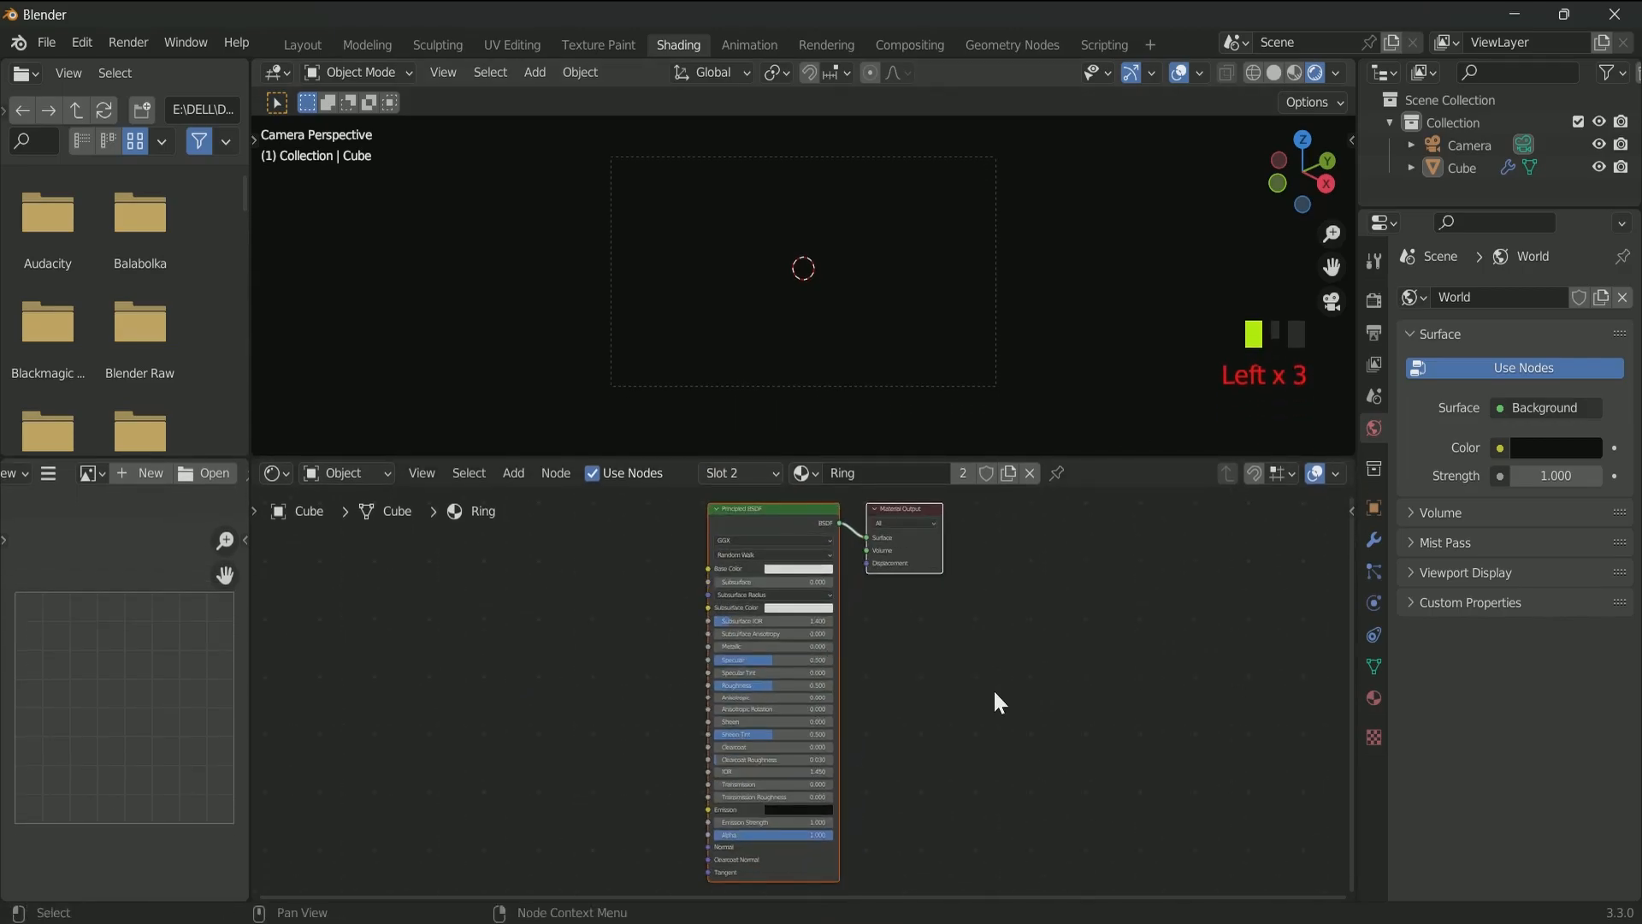
- Add Hue/Saturation/Value, ColorRamp and Gradient nodes driving Ring emission at strength 1.5
text(h)
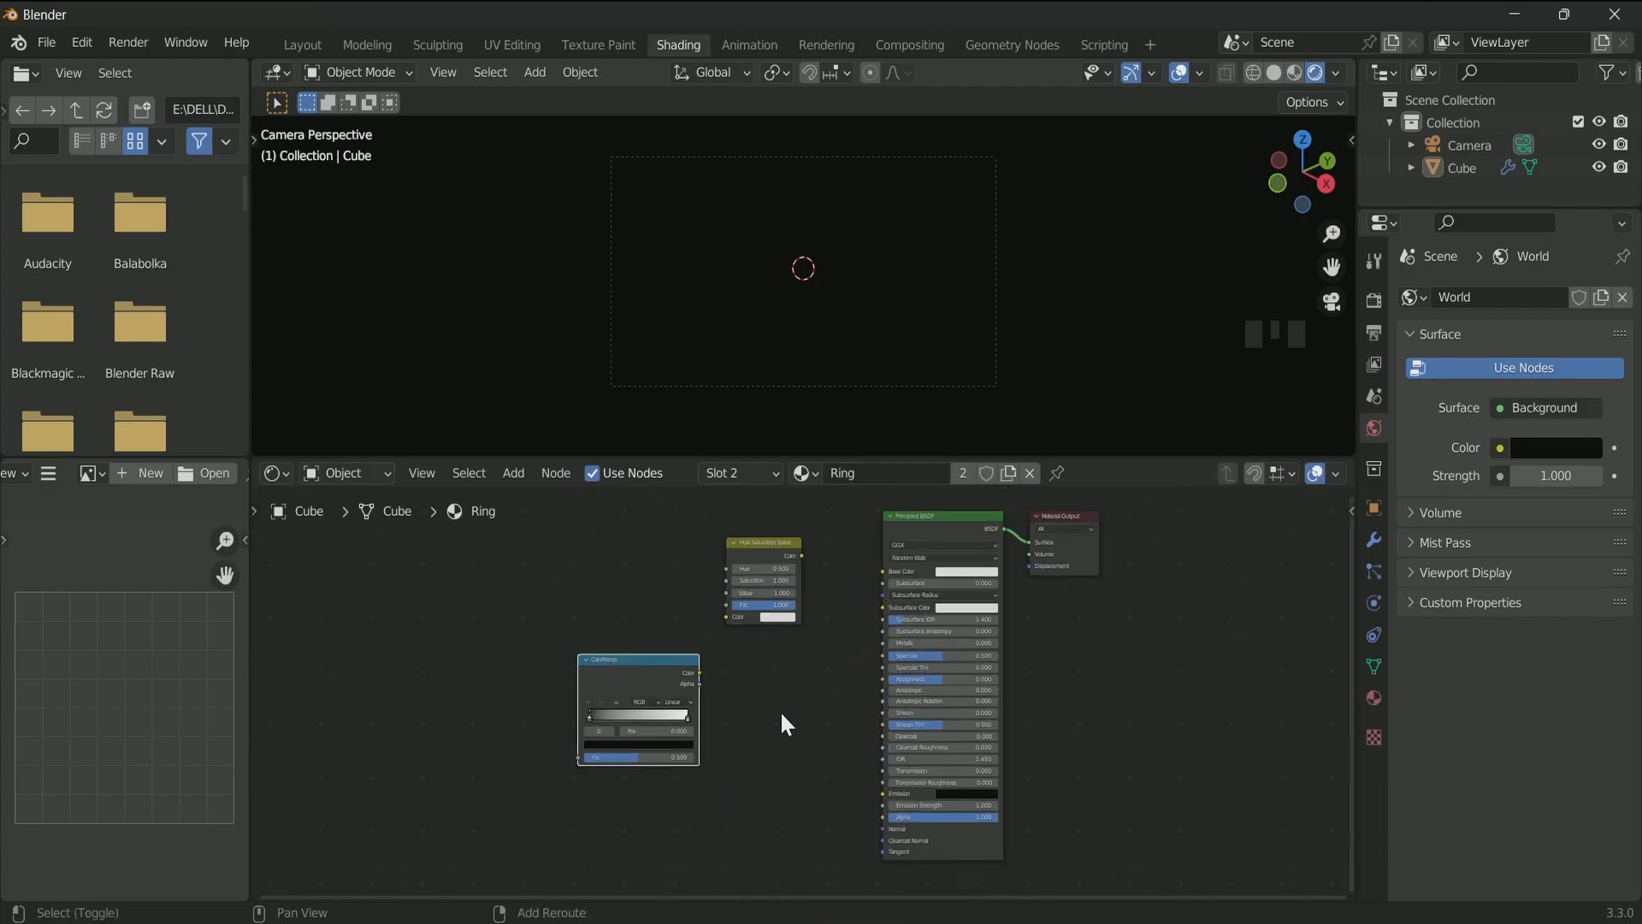
text(gr)
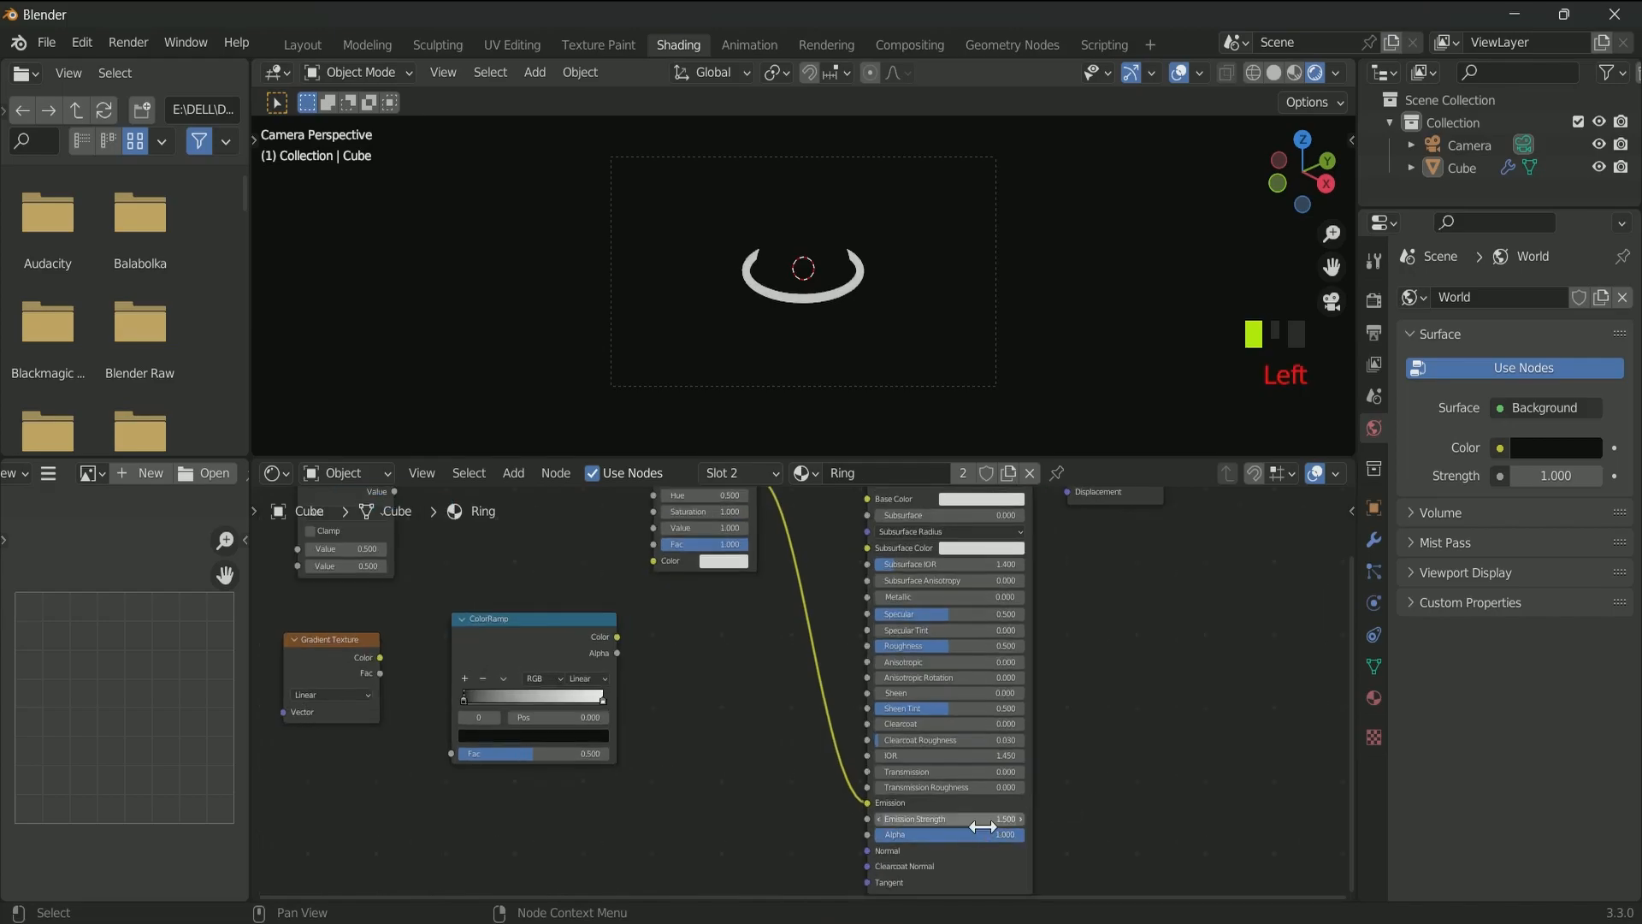
scroll(down, 3)
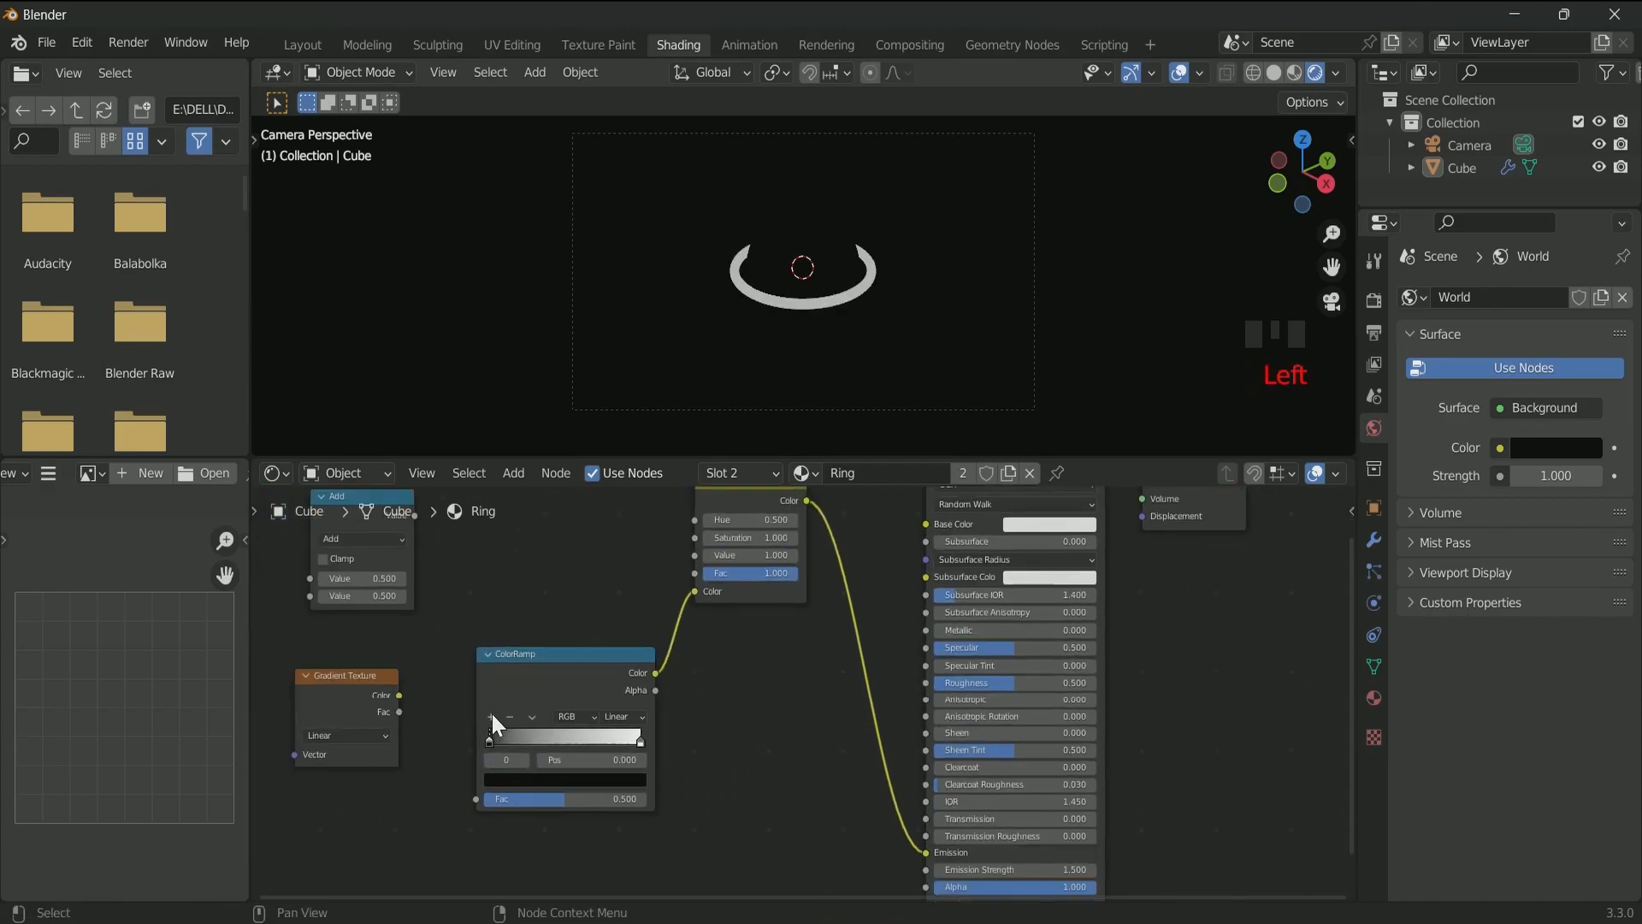
- Add a middle ColorRamp stop and colour the stops red, yellow, green and blue
click(571, 741)
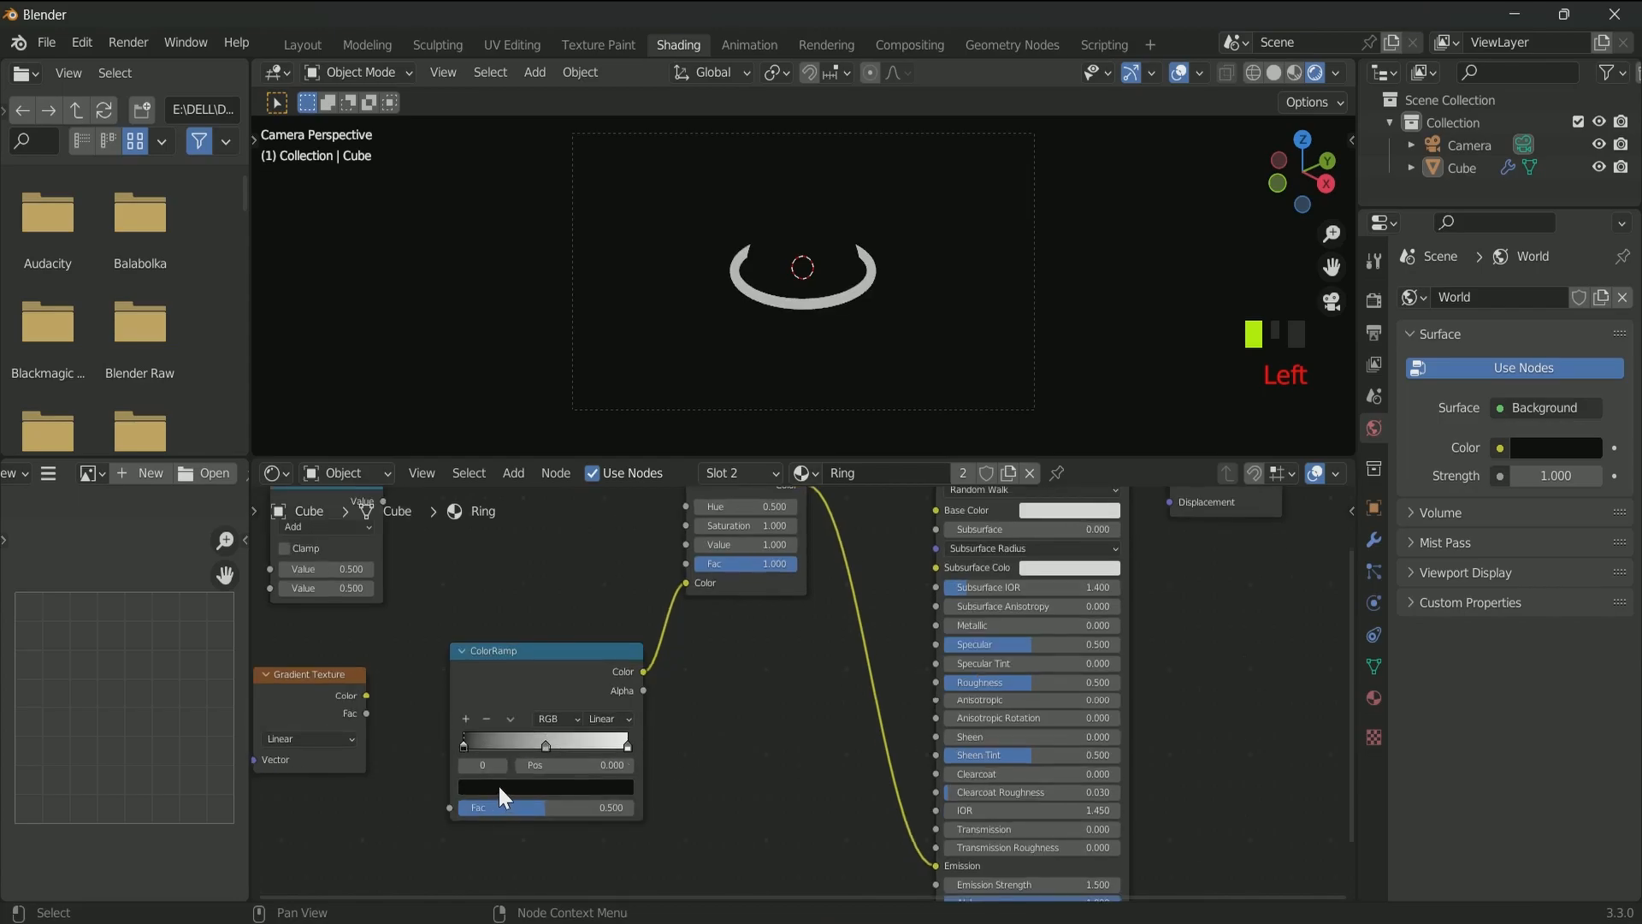
click(545, 787)
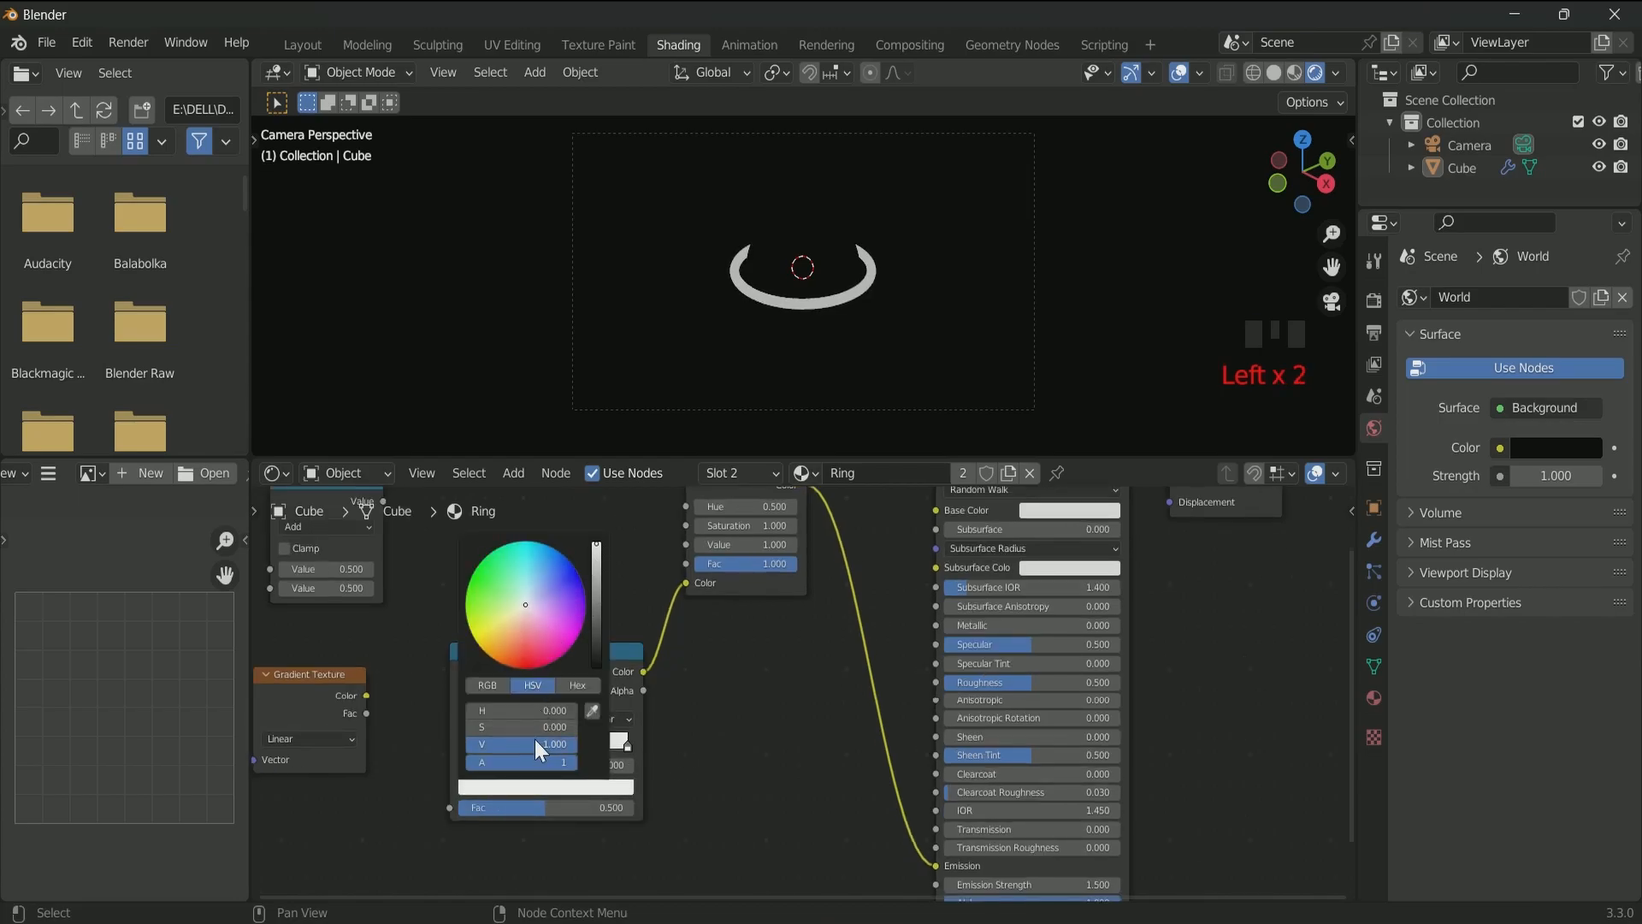
click(486, 684)
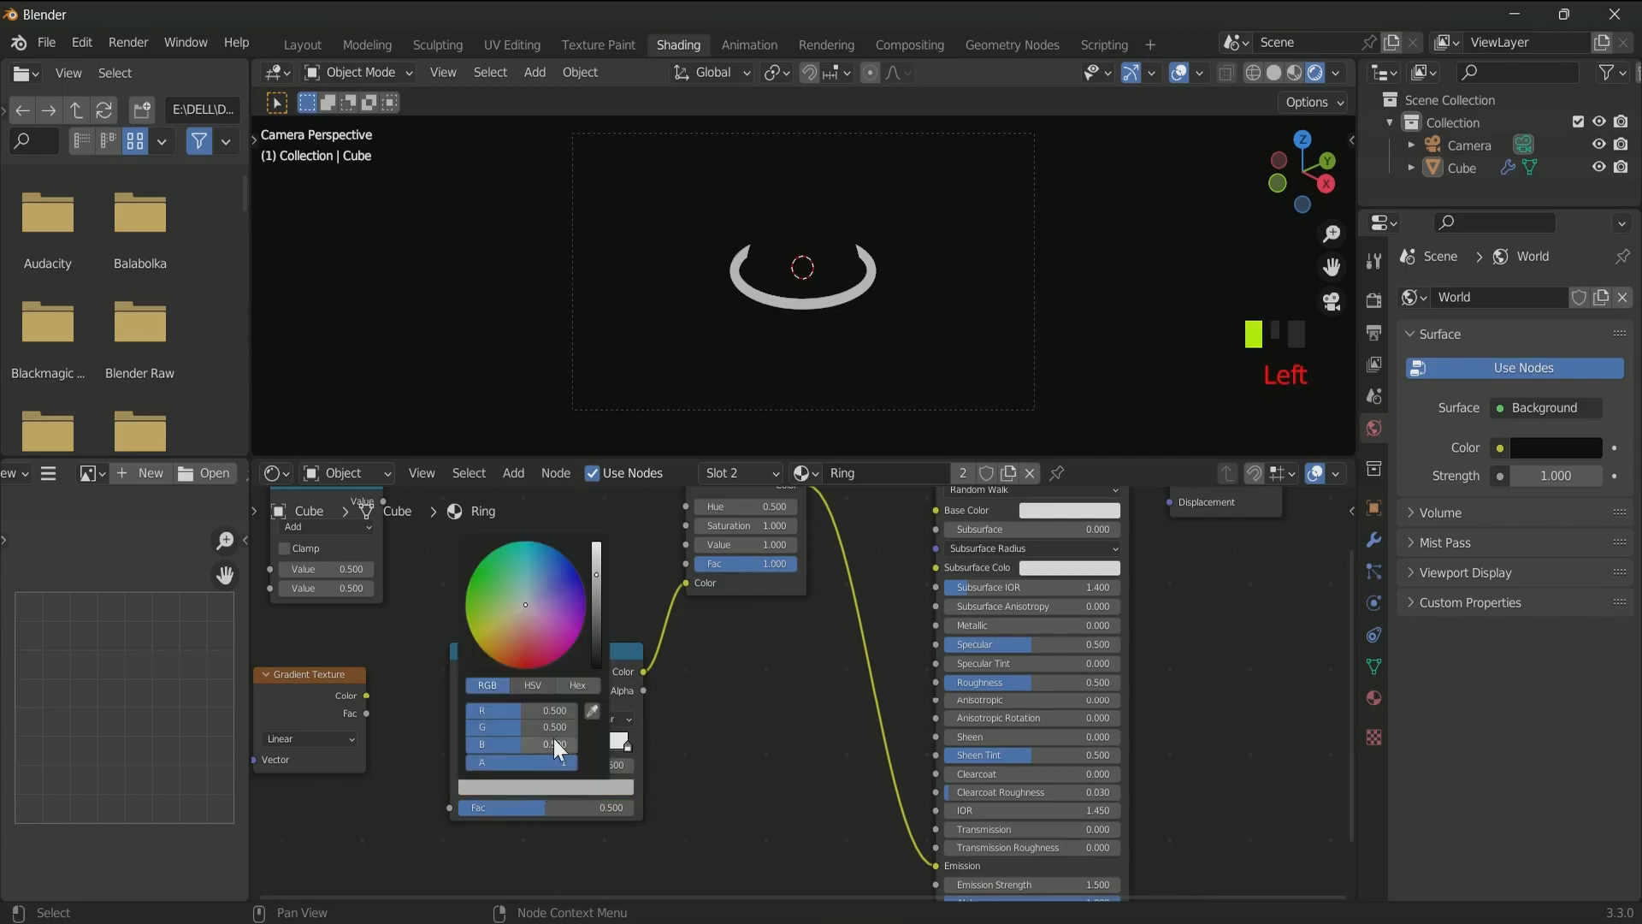
click(524, 604)
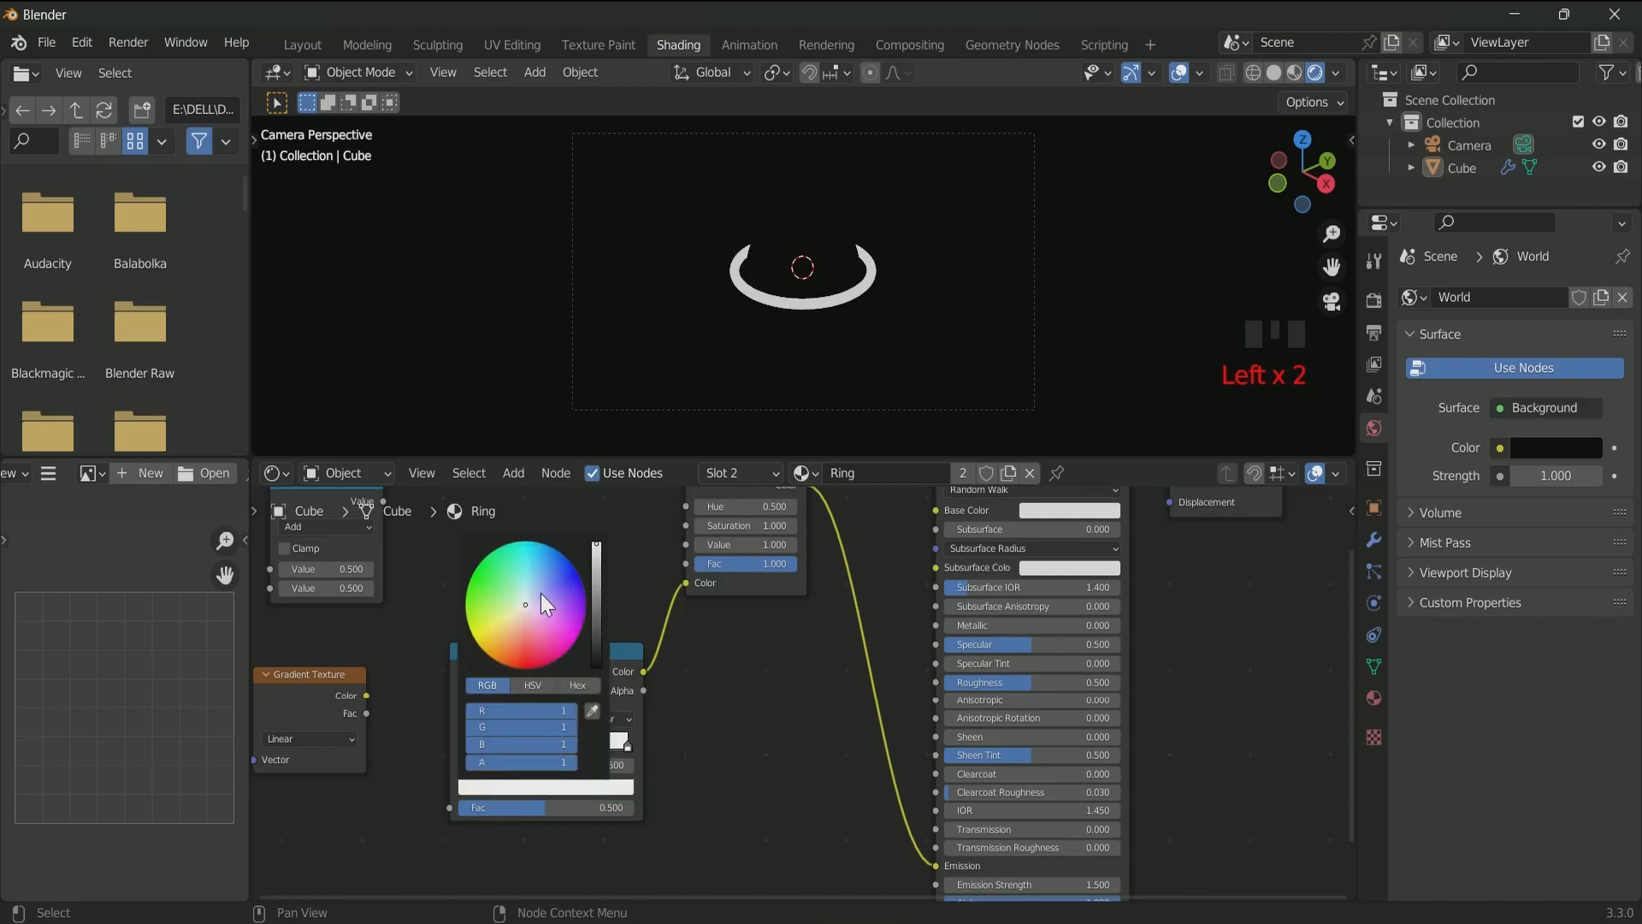
mouse_move(565, 719)
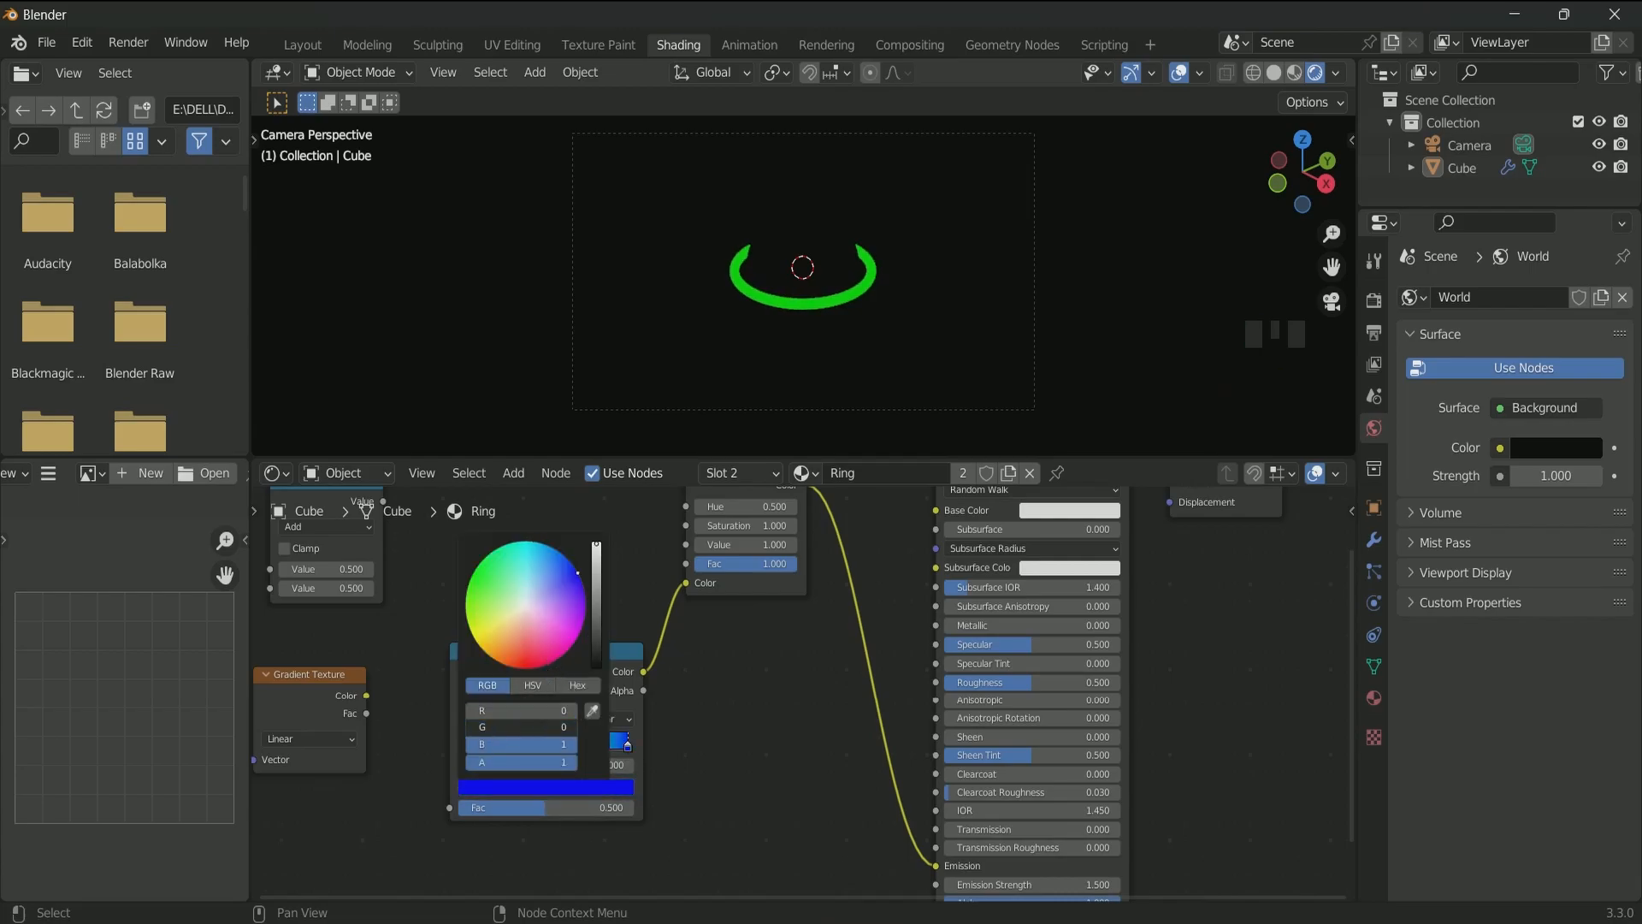
click(834, 348)
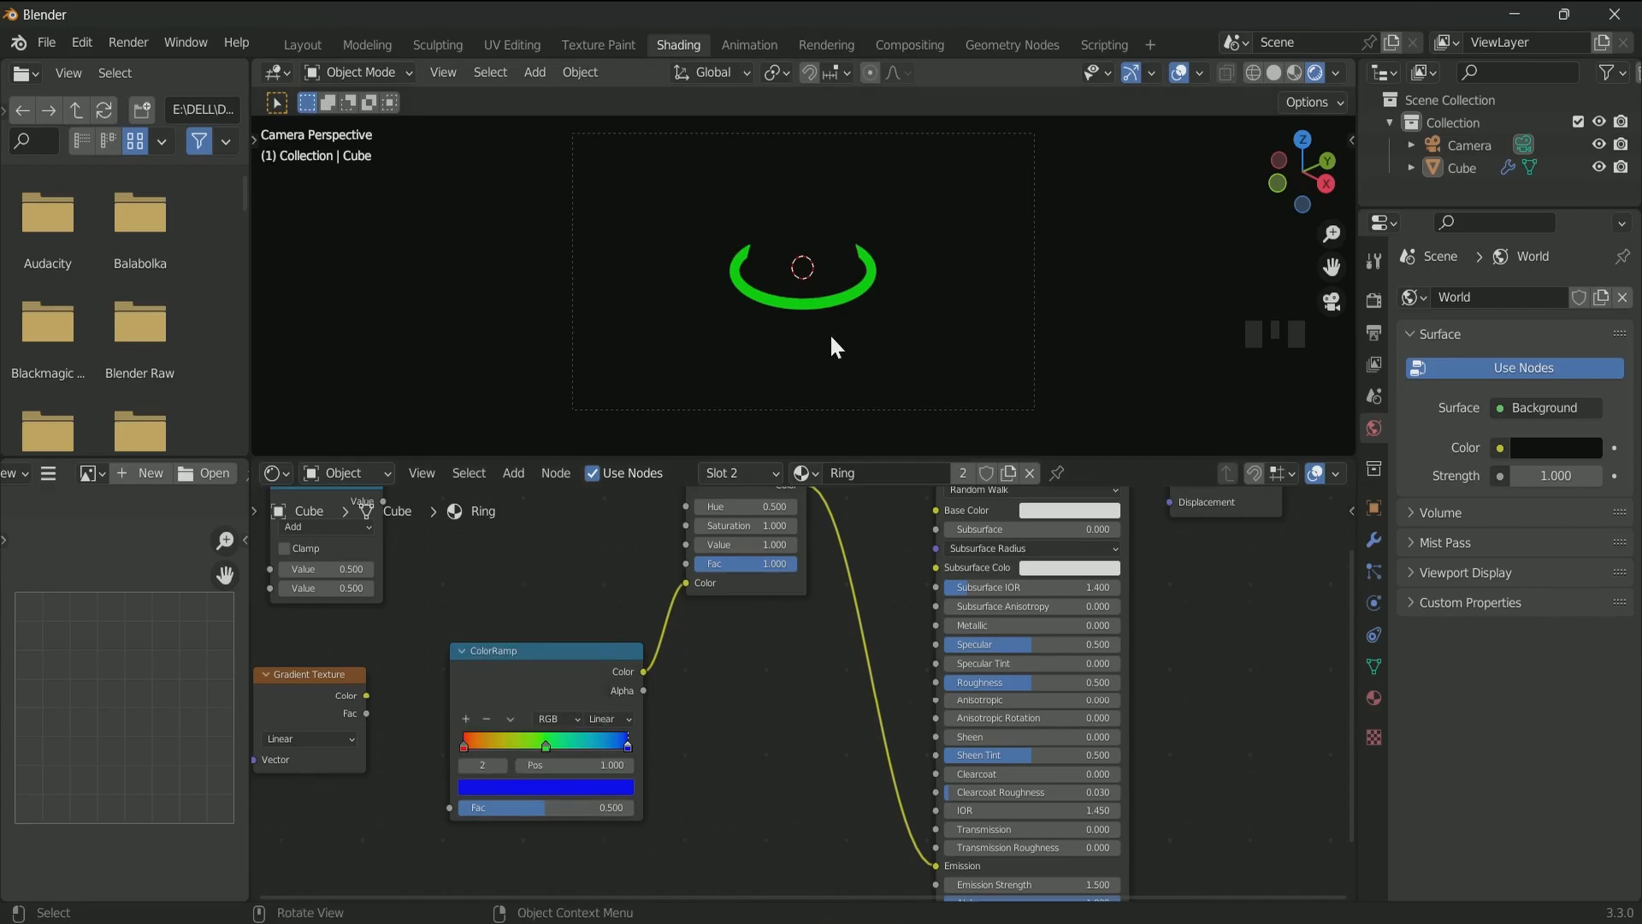
scroll(down, 3)
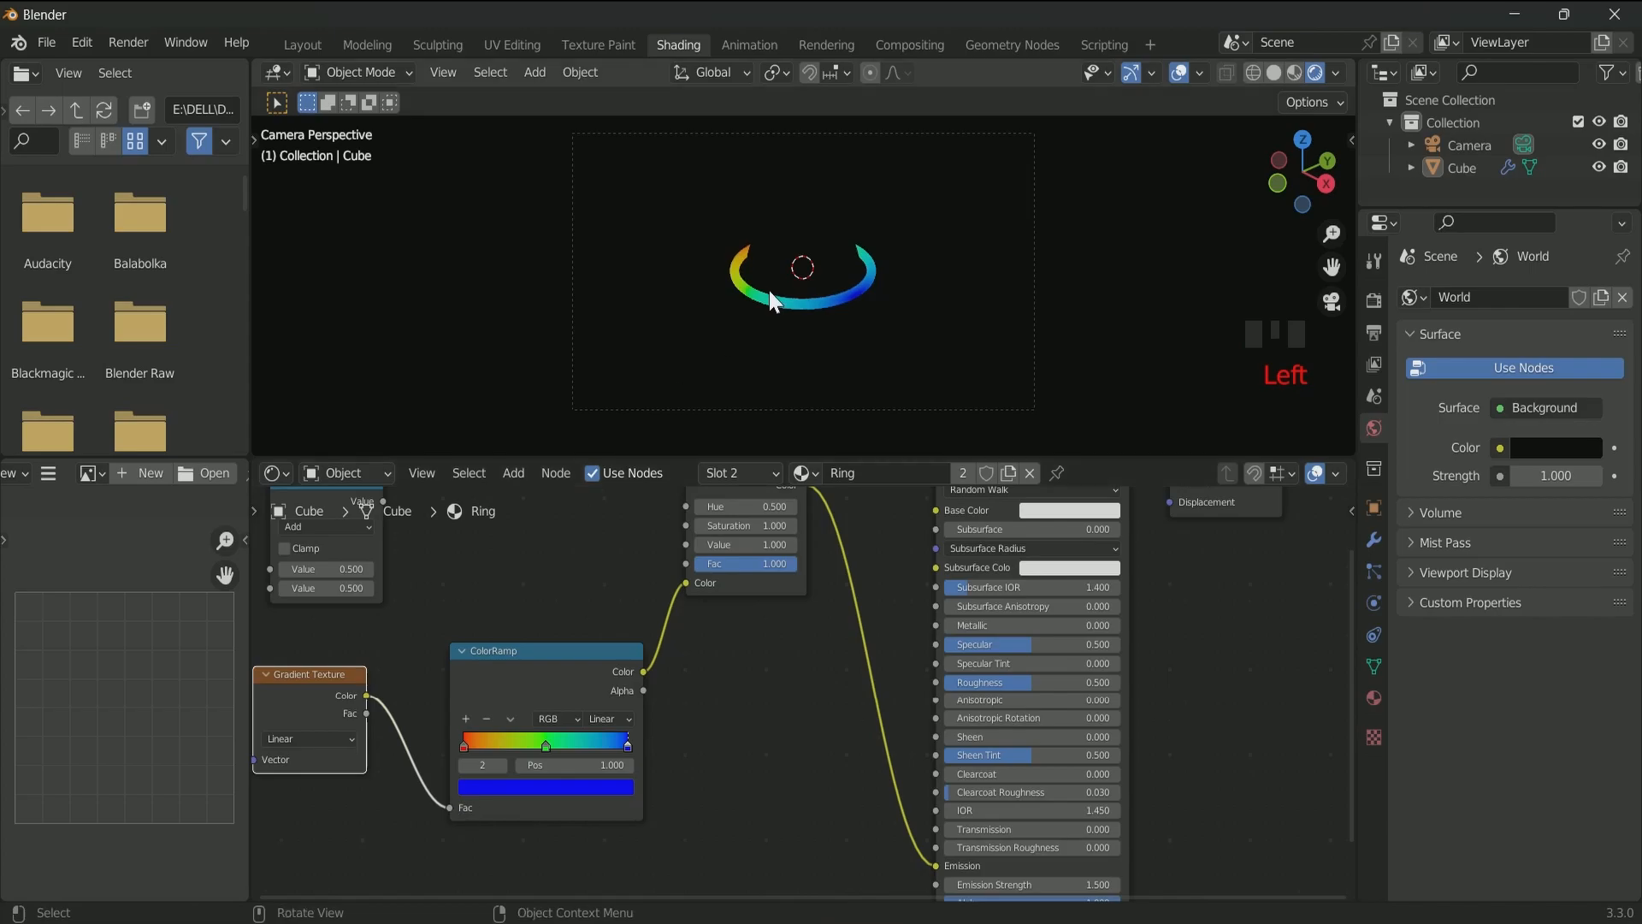
- Set the ColorRamp interpolation to B-Spline for smooth colour blending
scroll(down, 3)
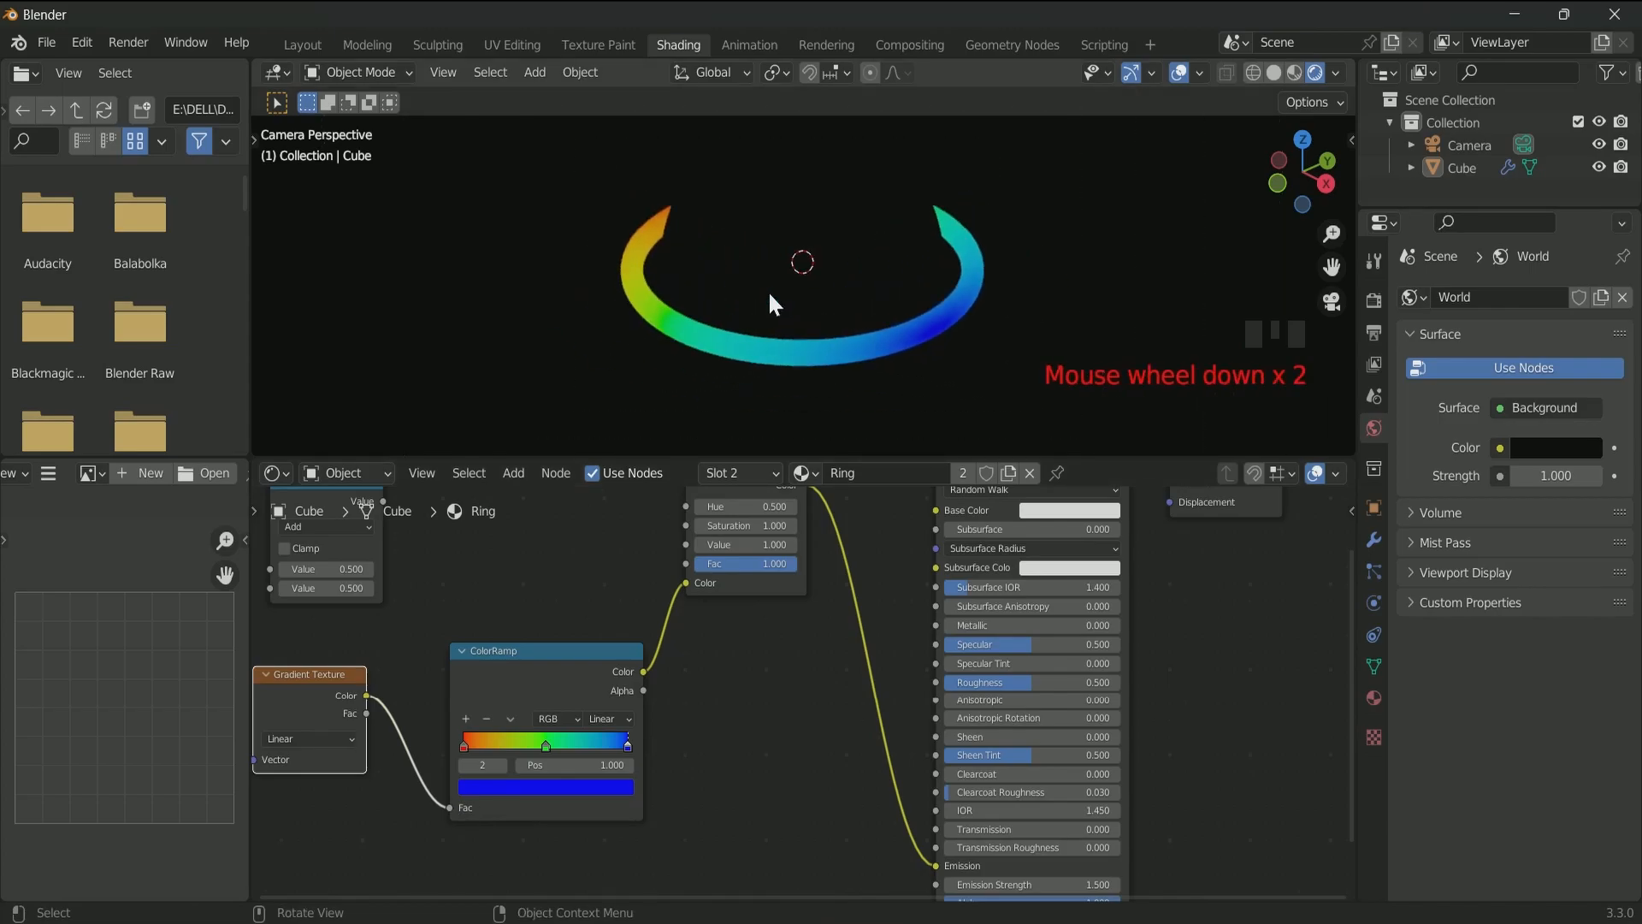
click(607, 718)
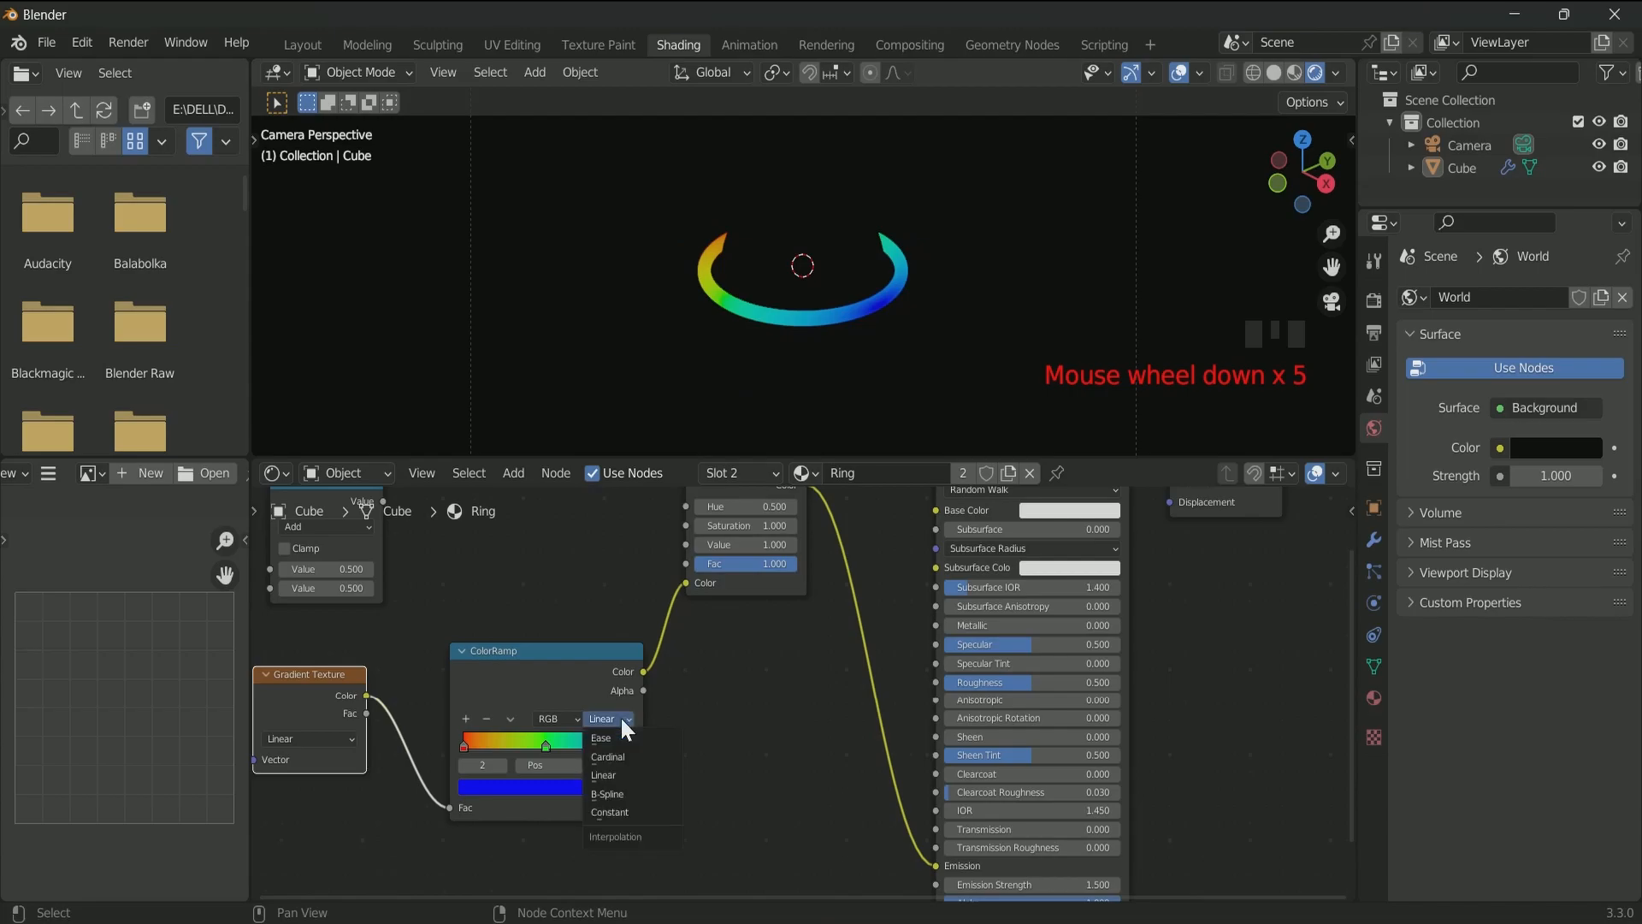
click(607, 794)
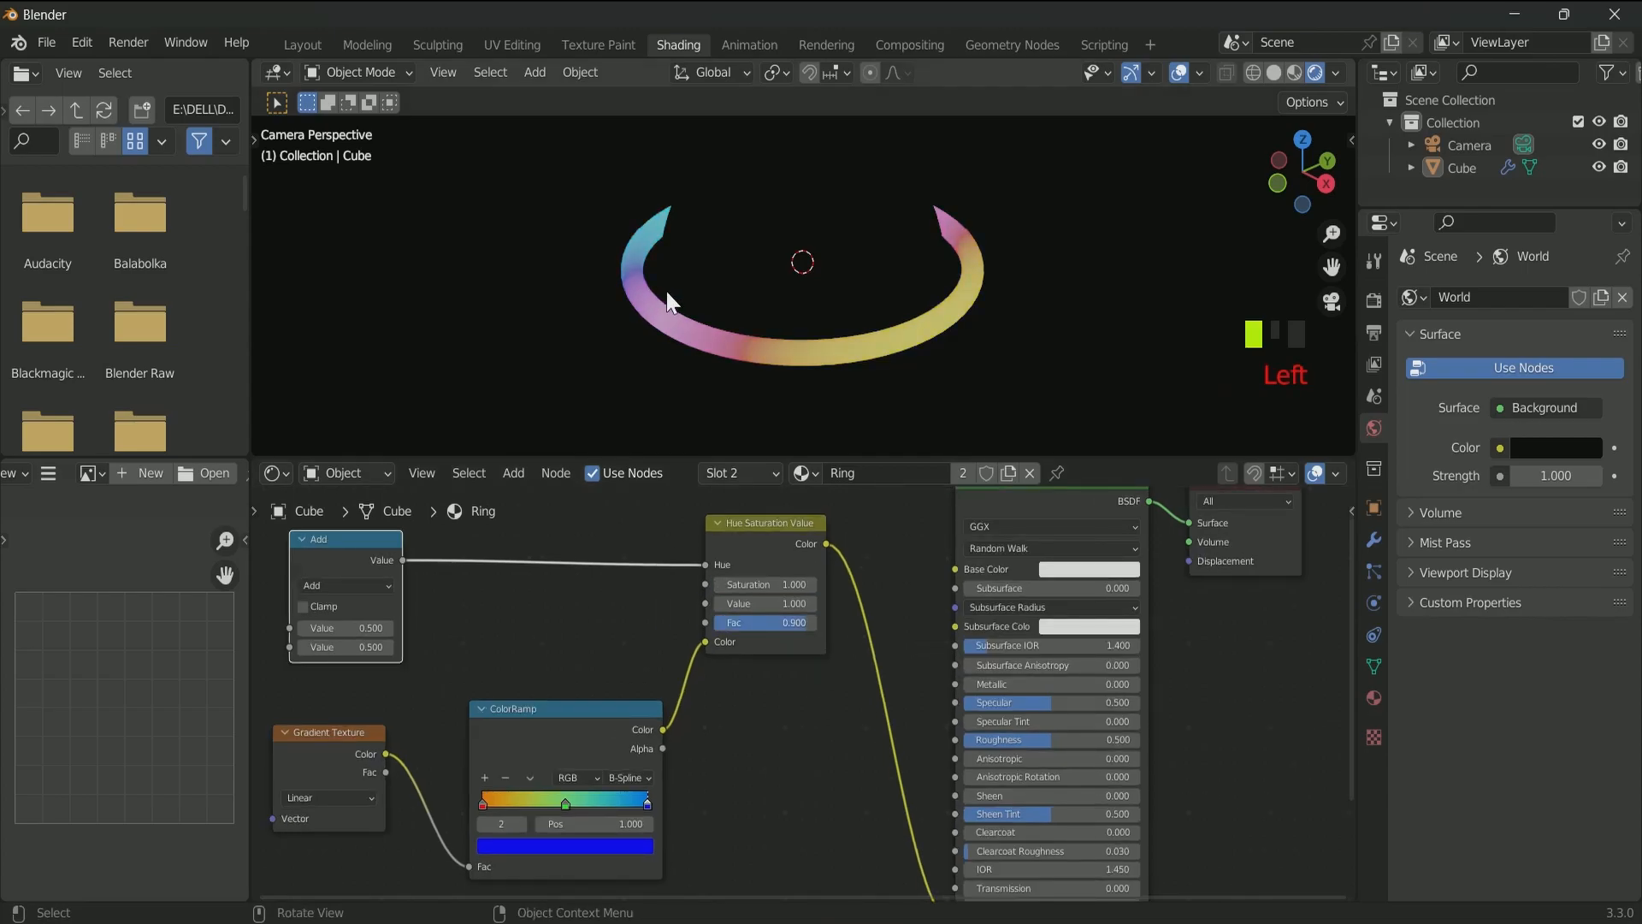
- Edit and keyframe the Add node's hue value so the ring colours cycle
scroll(down, 3)
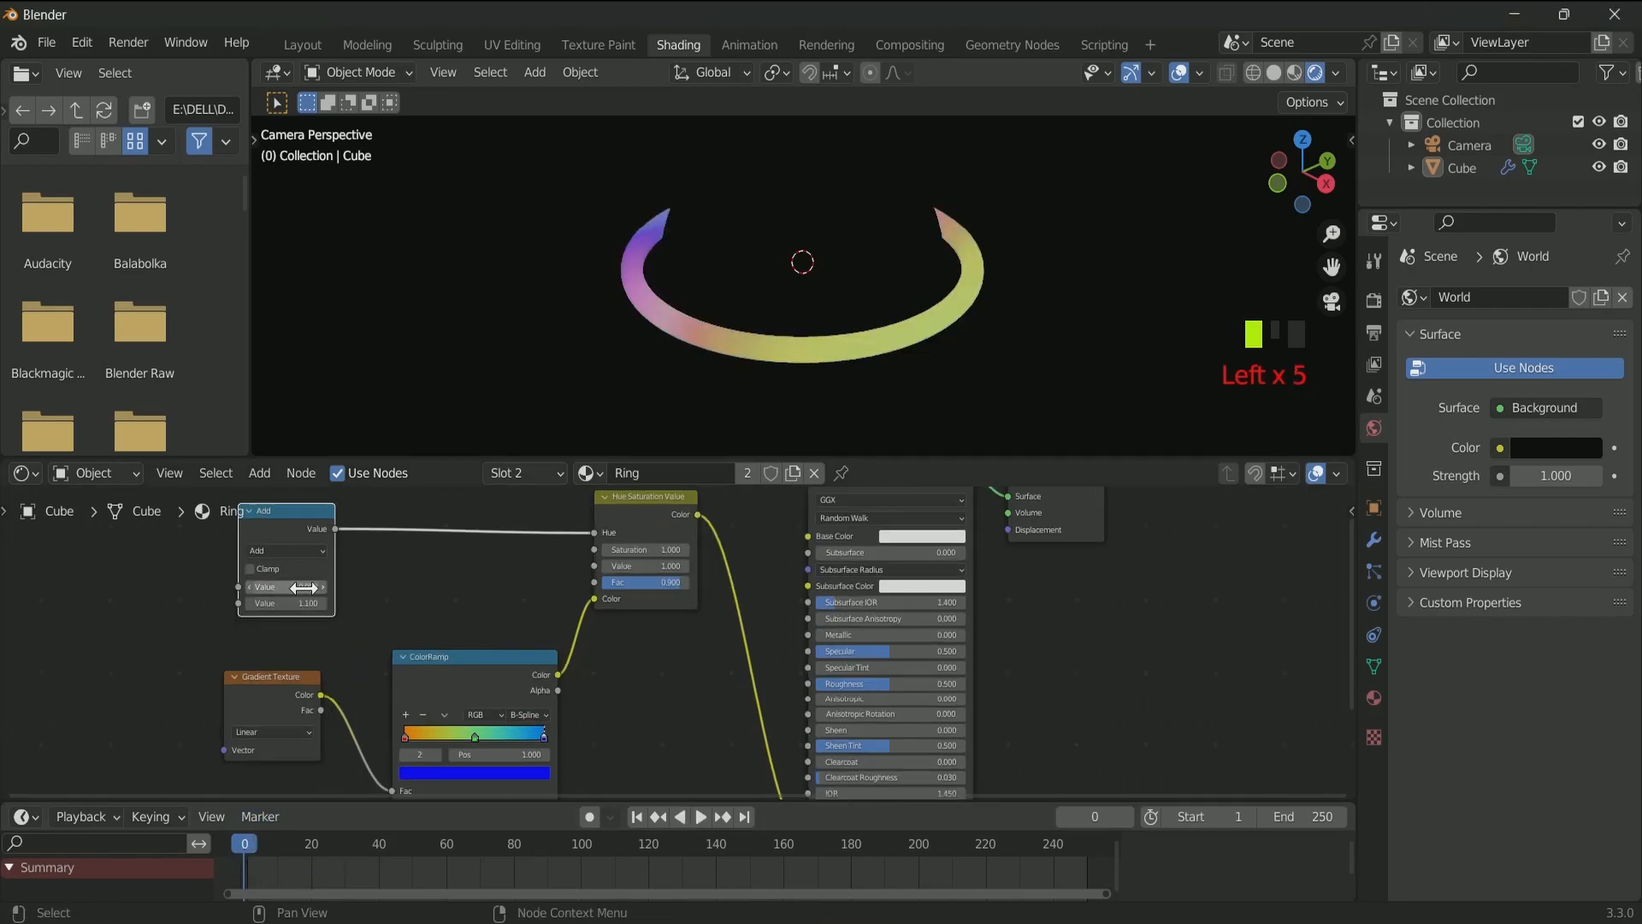
click(744, 816)
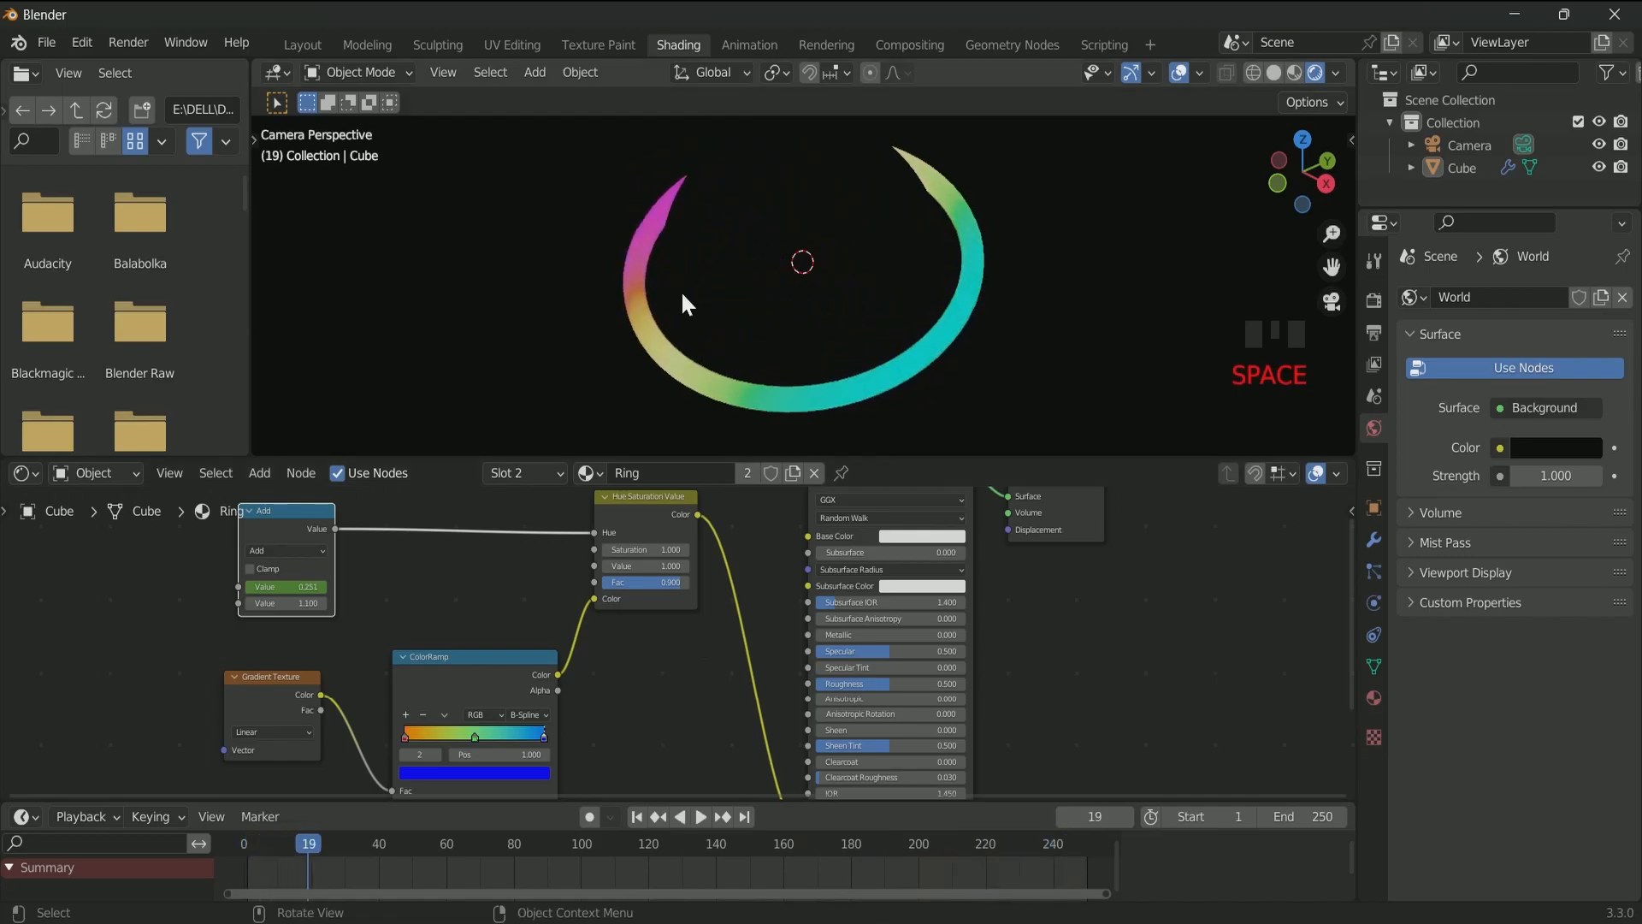
- Enable motion blur, switch to Cycles on GPU Compute with 100 max samples
click(1373, 302)
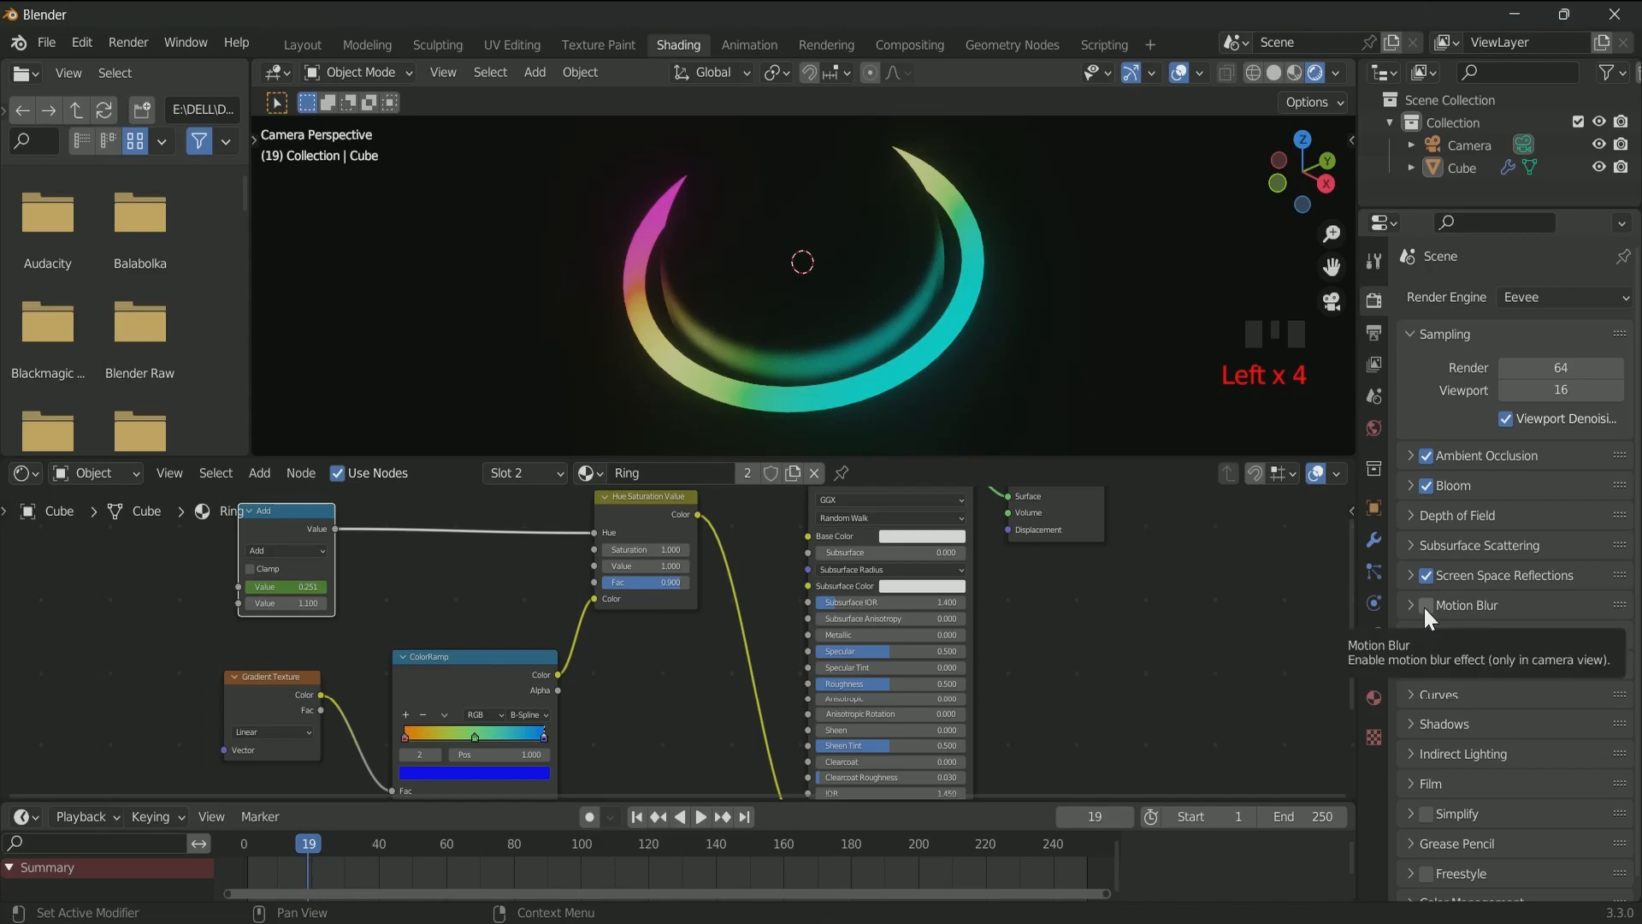
click(1426, 604)
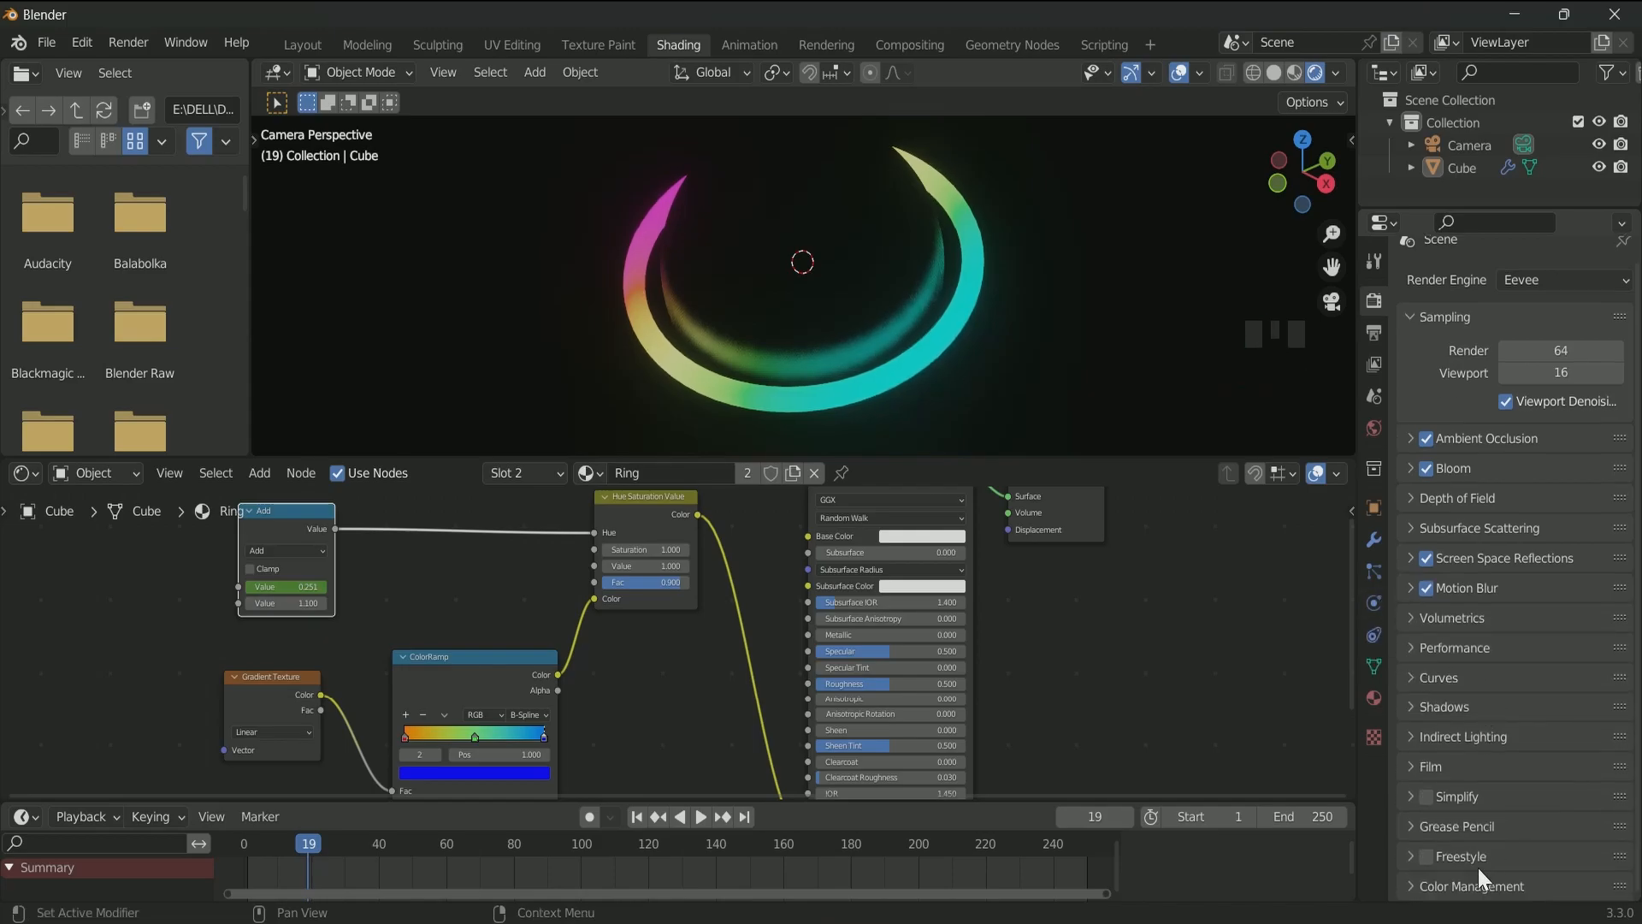
click(1559, 770)
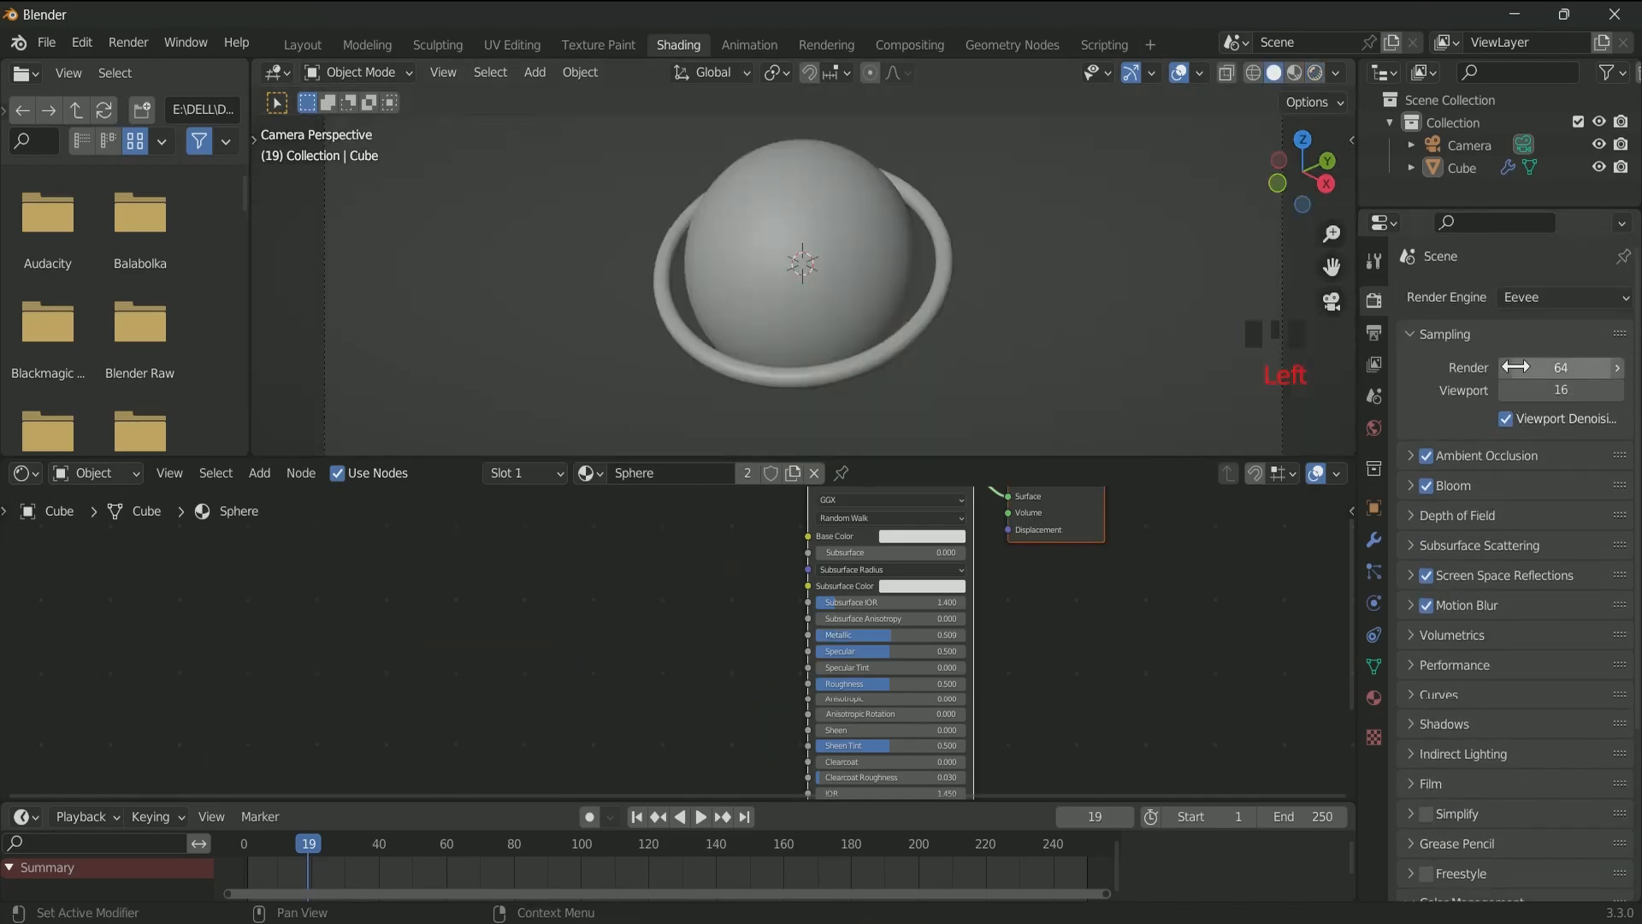
click(1561, 297)
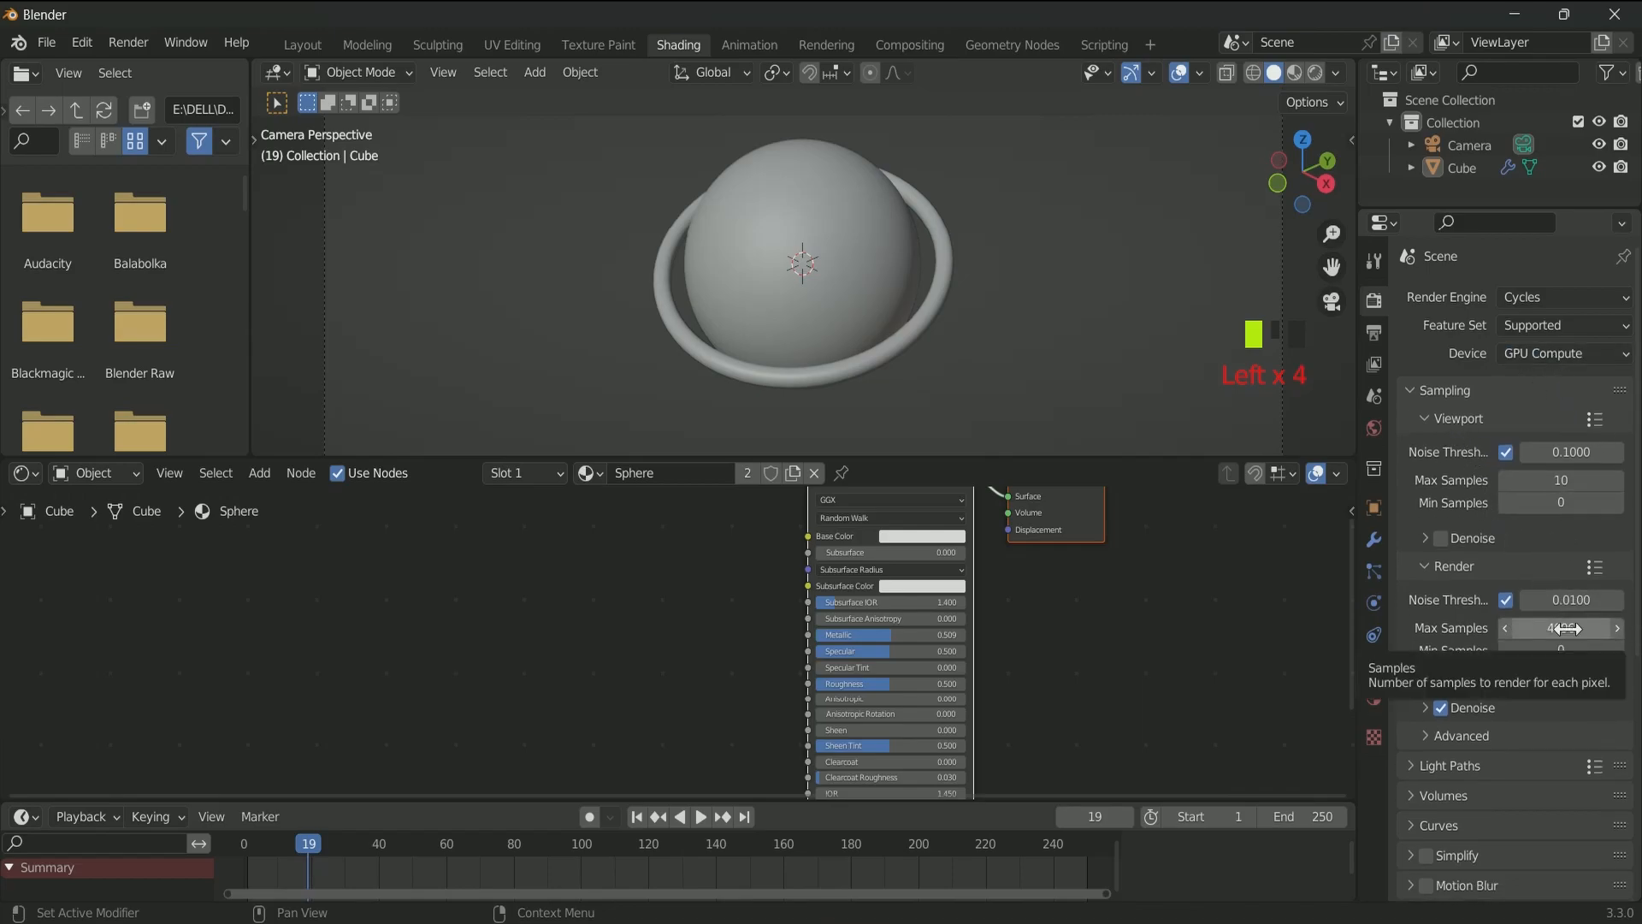
text(100)
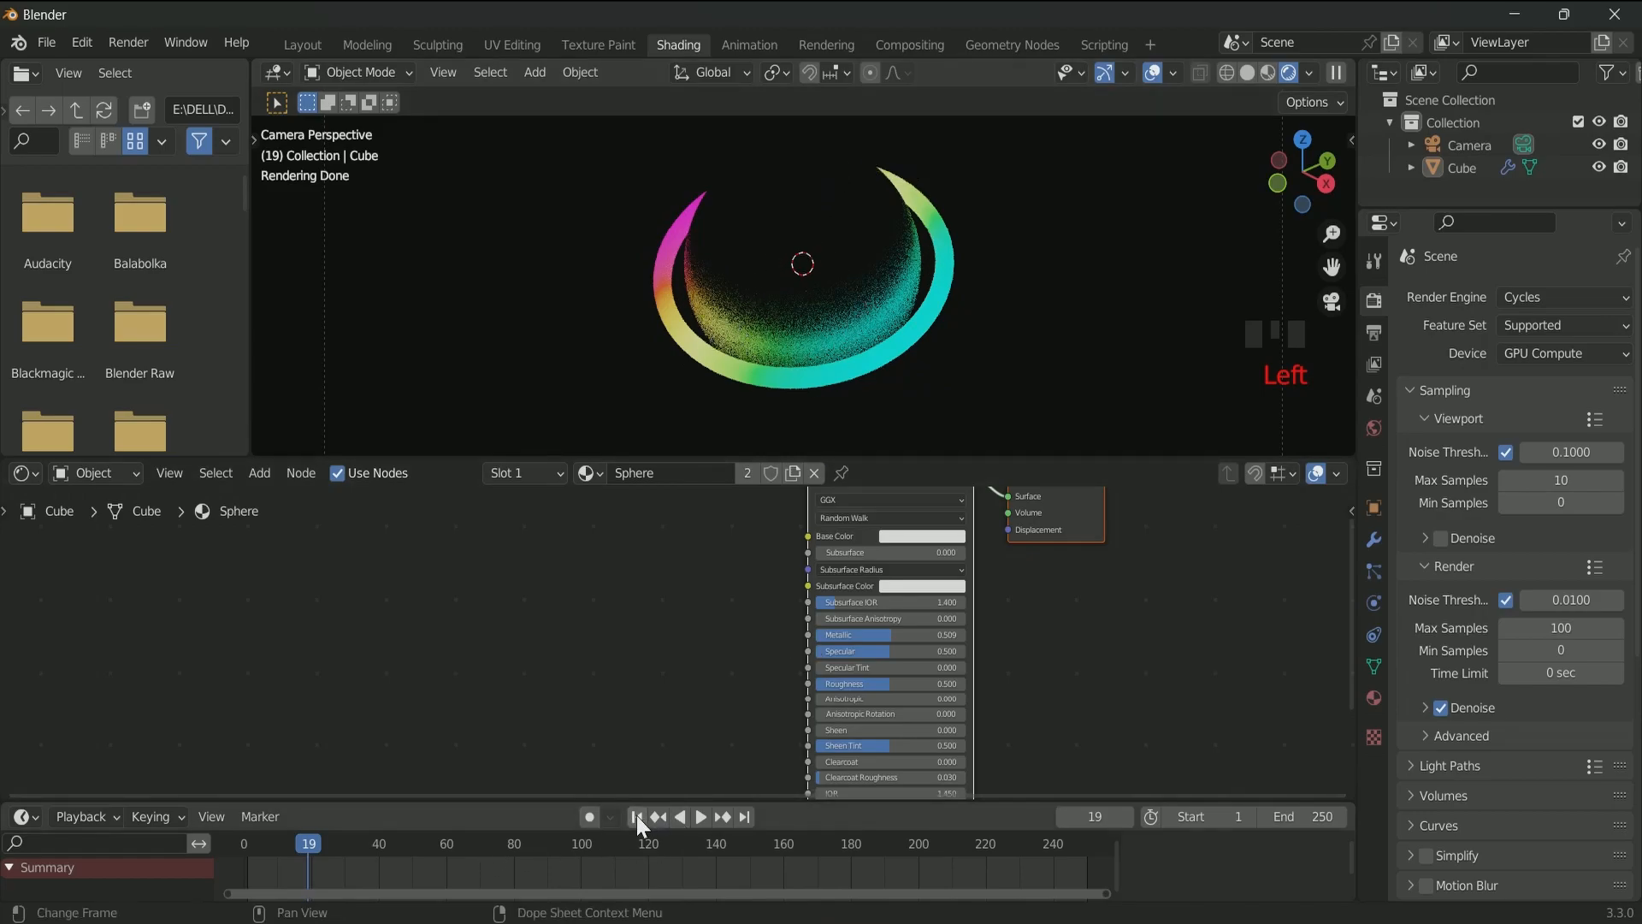
- Stop playback at frame 27, test-render and close it, then enable Cycles motion blur
click(700, 815)
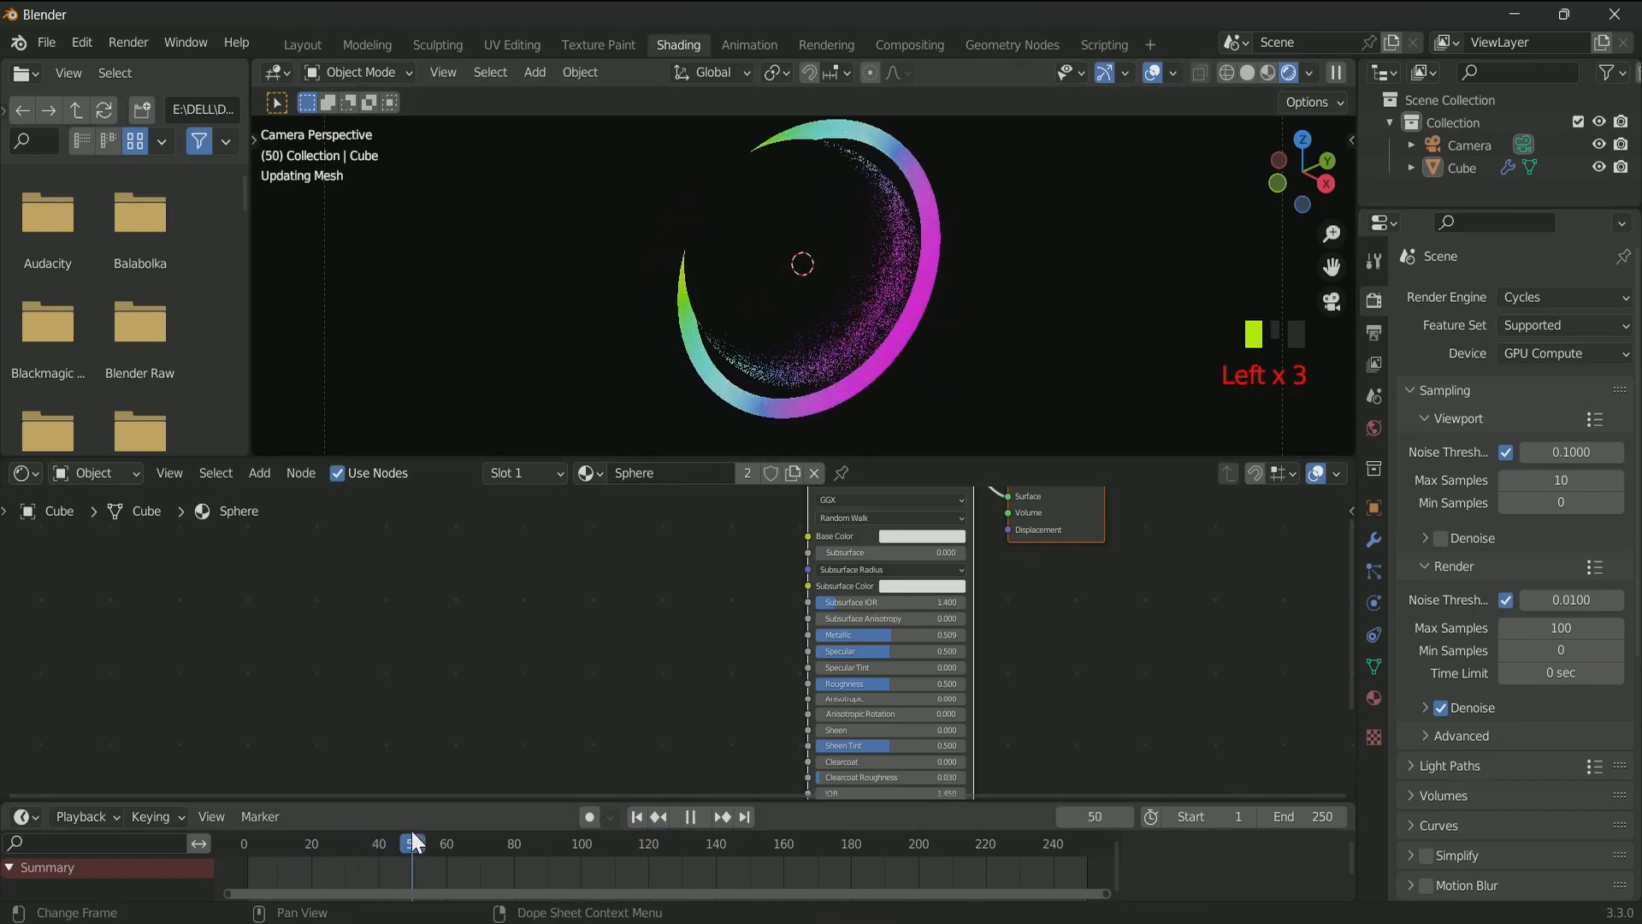
click(127, 41)
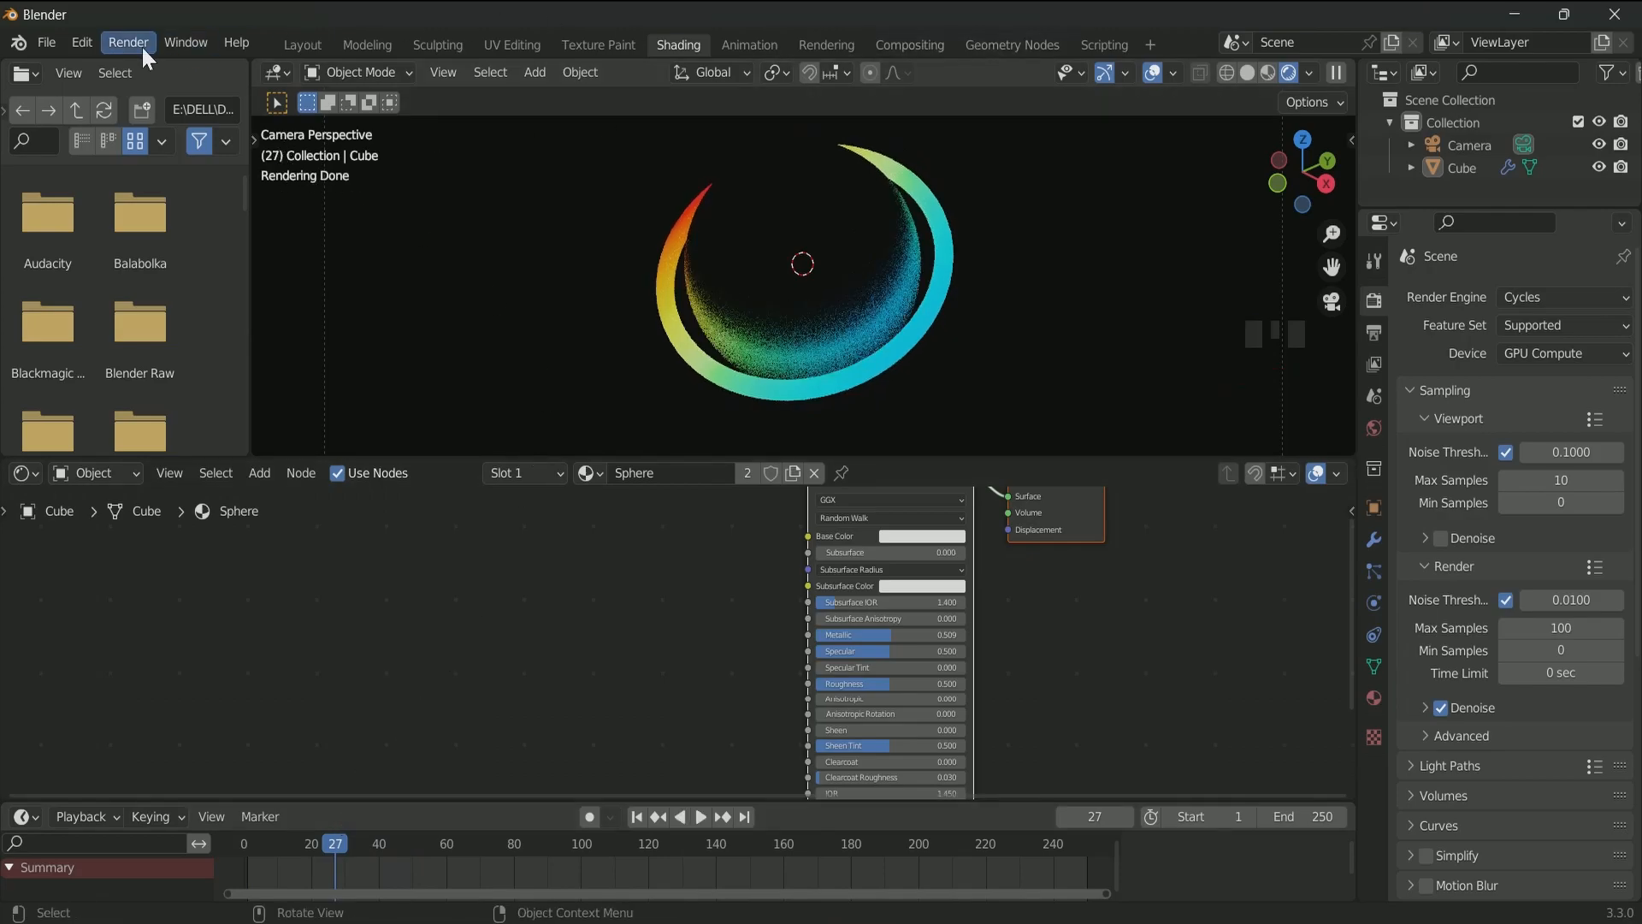
click(127, 42)
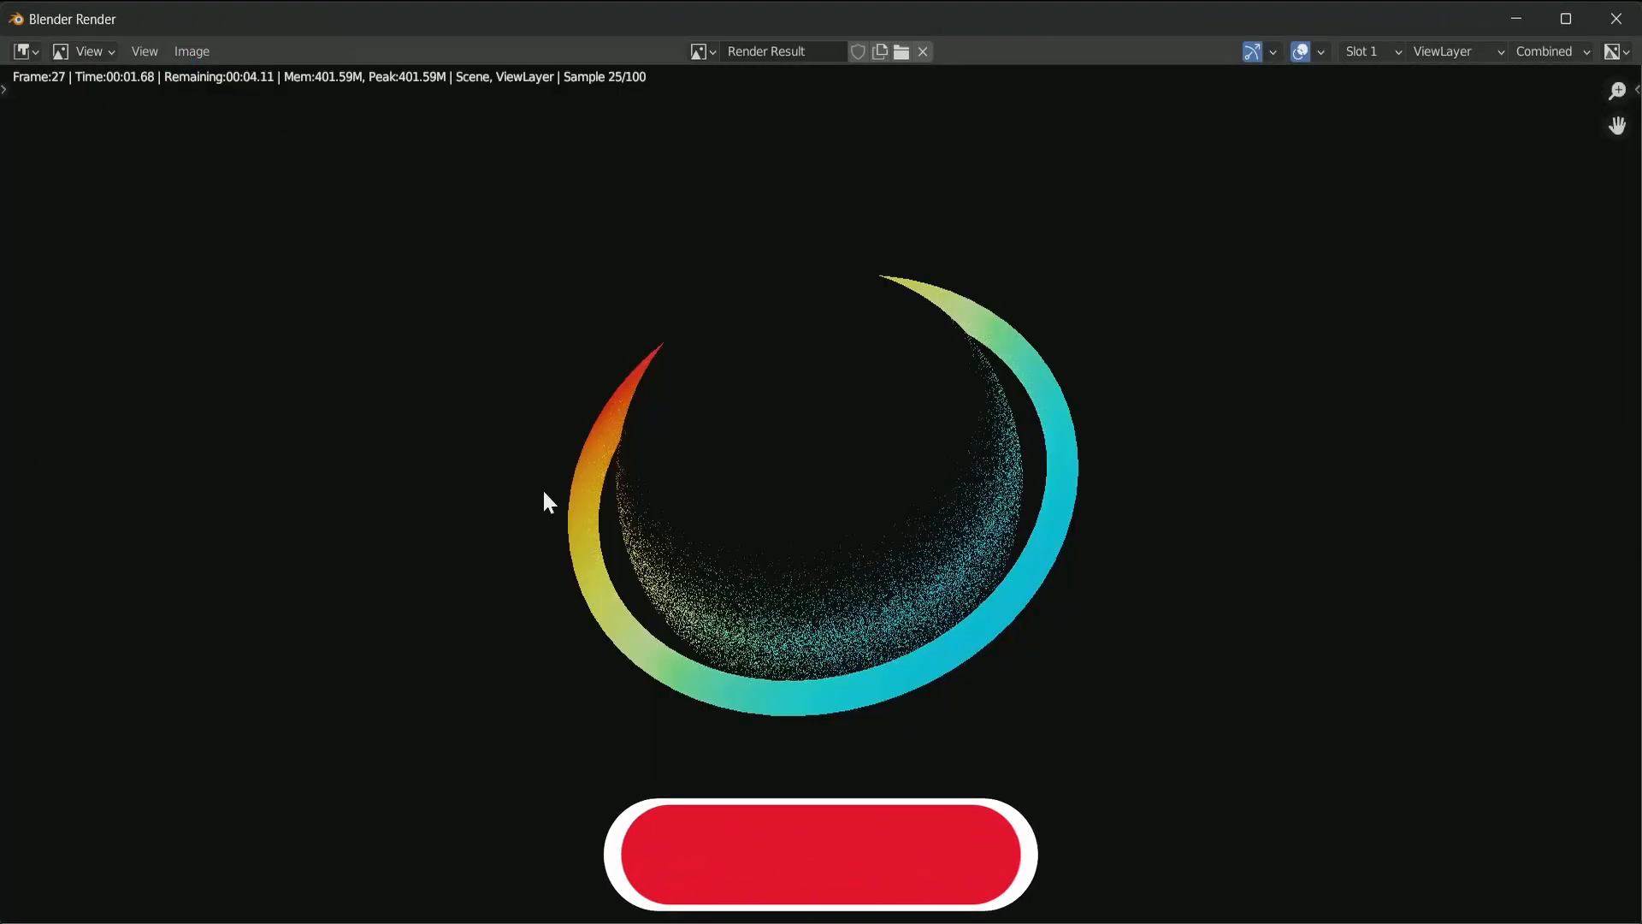
click(820, 853)
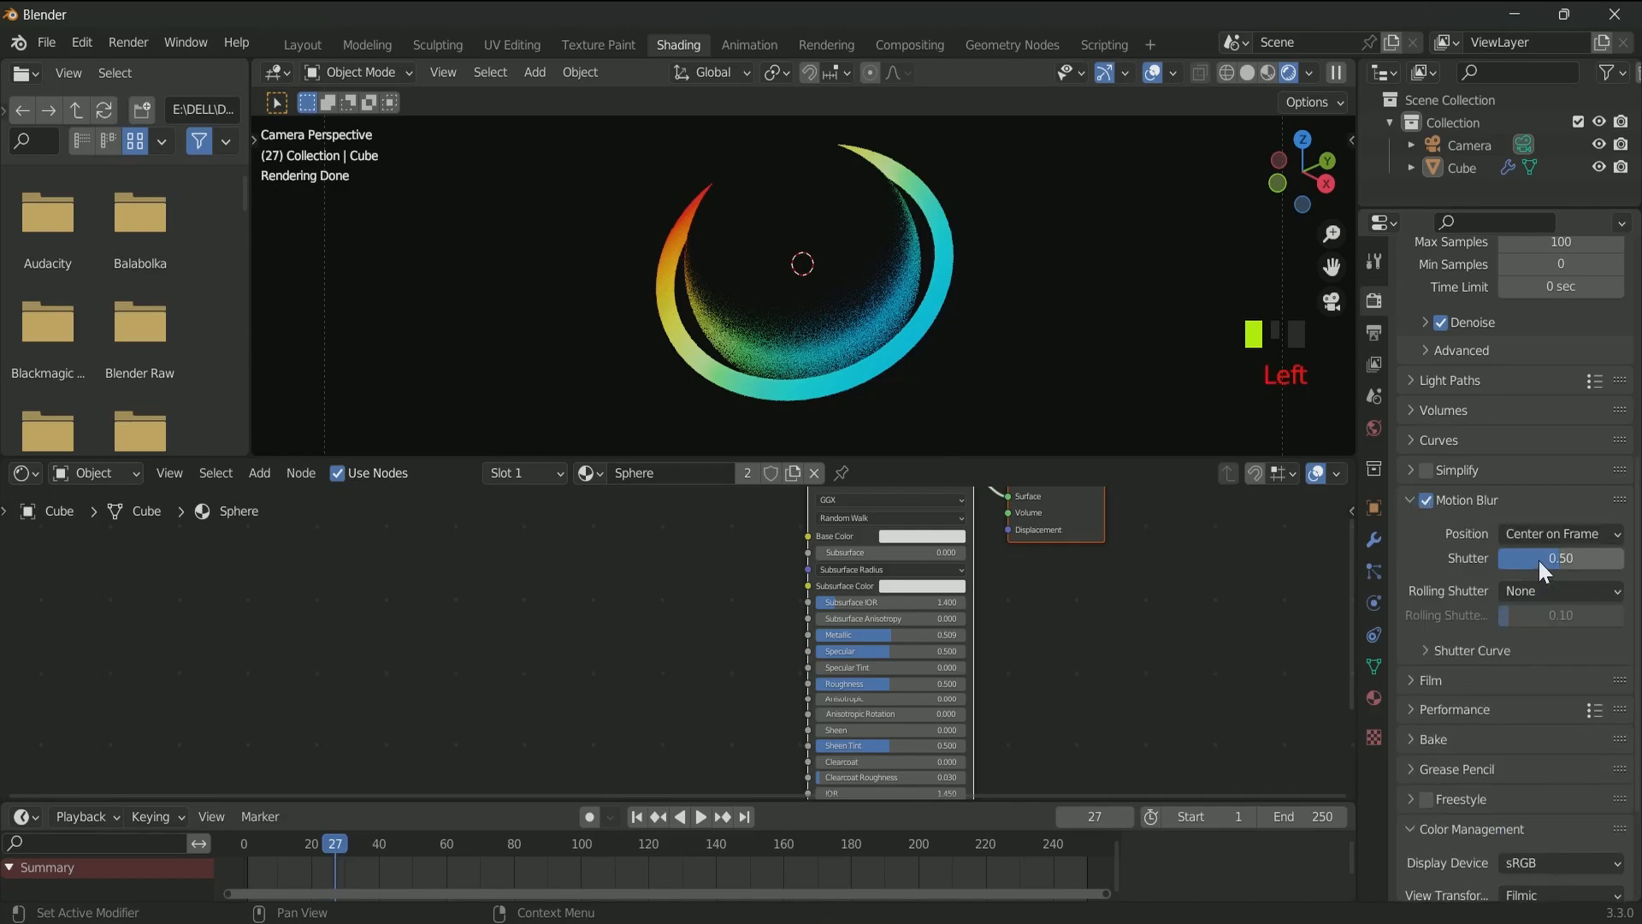
click(1412, 500)
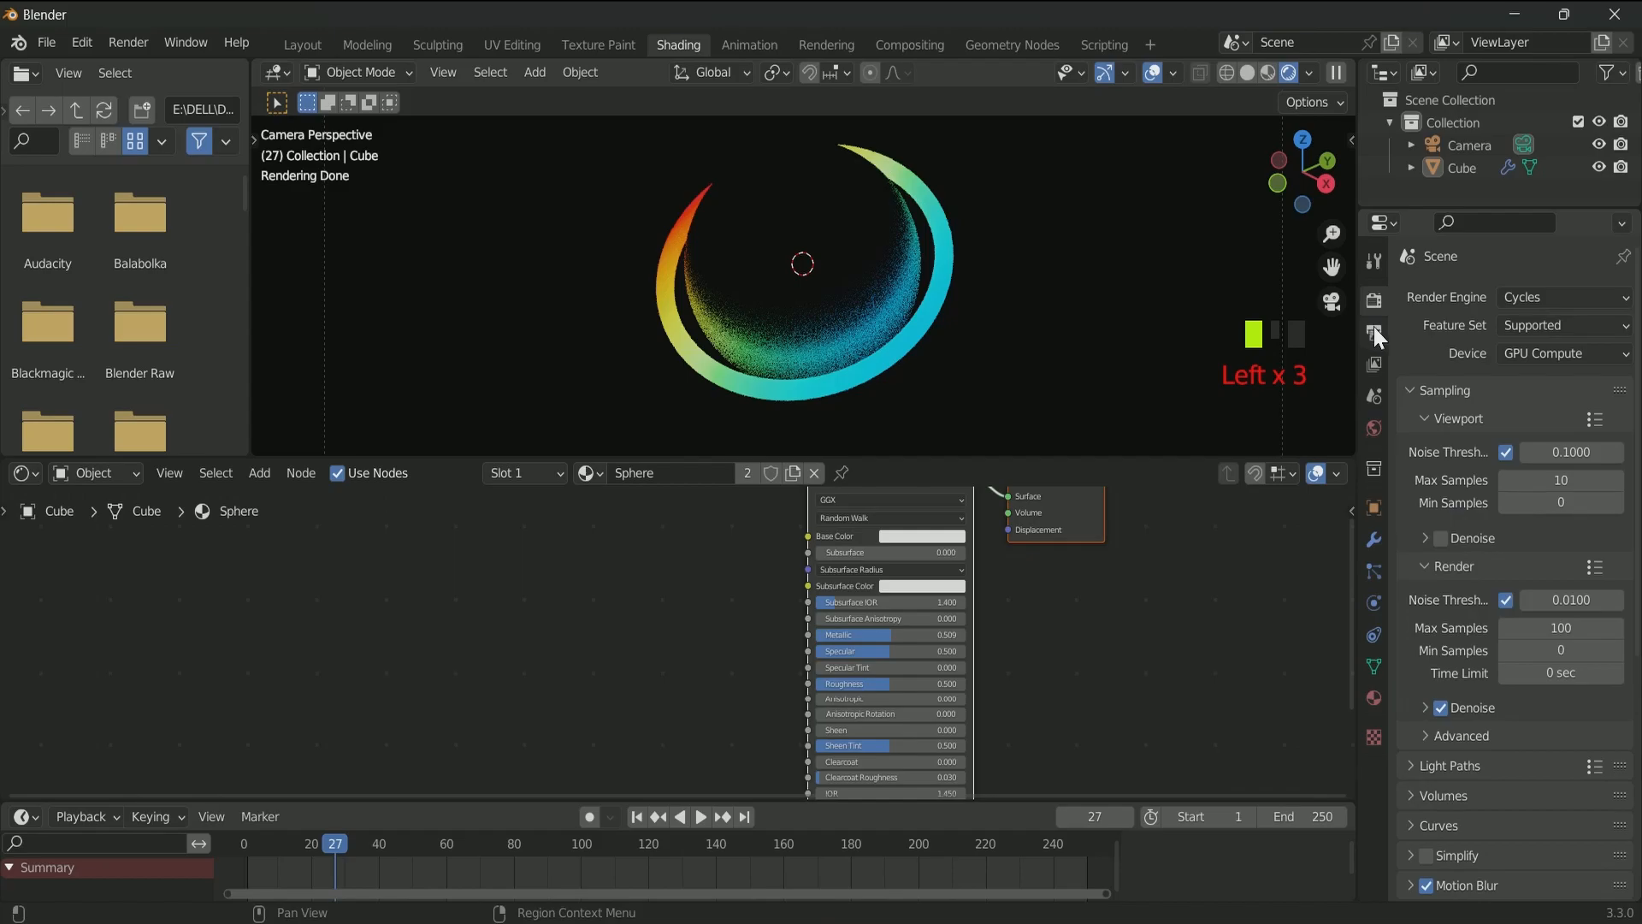
- Output to C:\tmp\ as FFmpeg MPEG-4 H.264 video at Perceptually Lossless quality
click(1373, 331)
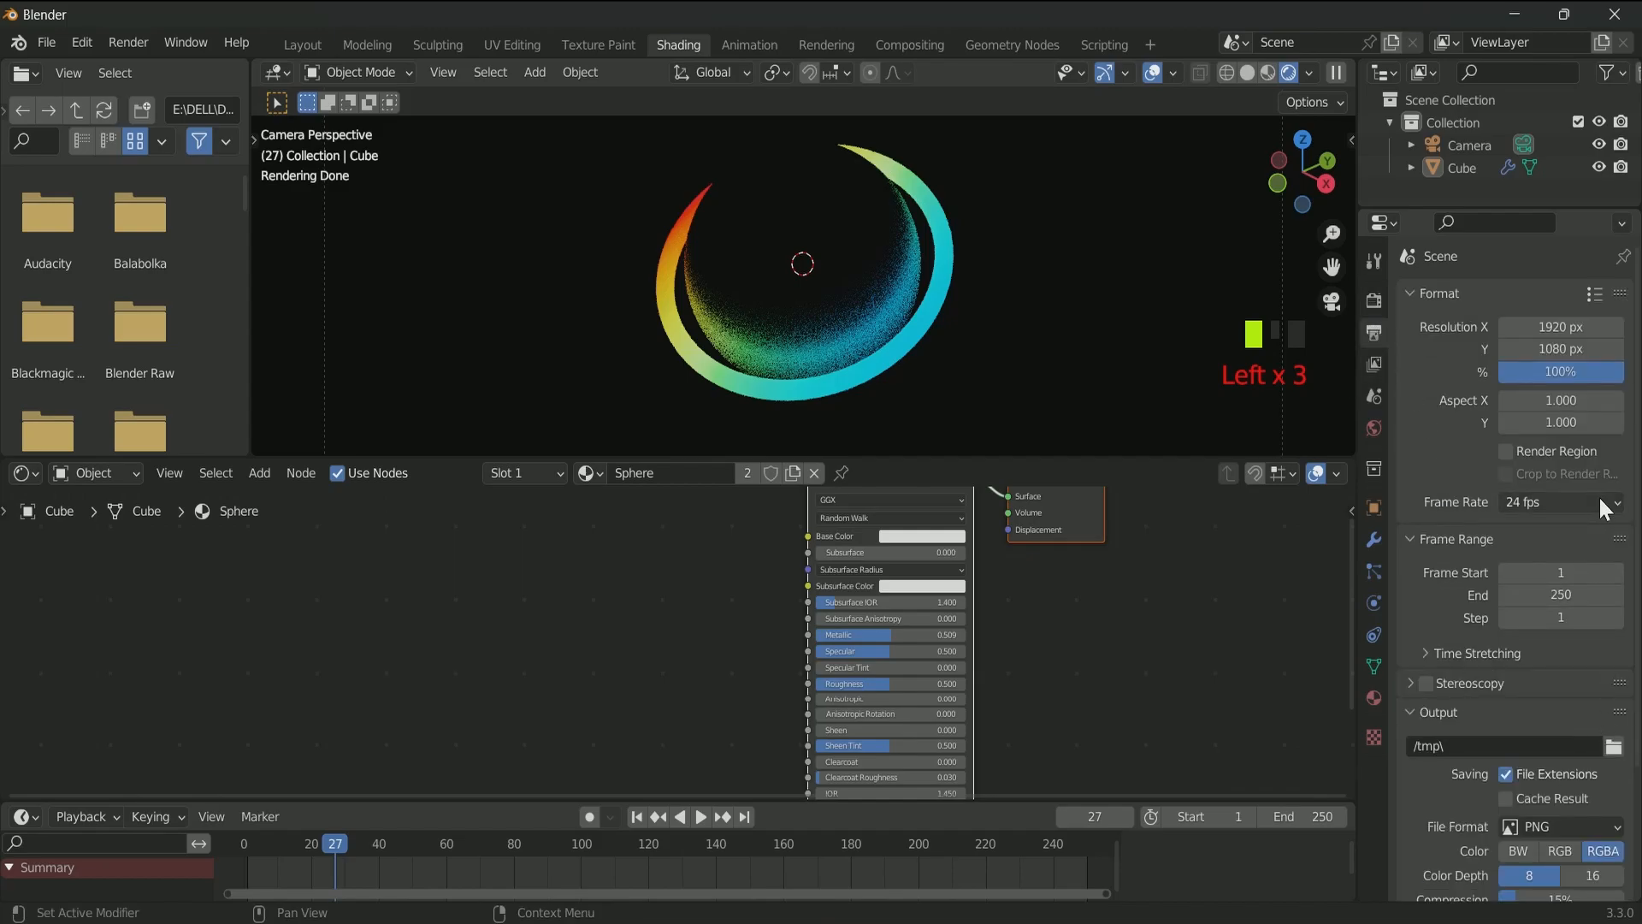
scroll(down, 3)
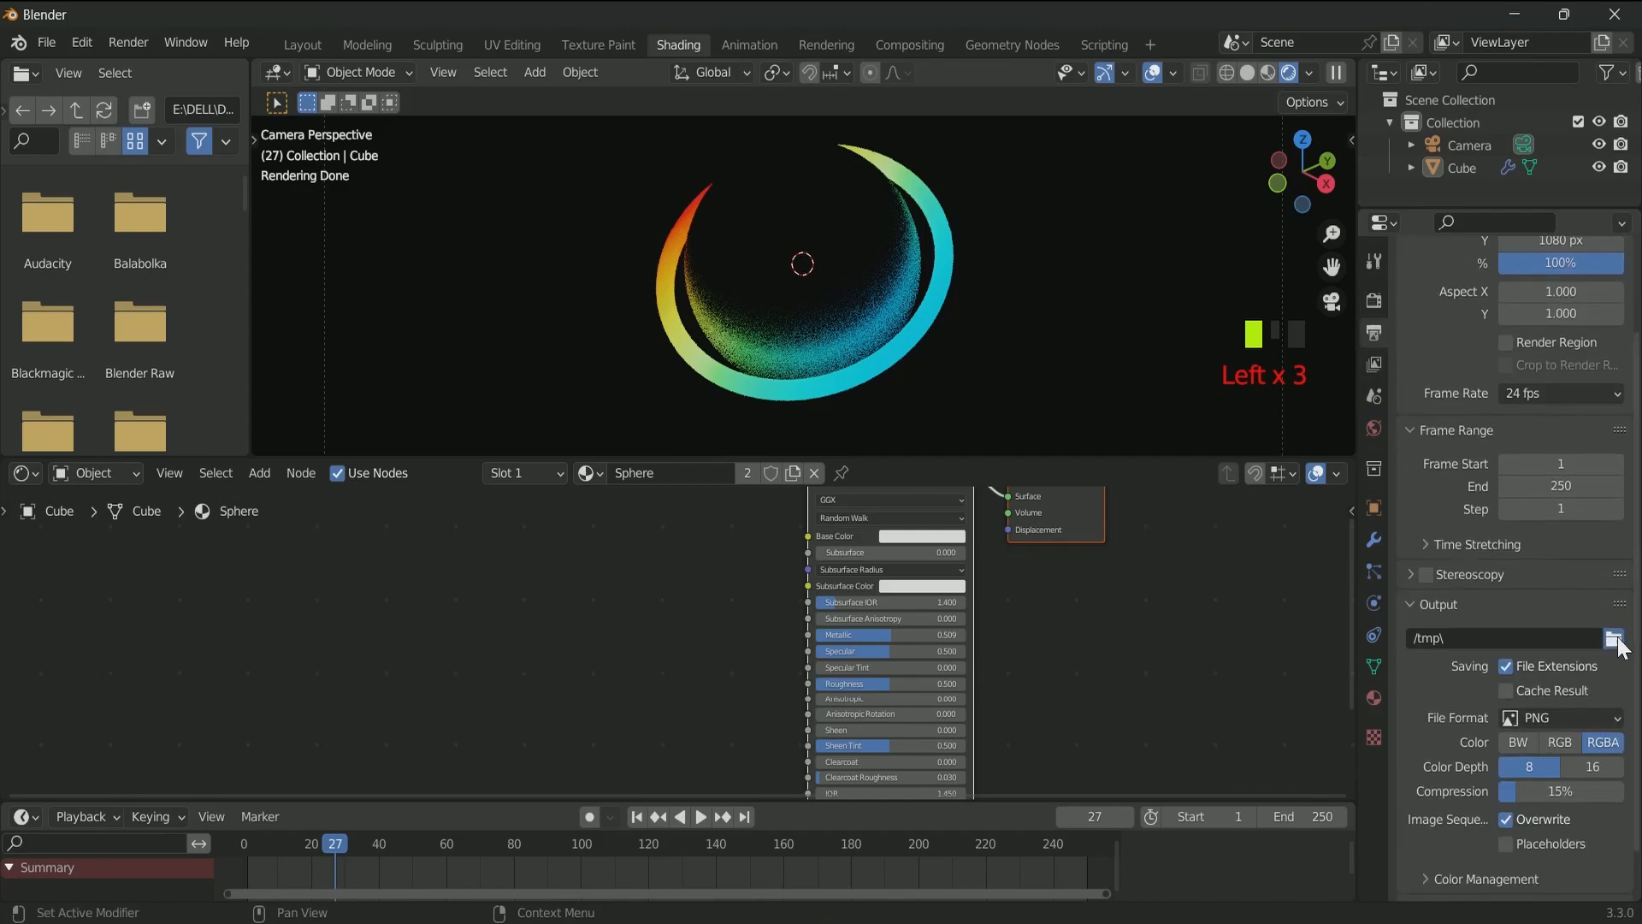
click(1615, 638)
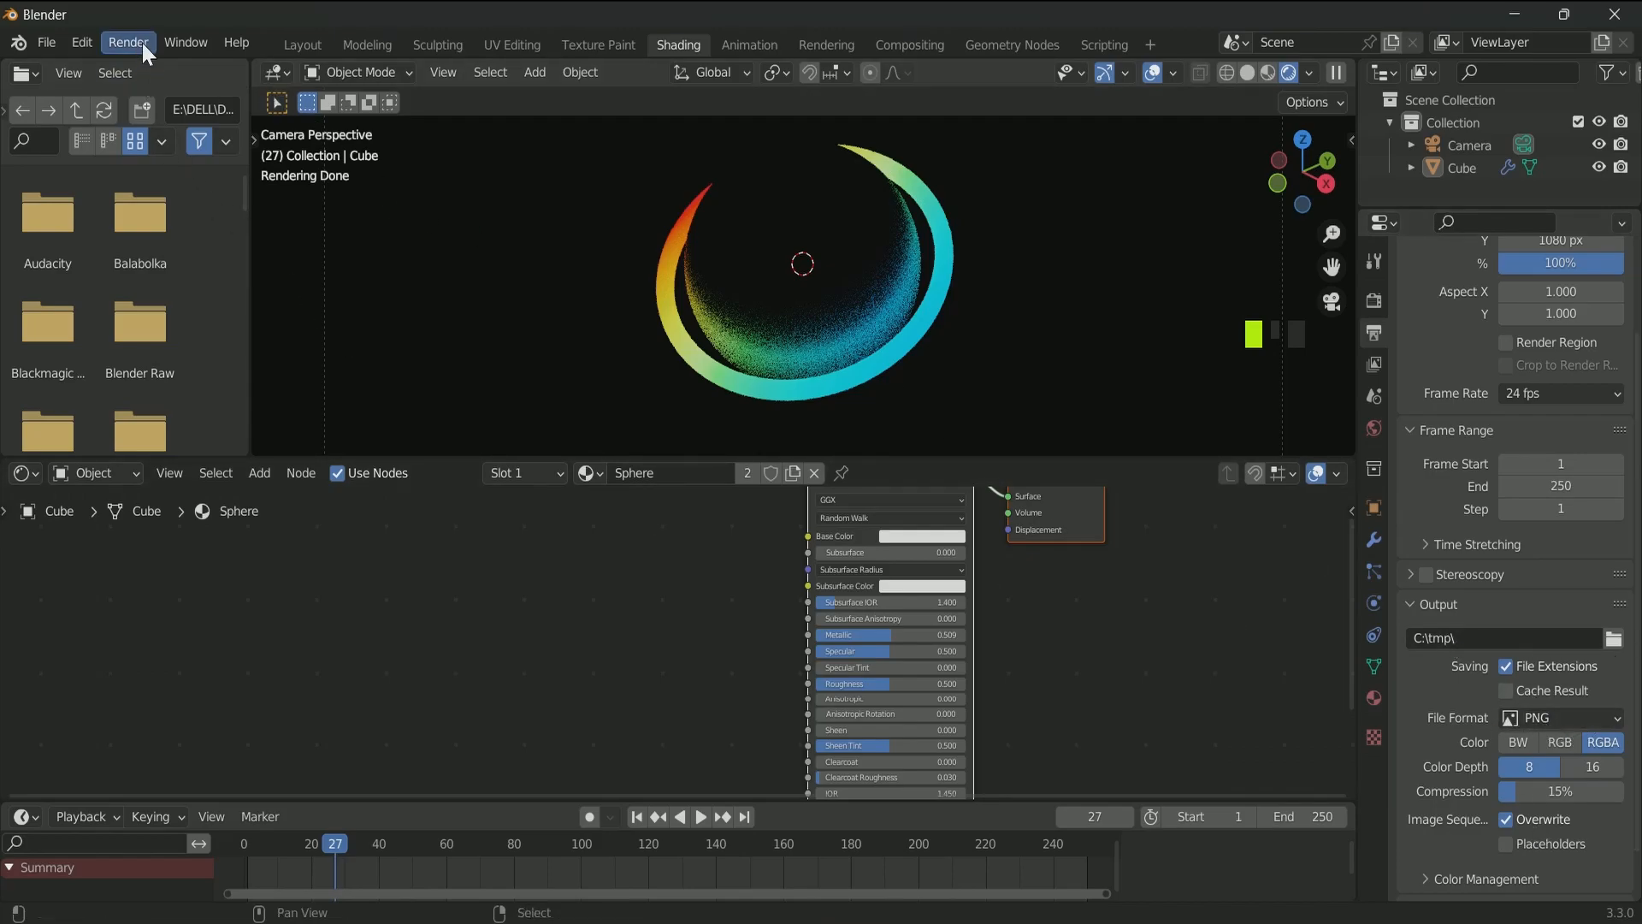
click(1559, 717)
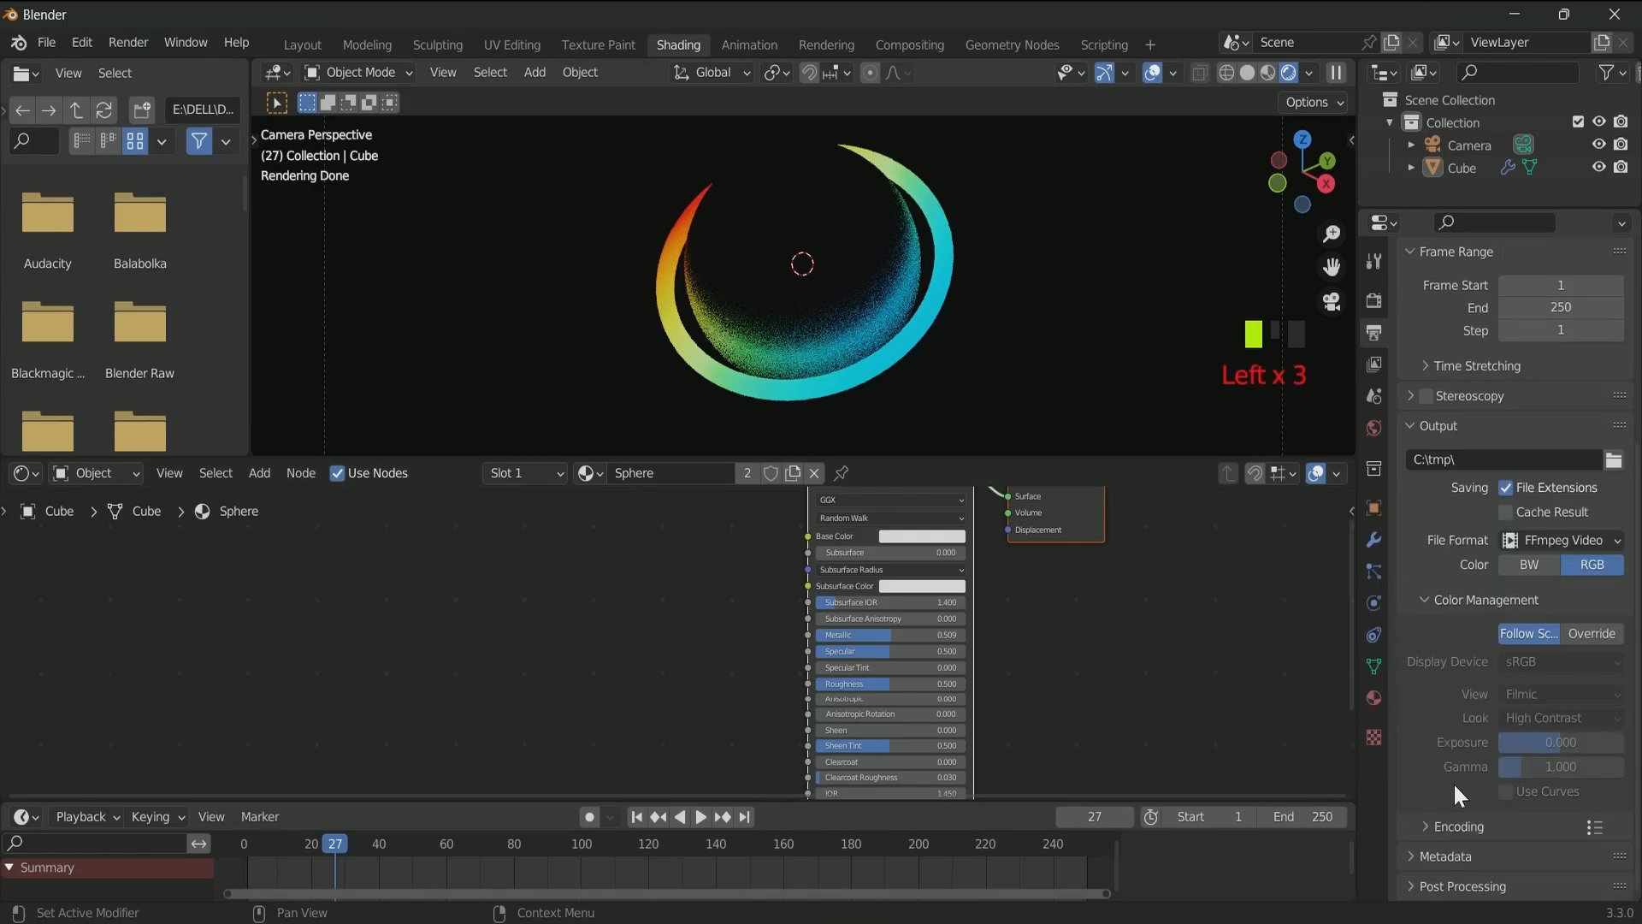
click(1559, 643)
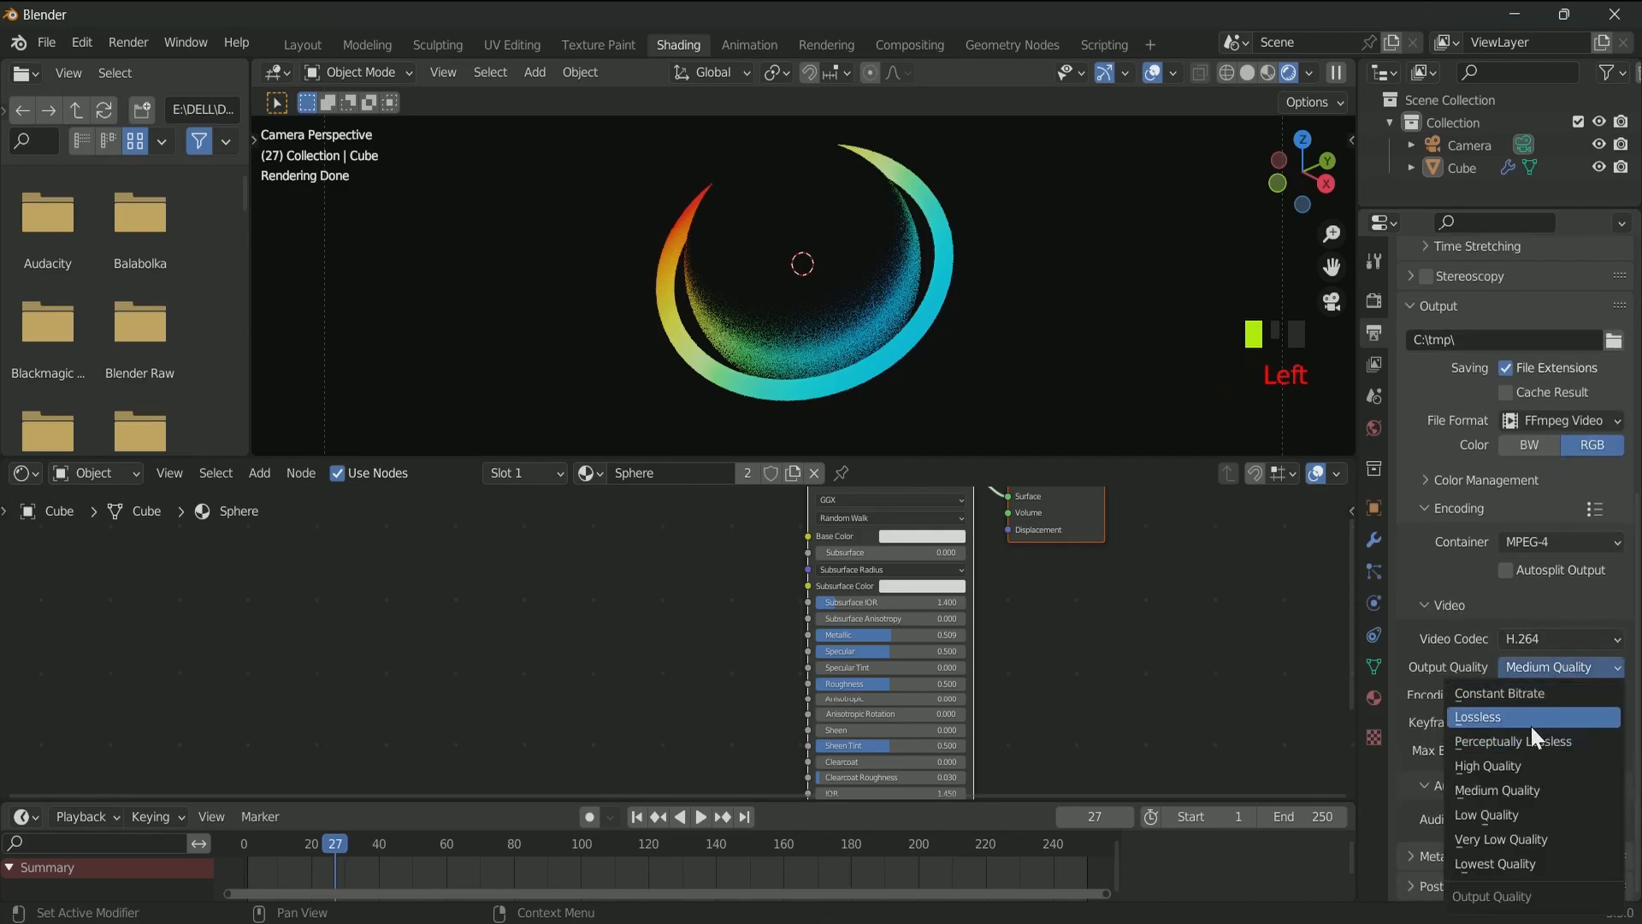
click(1514, 741)
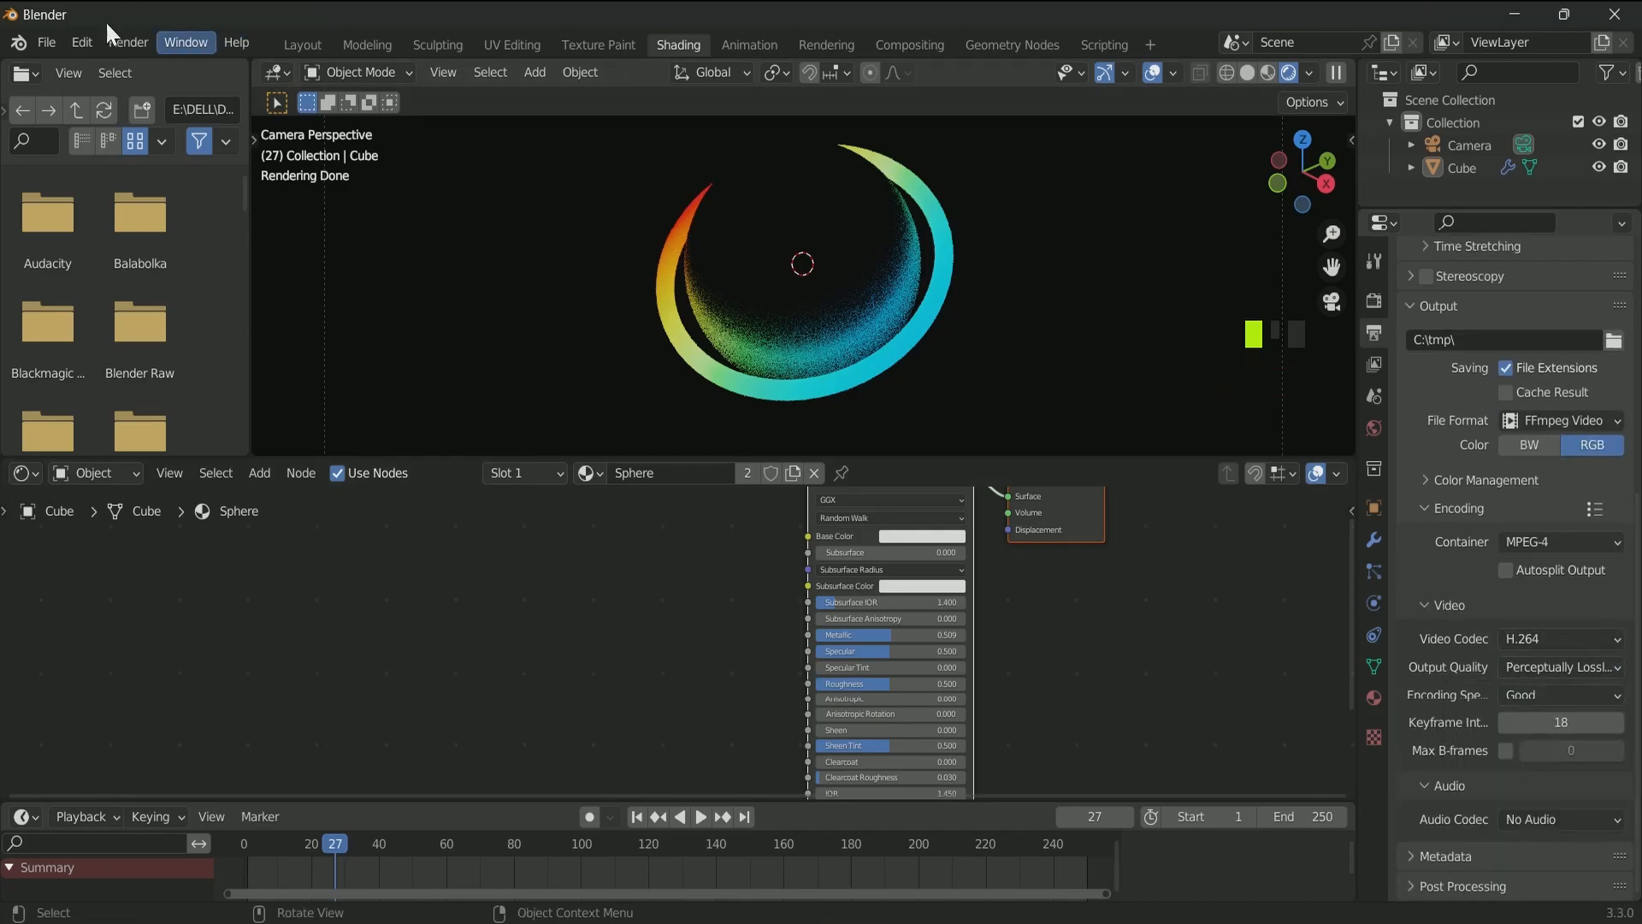